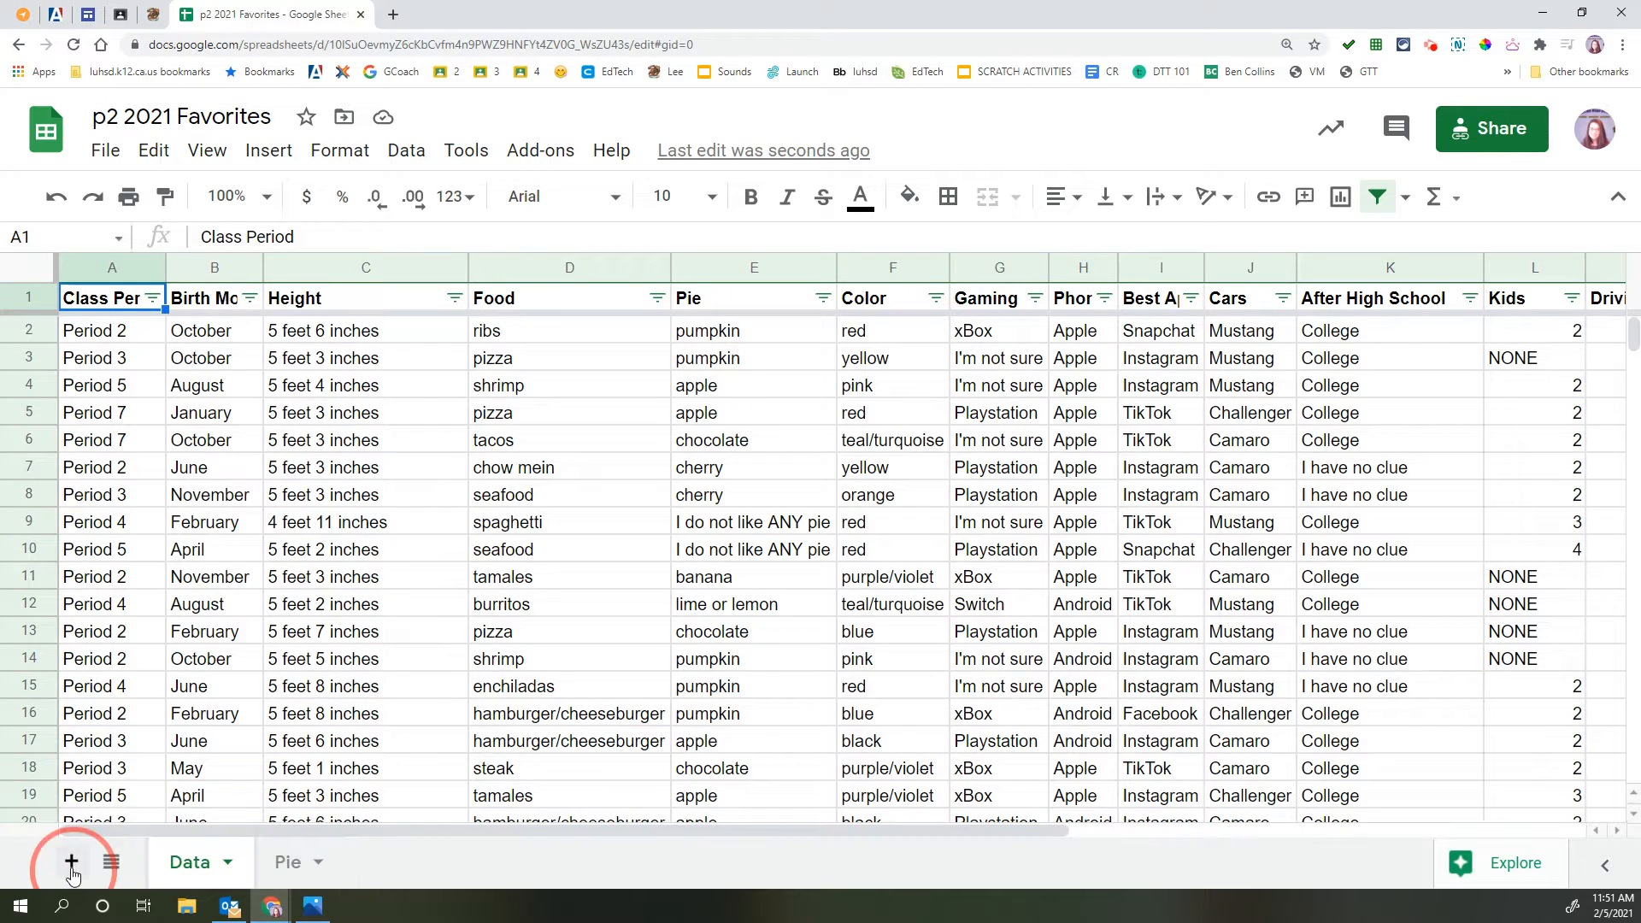
# - Add a blank sheet and rename its tab to 'After High School'
pyautogui.click(71, 862)
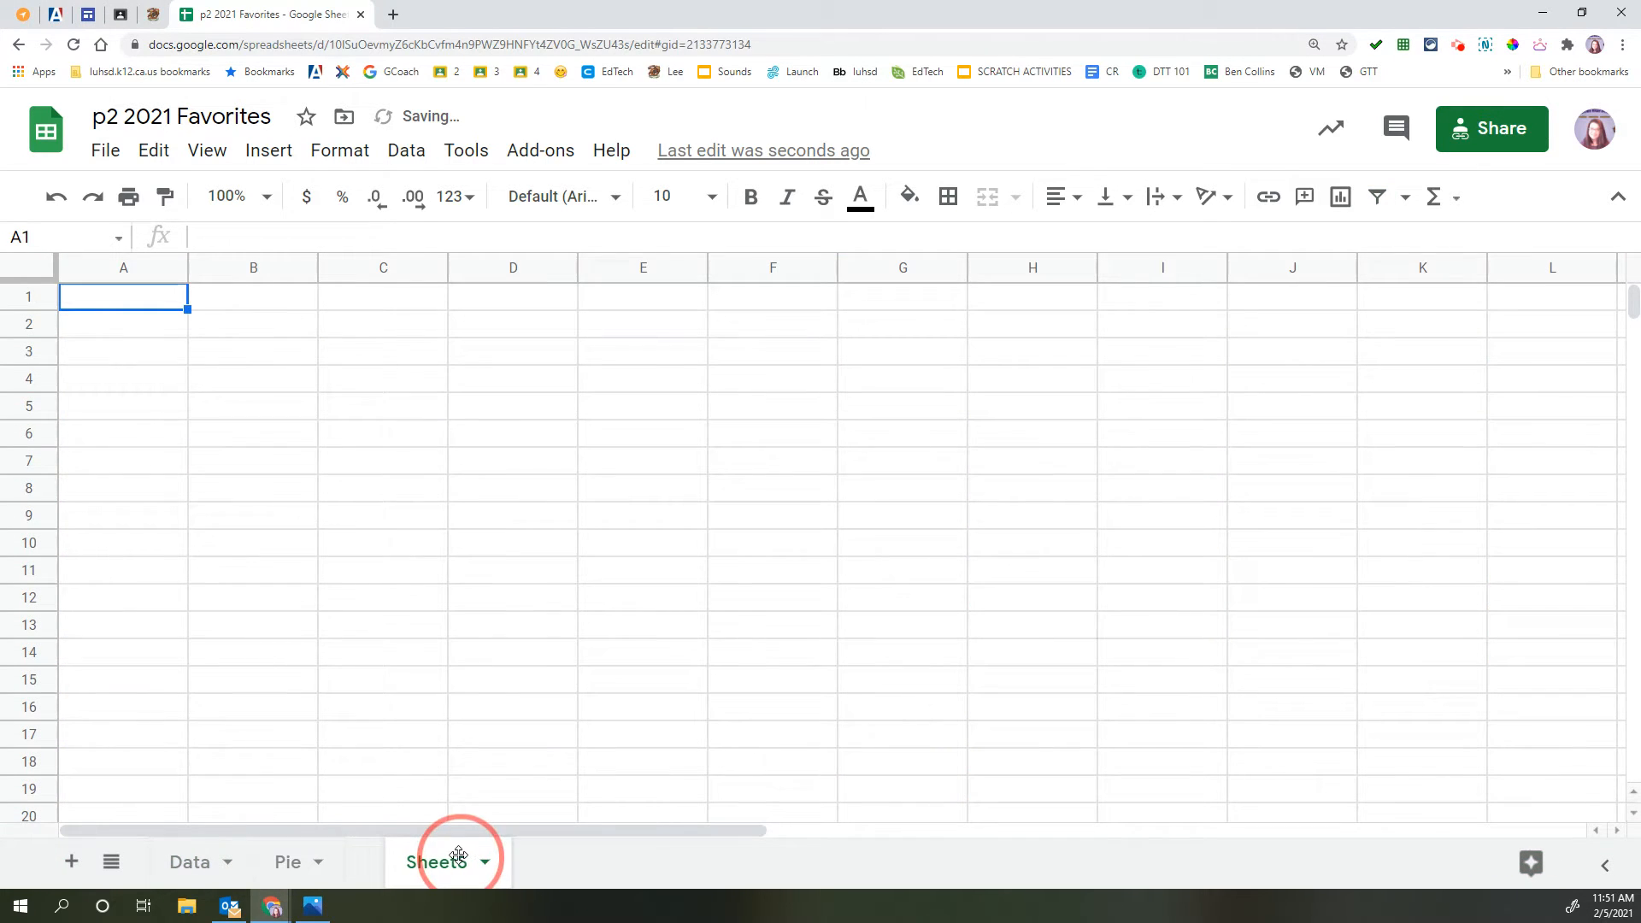
pyautogui.doubleClick(435, 862)
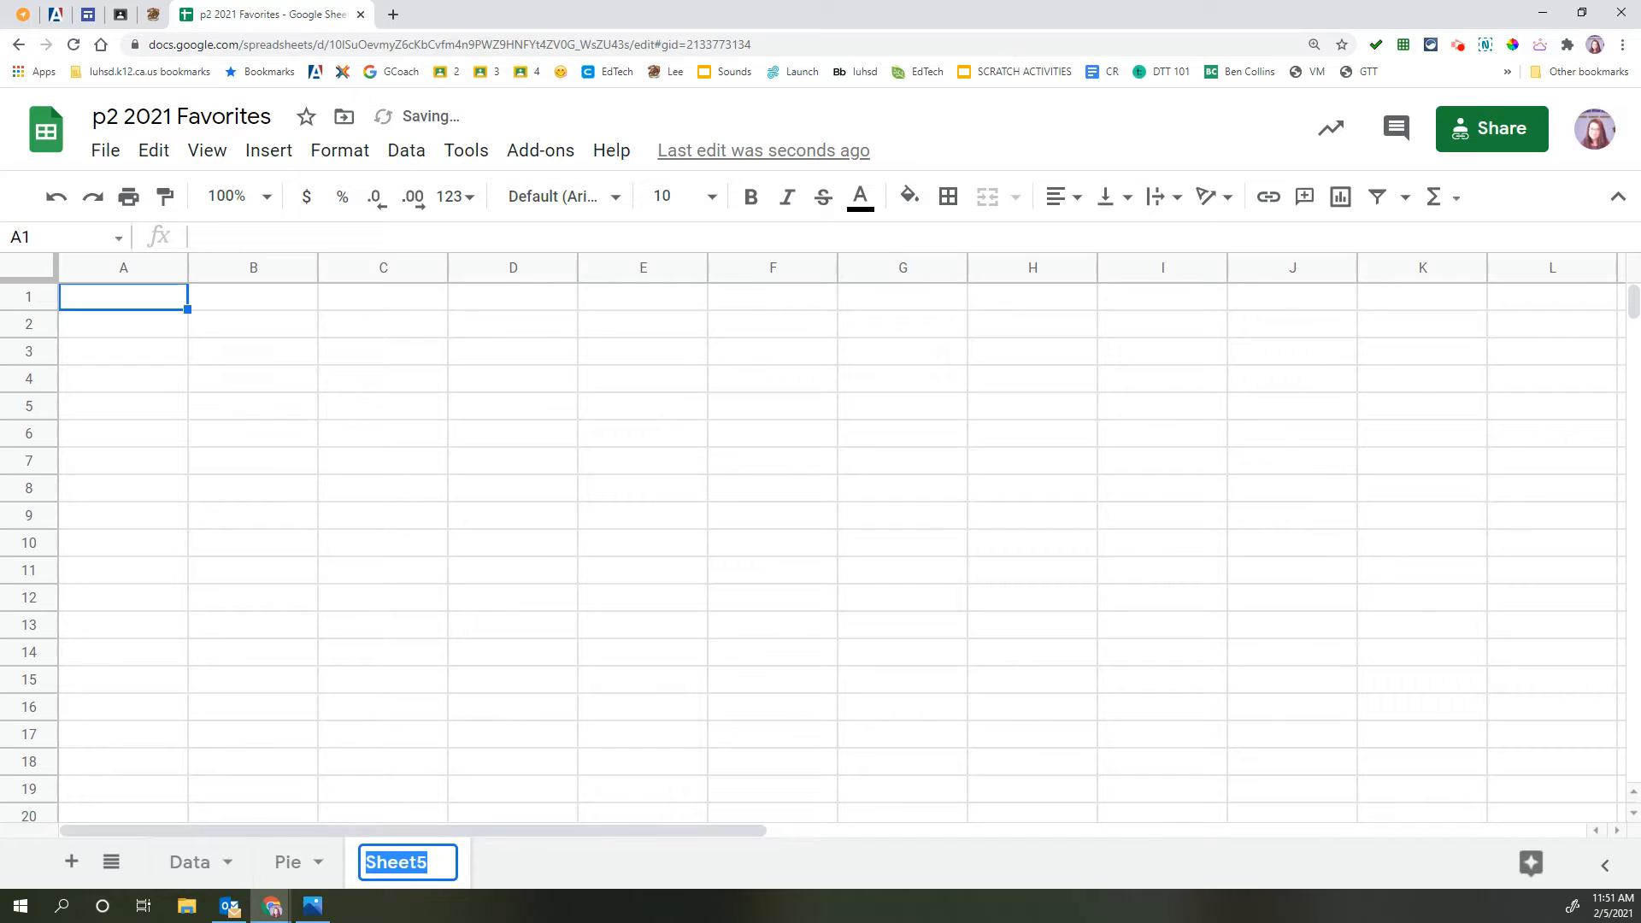
pyautogui.write('After High Scho')
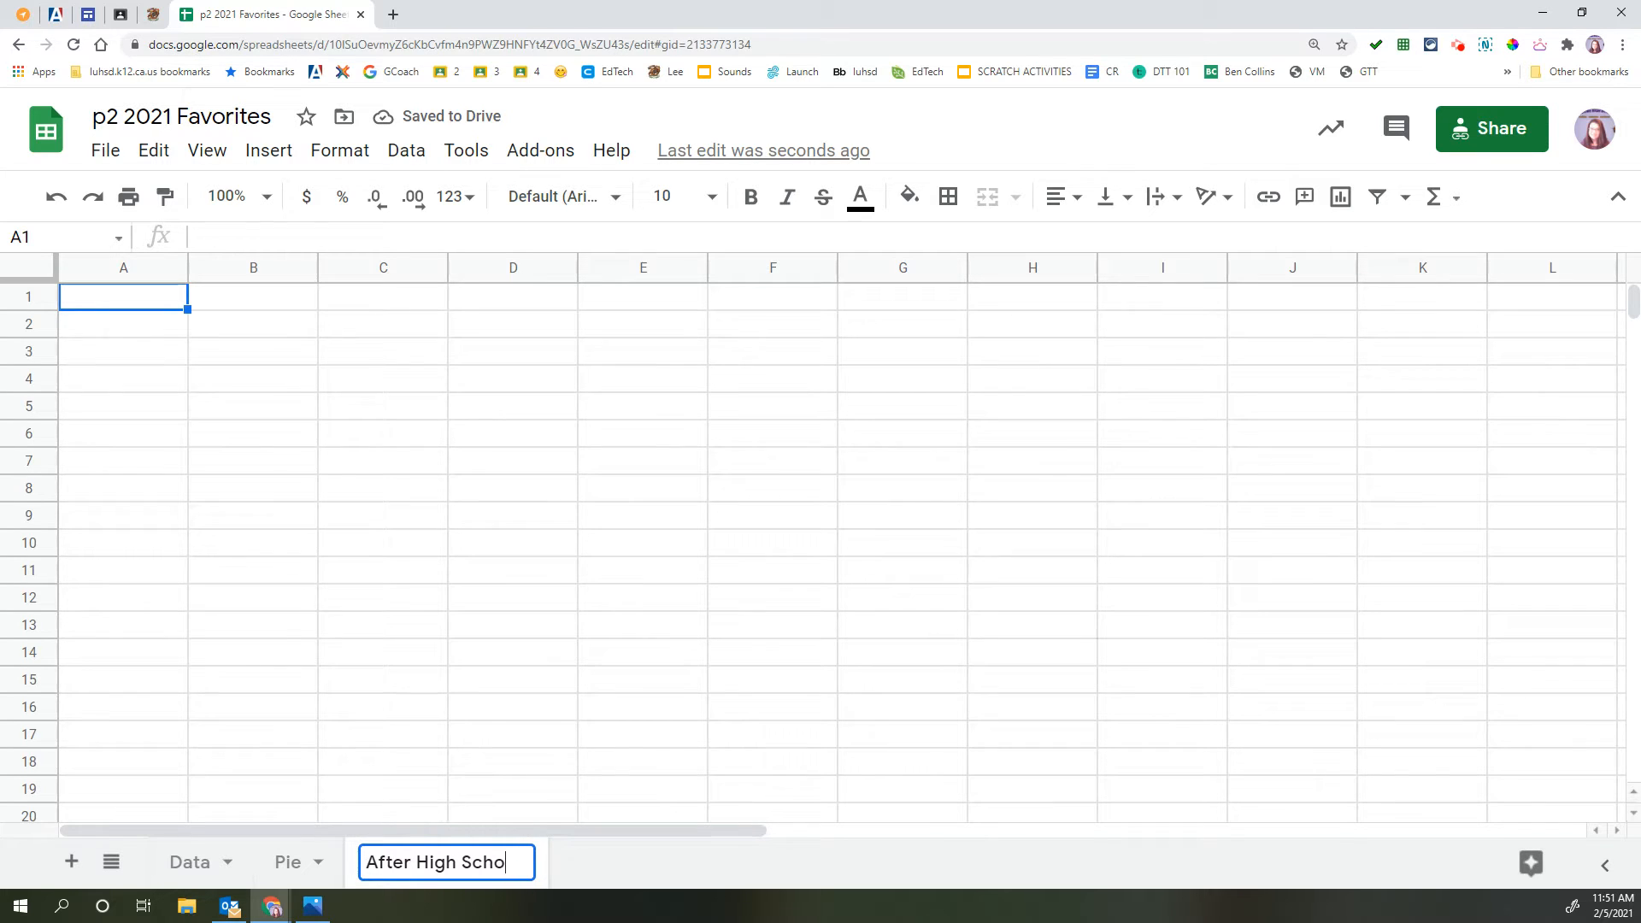
pyautogui.press('enter')
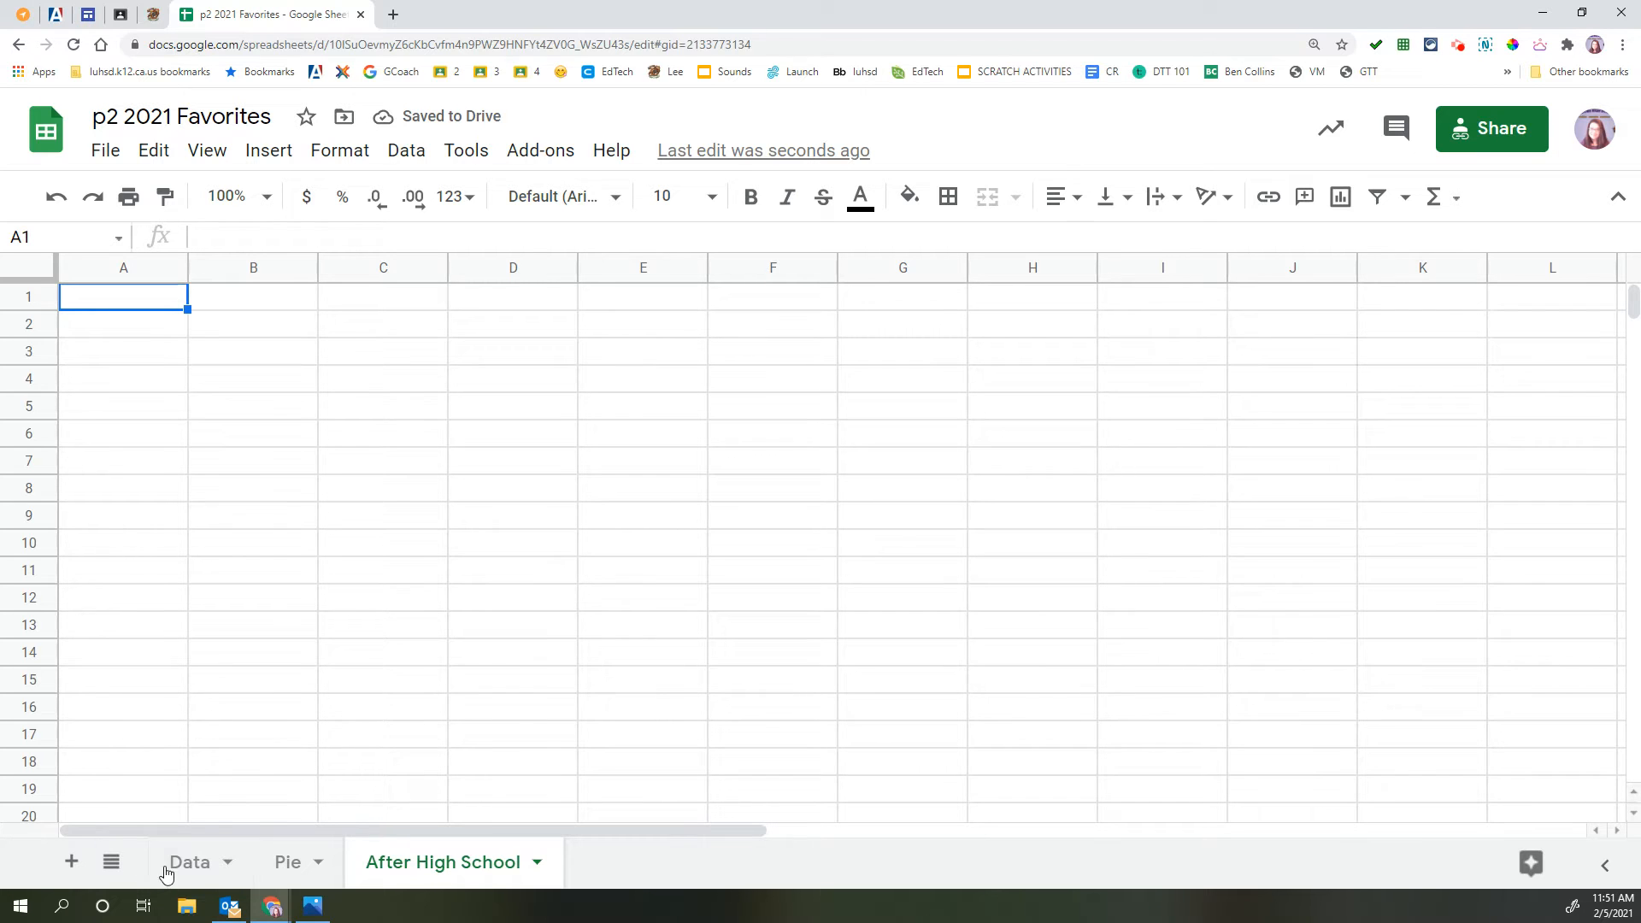
# - Sort the Data sheet A→Z by the After High School column, then return to After High School
pyautogui.click(190, 861)
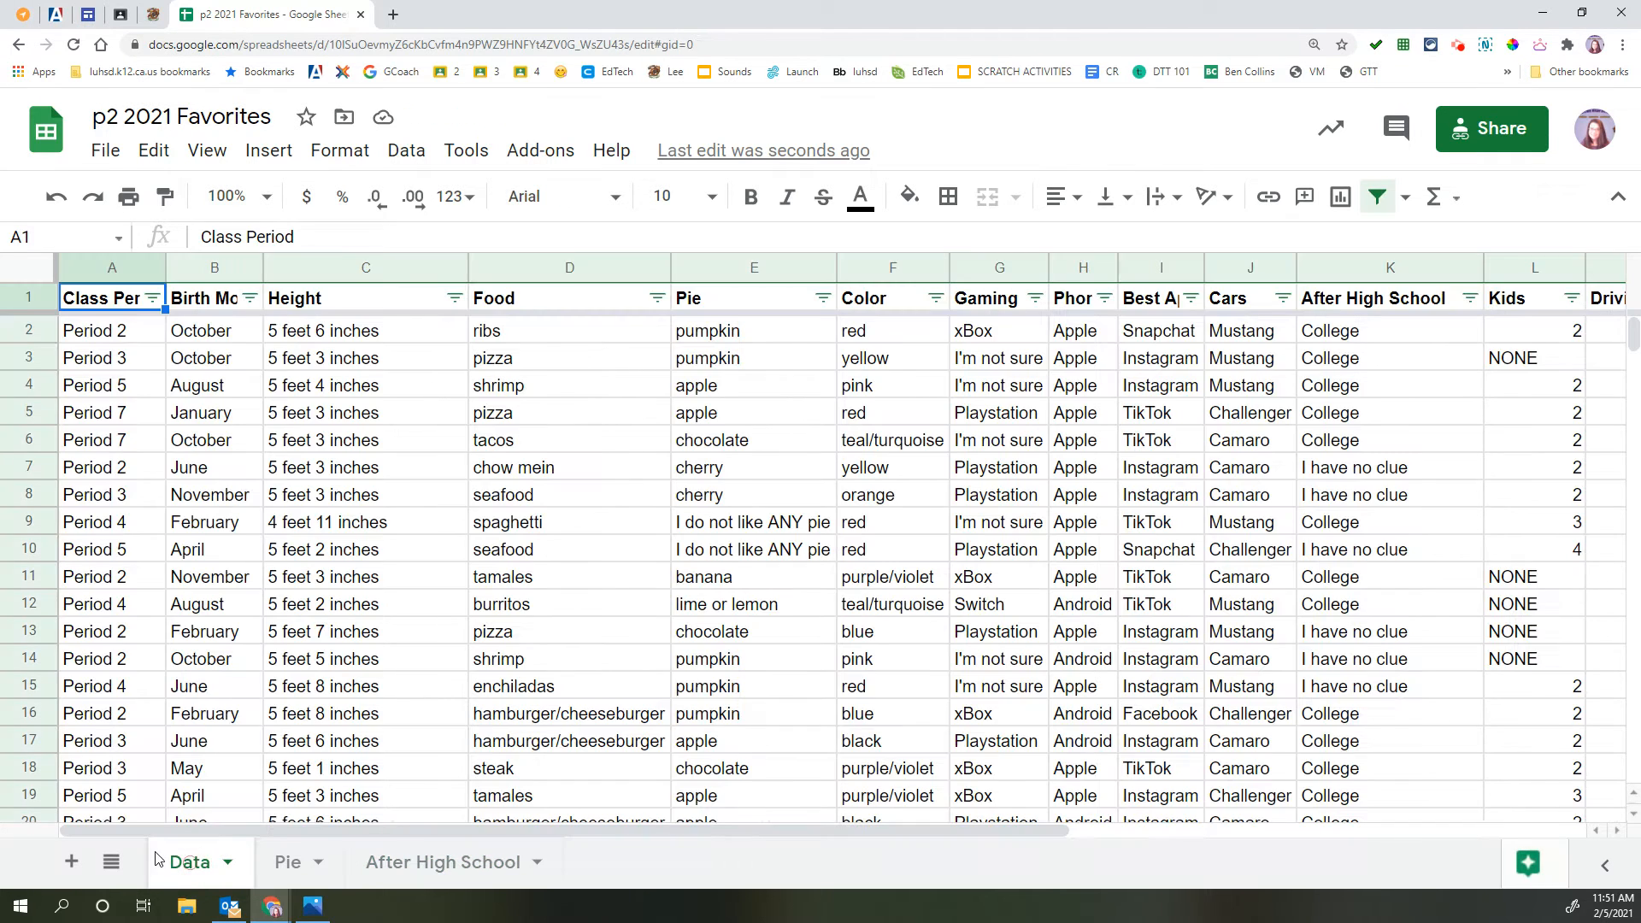
pyautogui.hscroll(3)
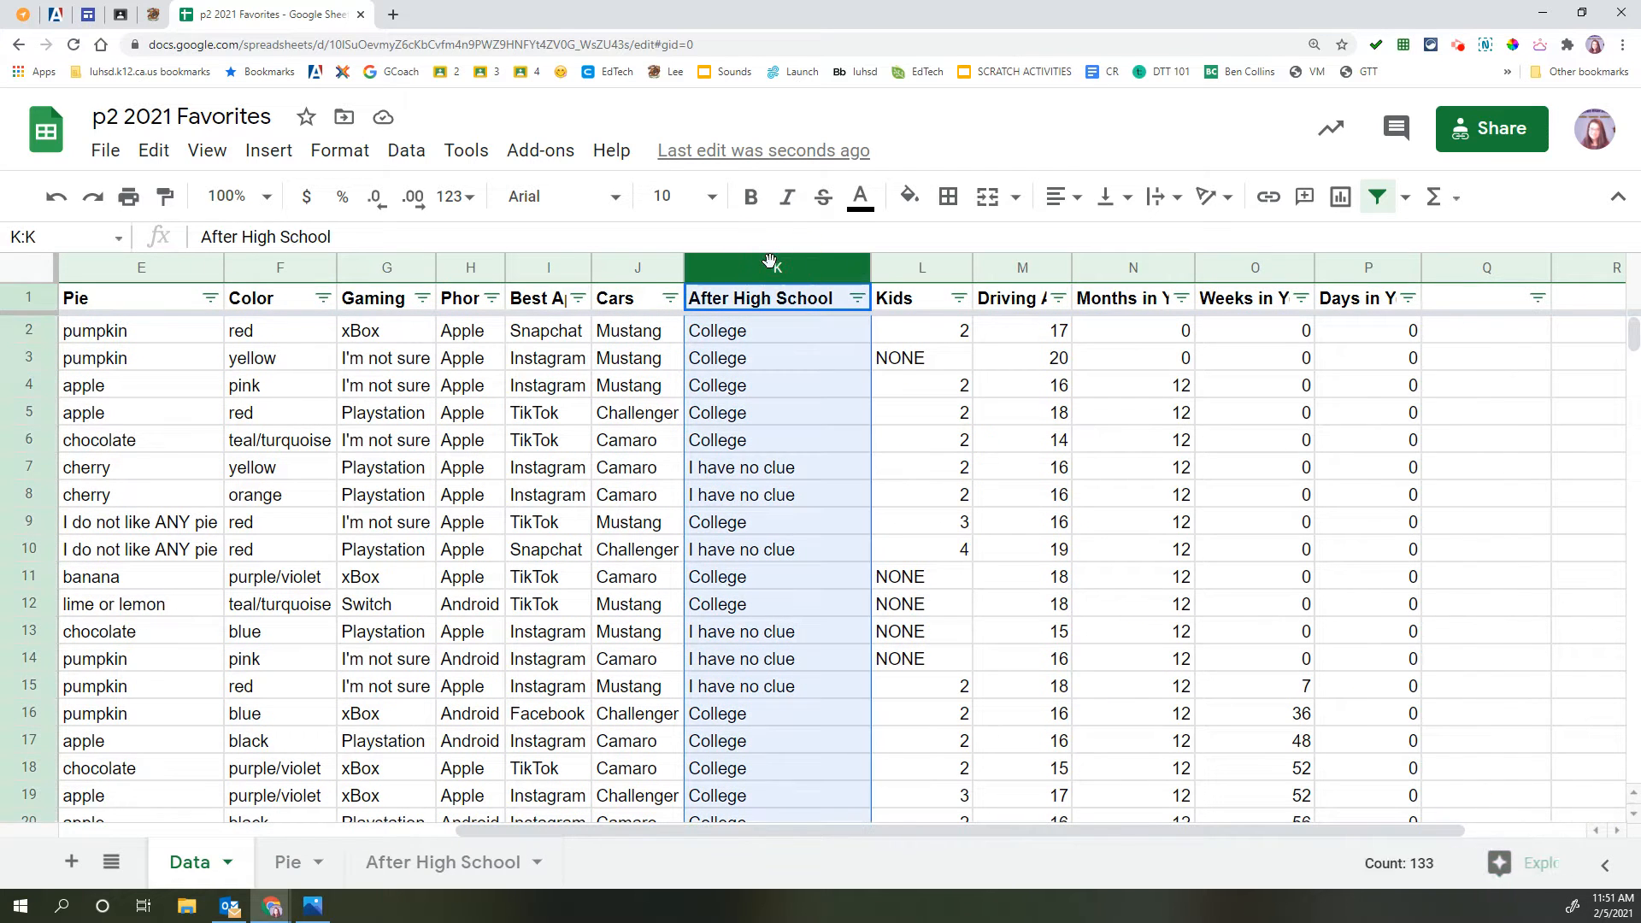
pyautogui.click(856, 298)
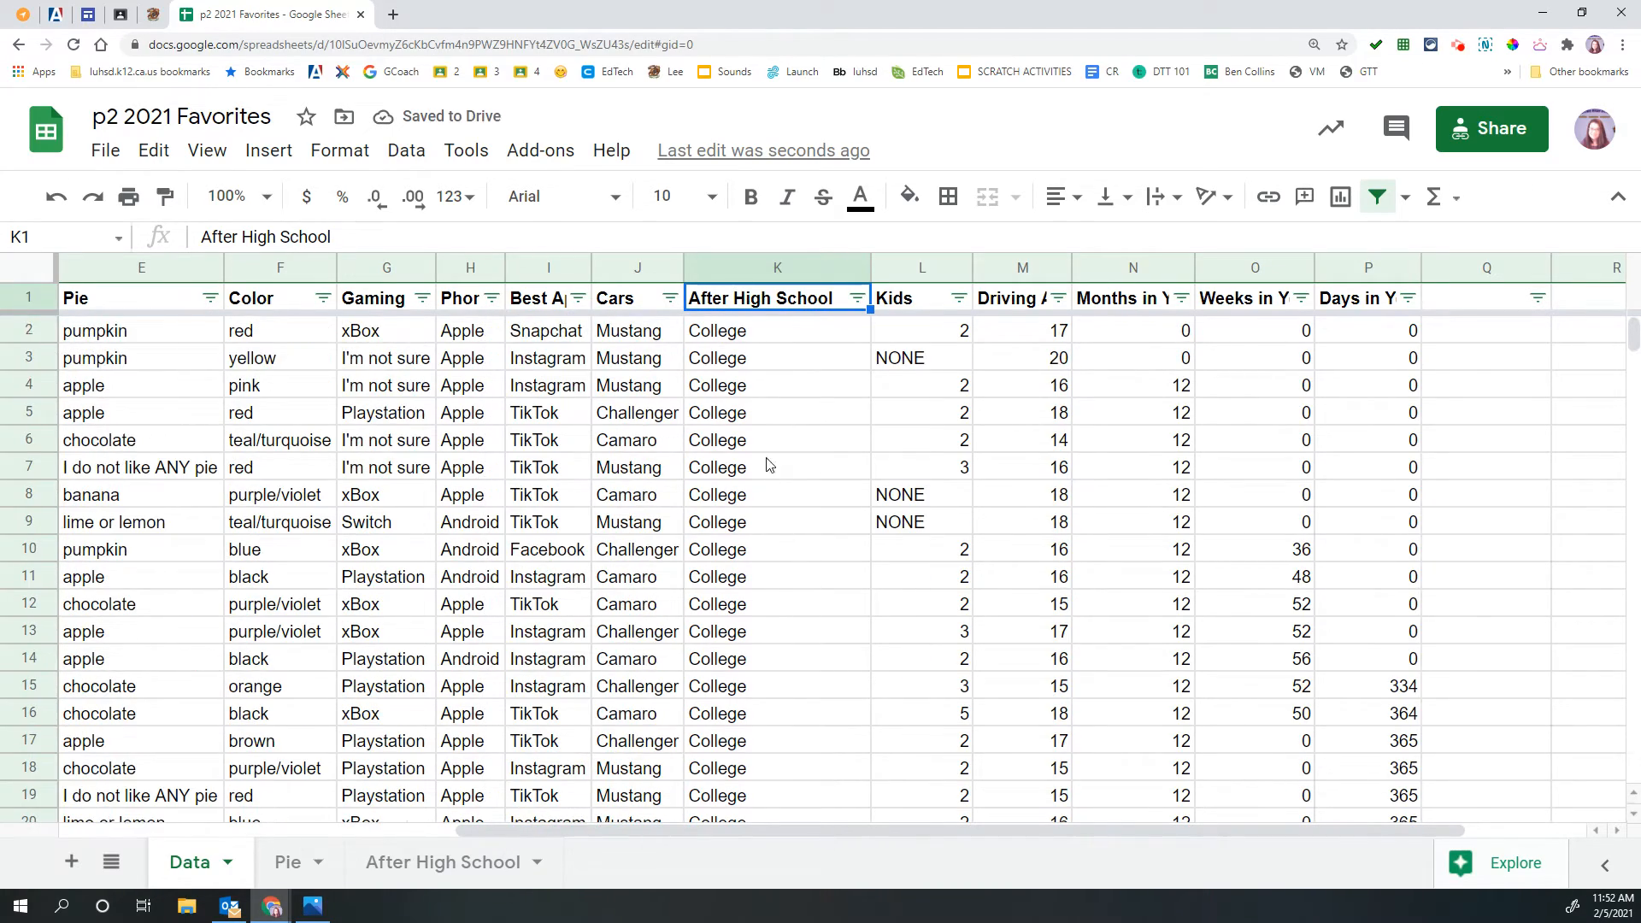
pyautogui.scroll(-3)
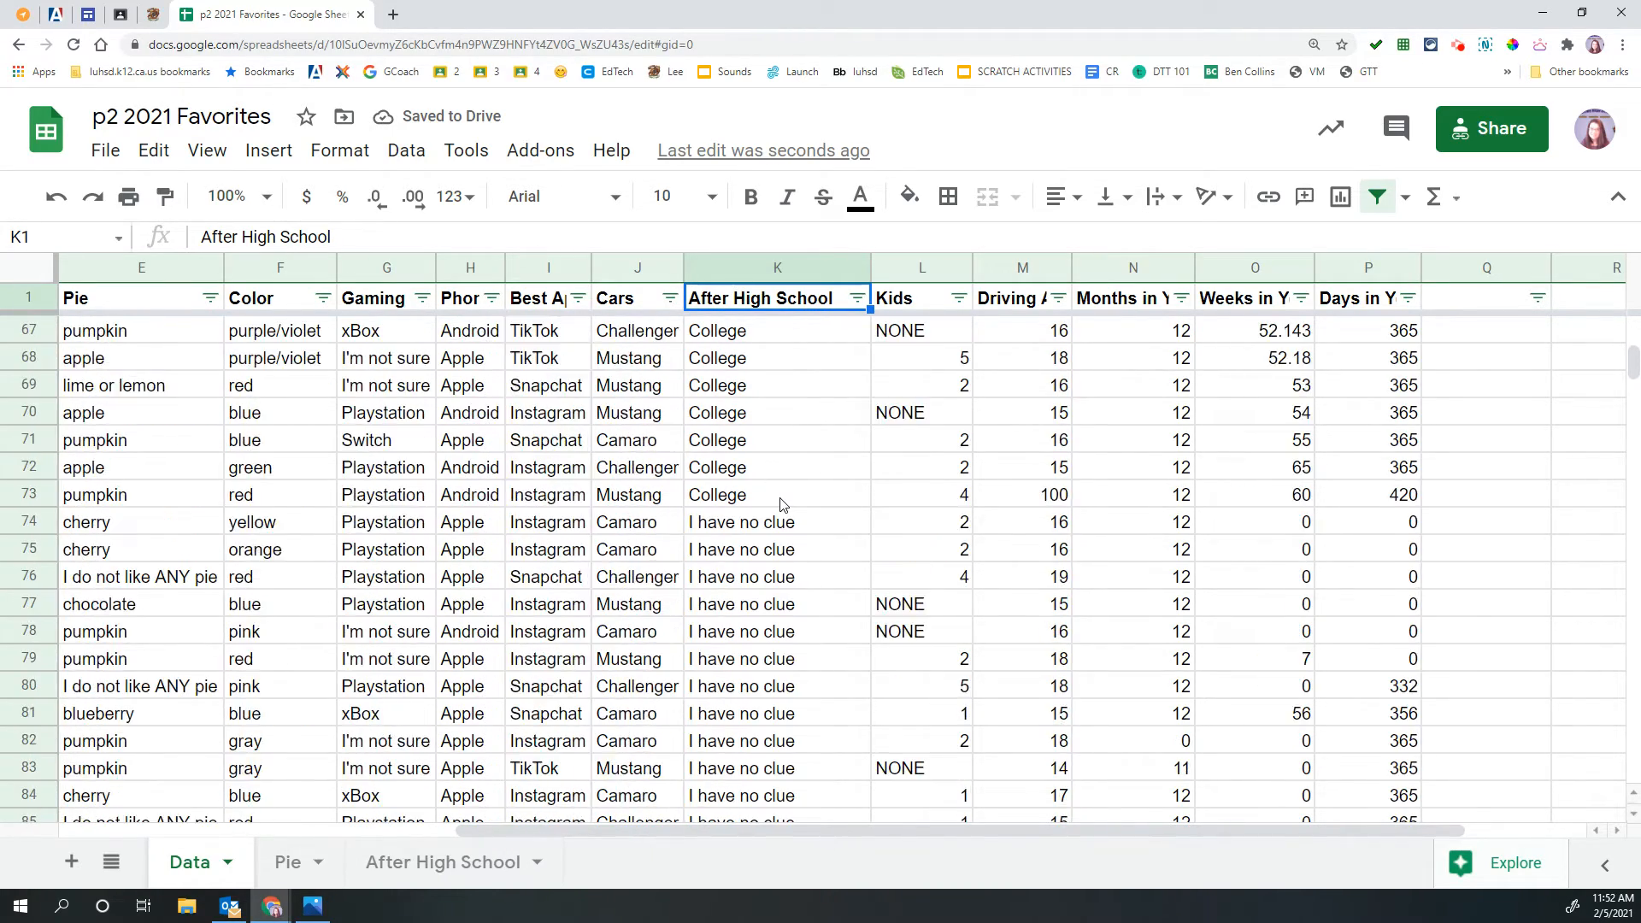
pyautogui.click(441, 862)
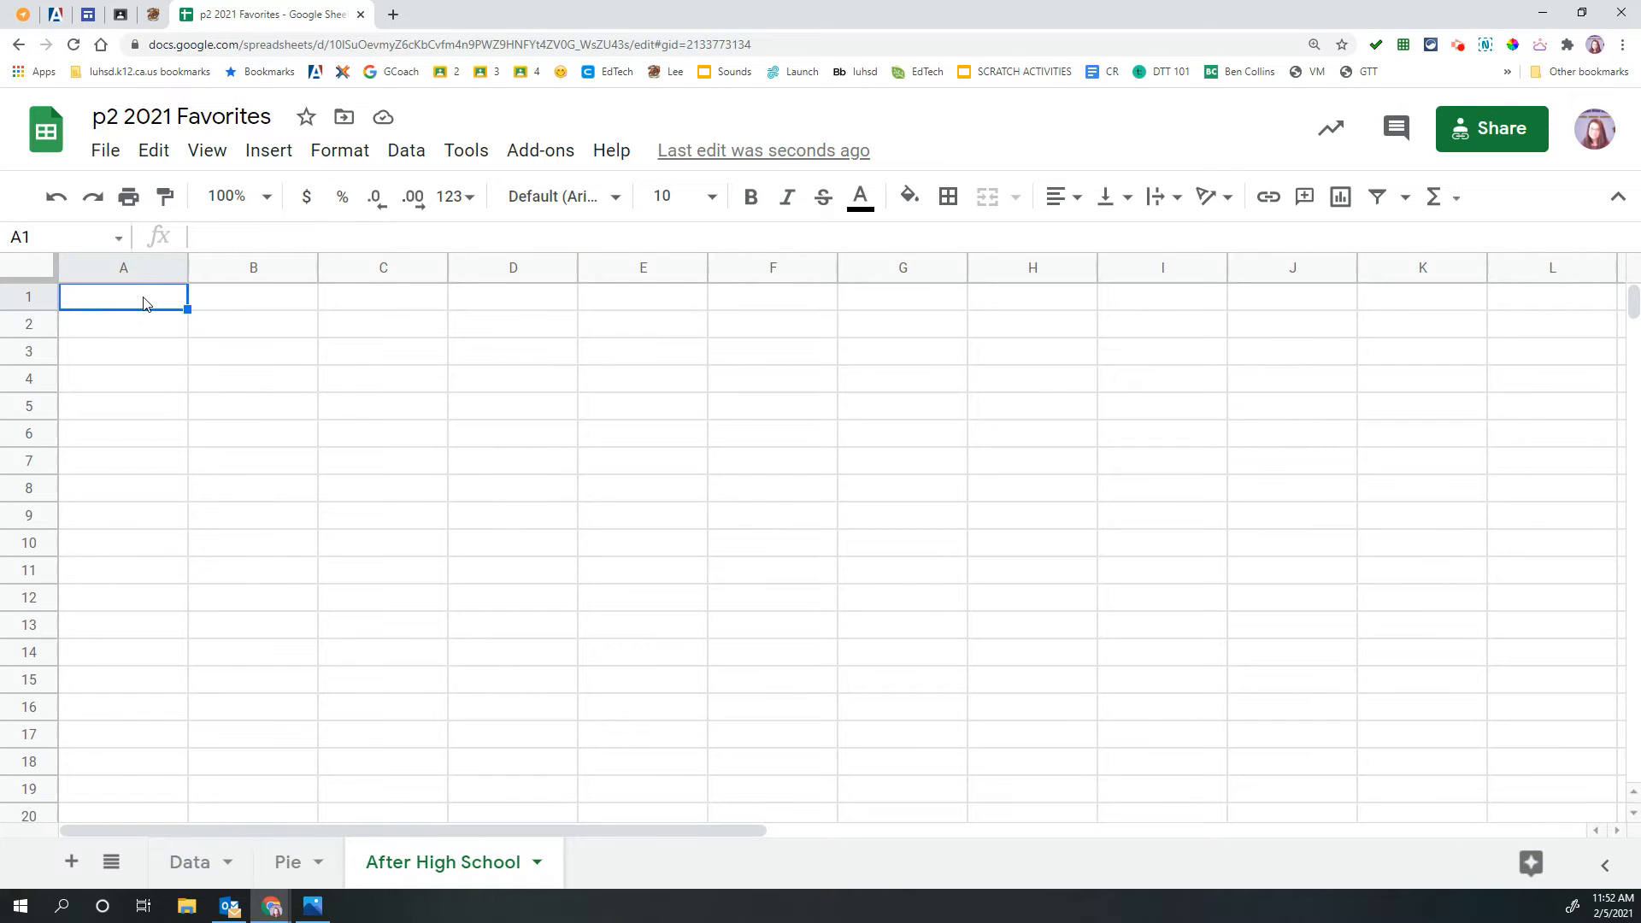
# - Enter the Plans heading with College and I have no clue, and a College count of 72
pyautogui.write('Plans after High School')
pyautogui.click(123, 323)
pyautogui.write('College')
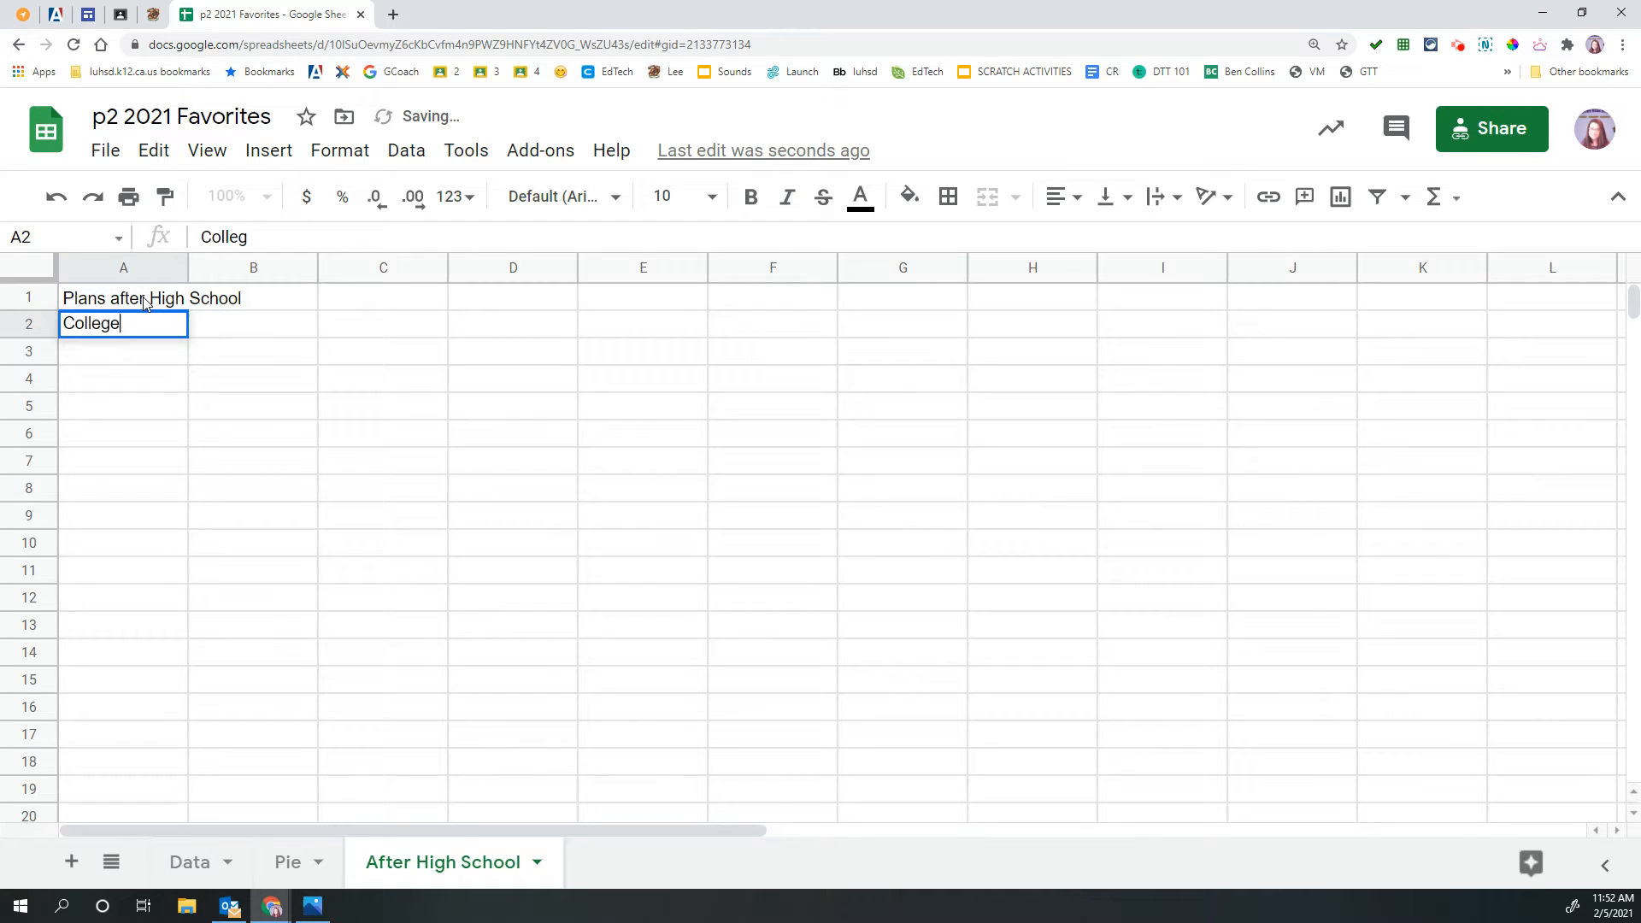
pyautogui.write('I have no clue')
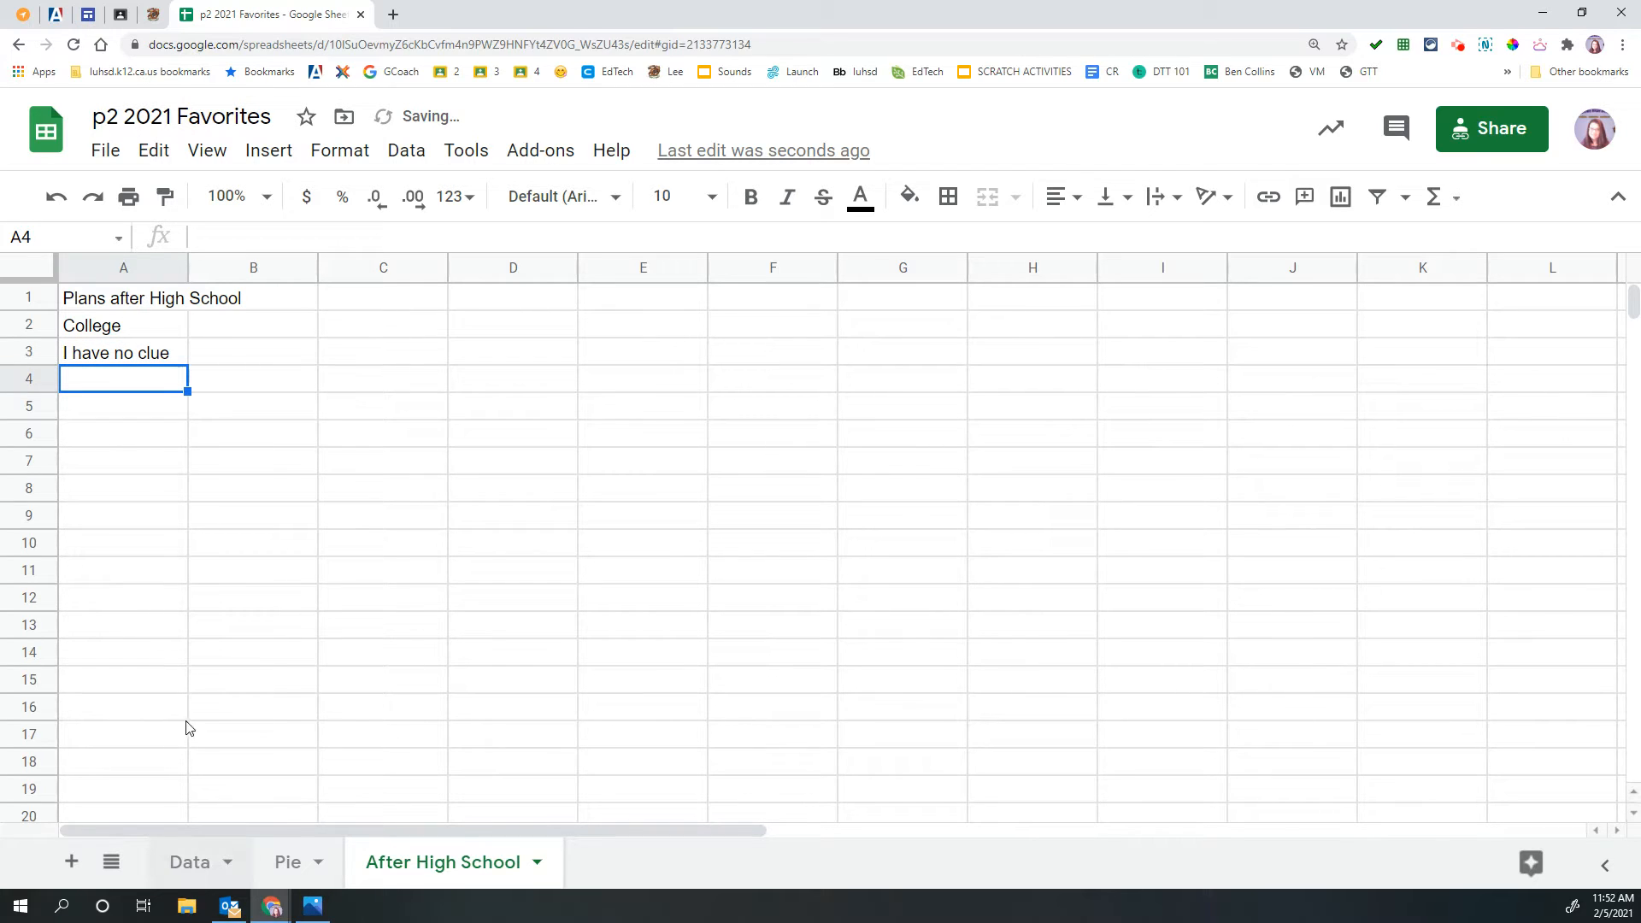
pyautogui.click(190, 862)
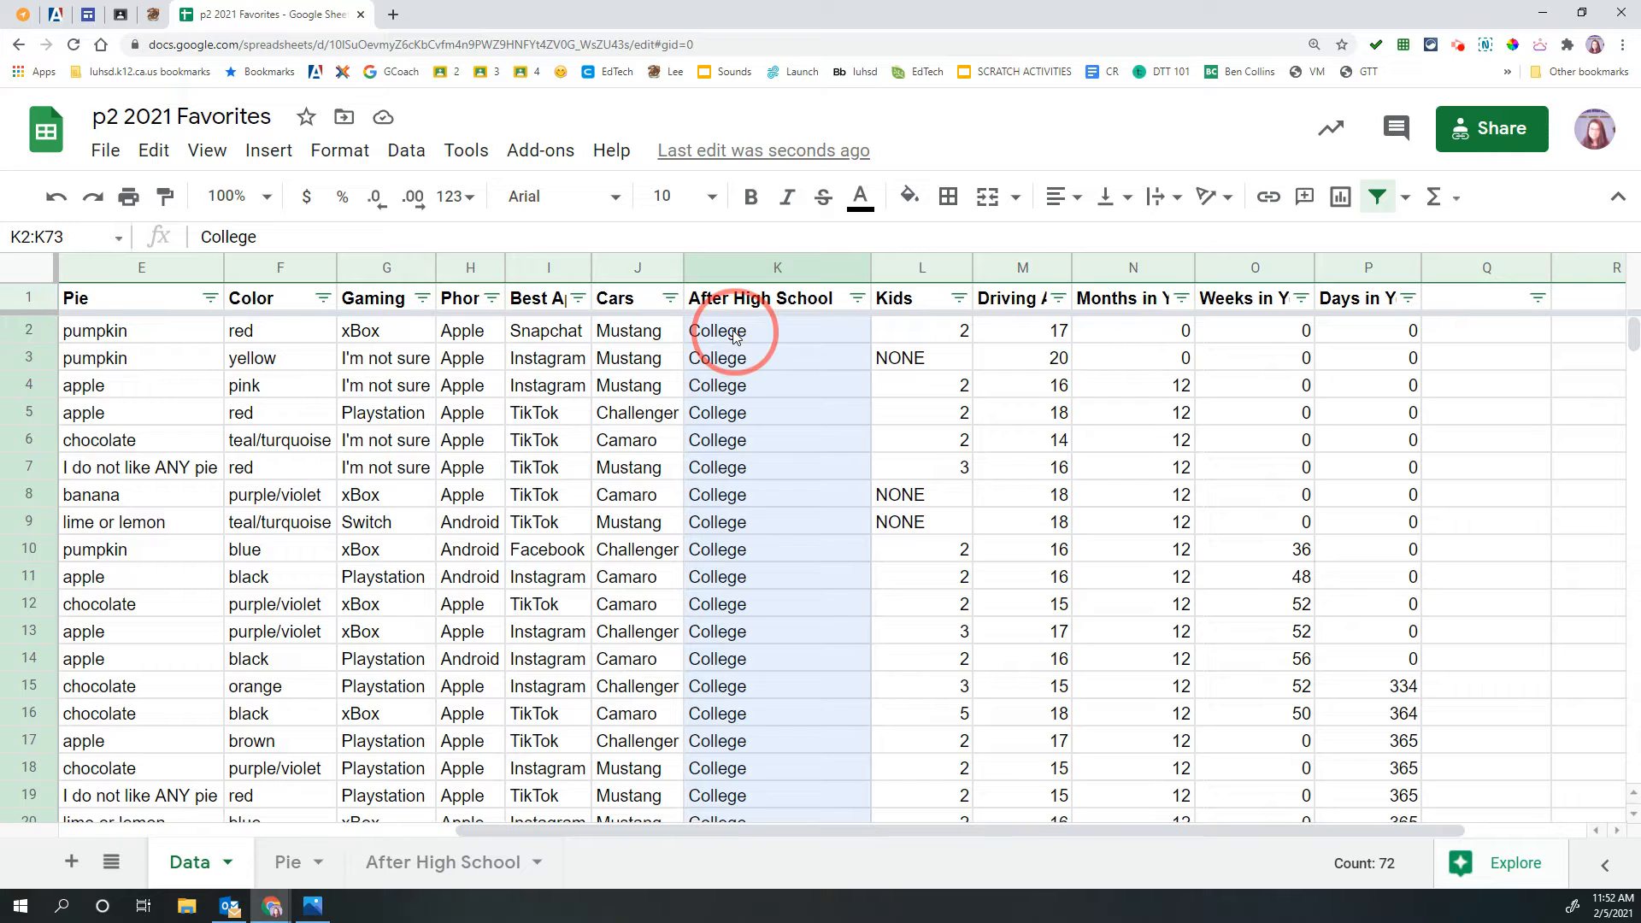
pyautogui.scroll(-3)
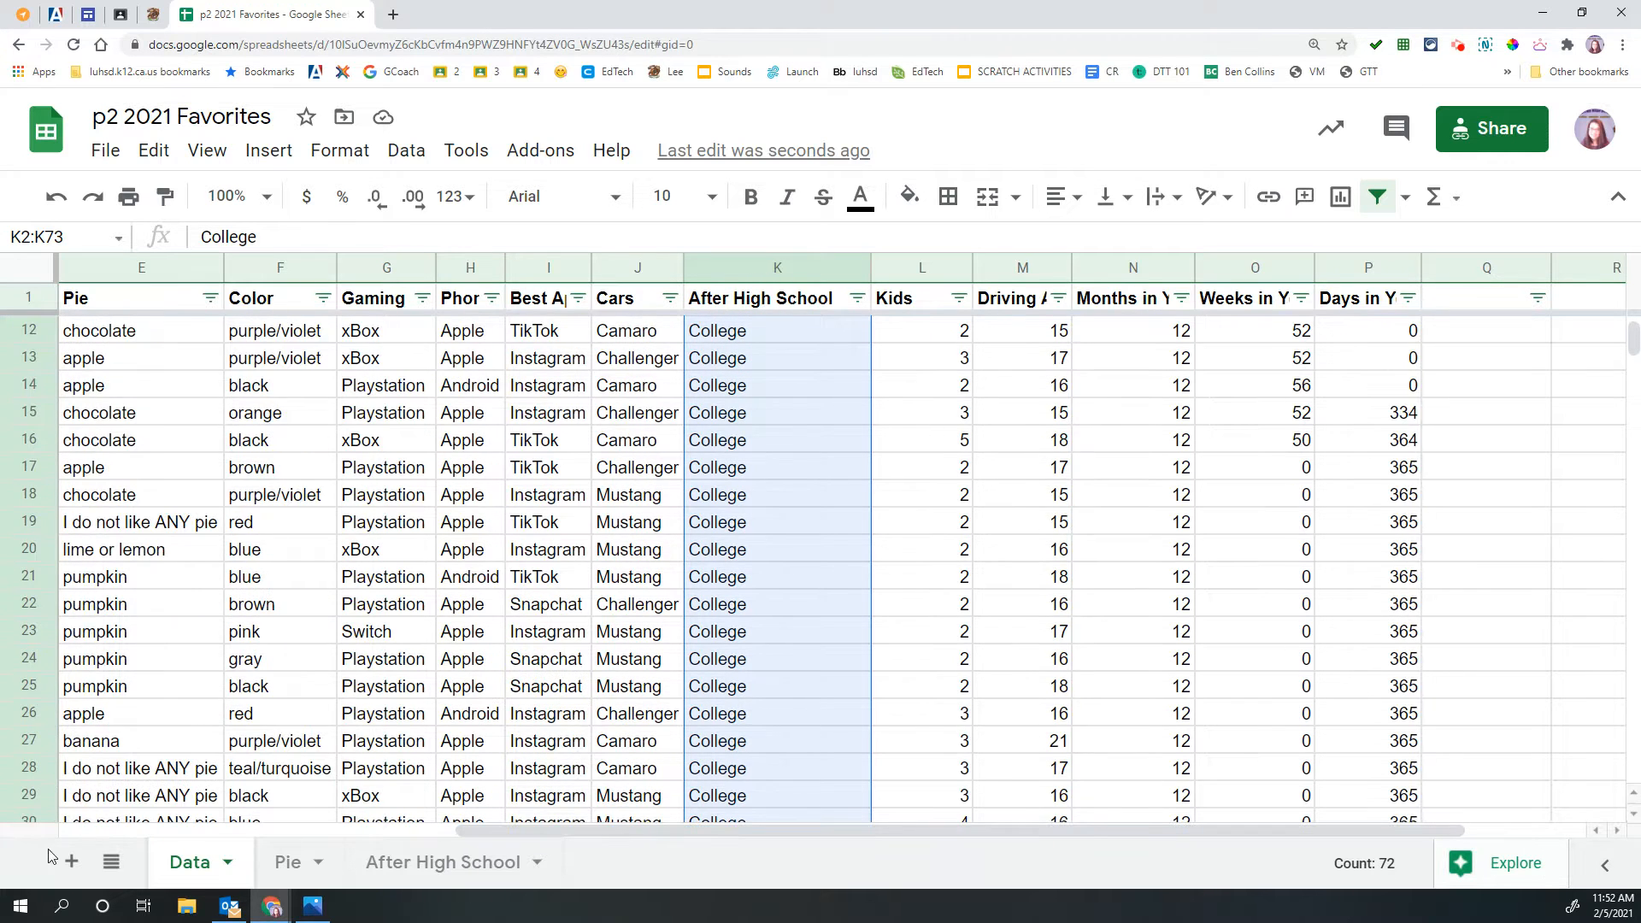
pyautogui.click(442, 862)
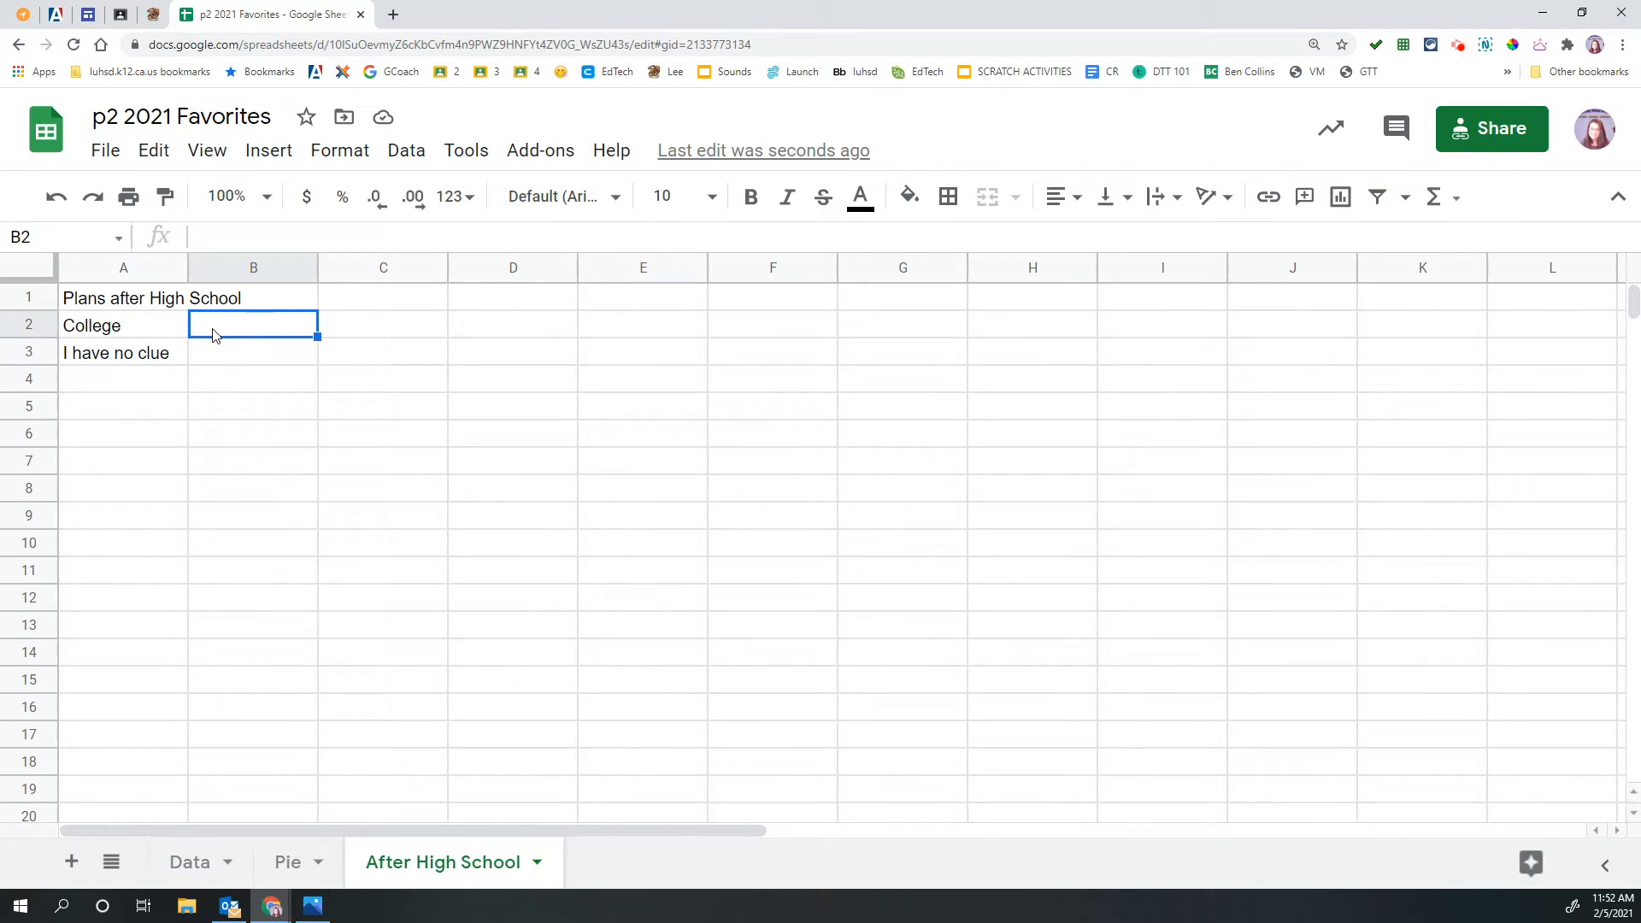
pyautogui.write('72')
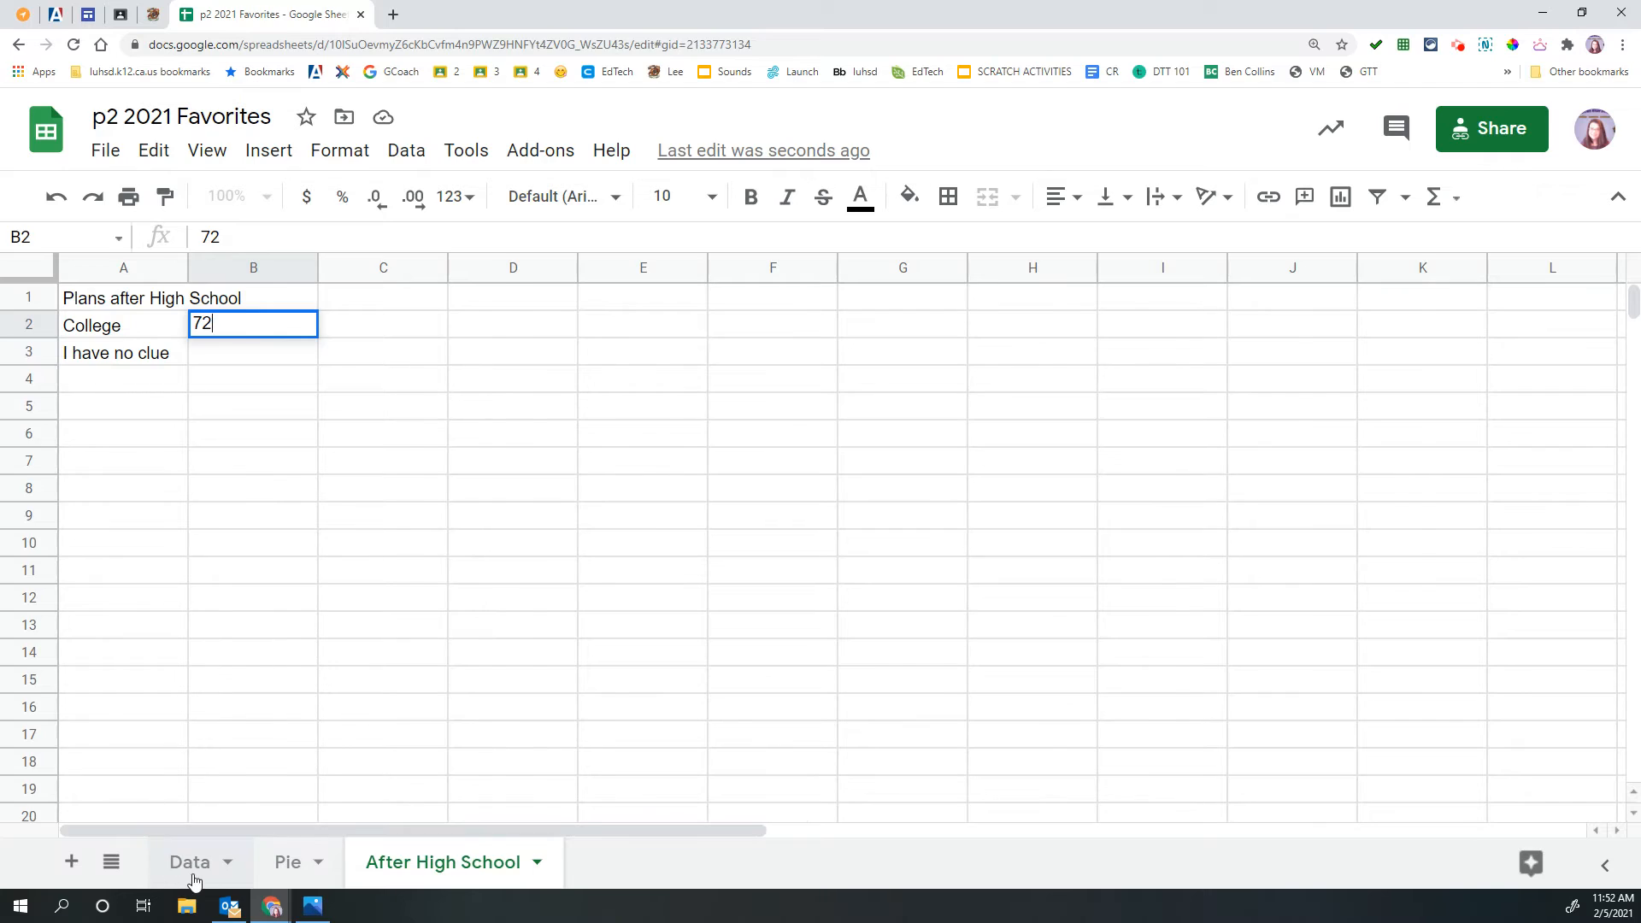
# - Count responses on Data, entering 38 for I have no clue and Join Military with 10
pyautogui.click(189, 862)
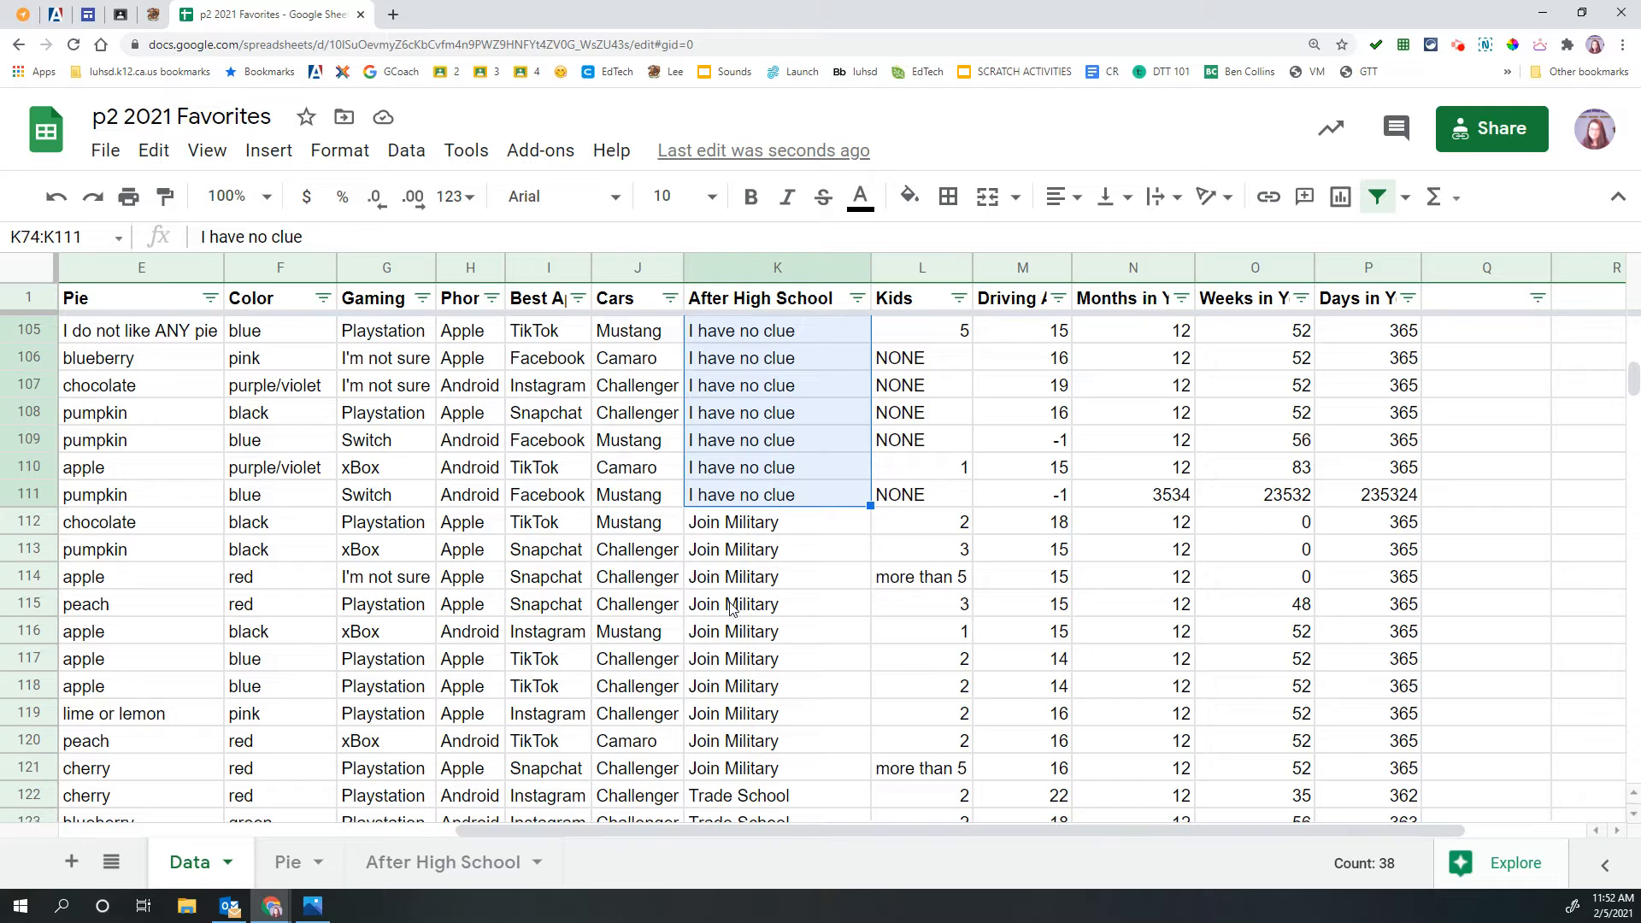
pyautogui.click(442, 862)
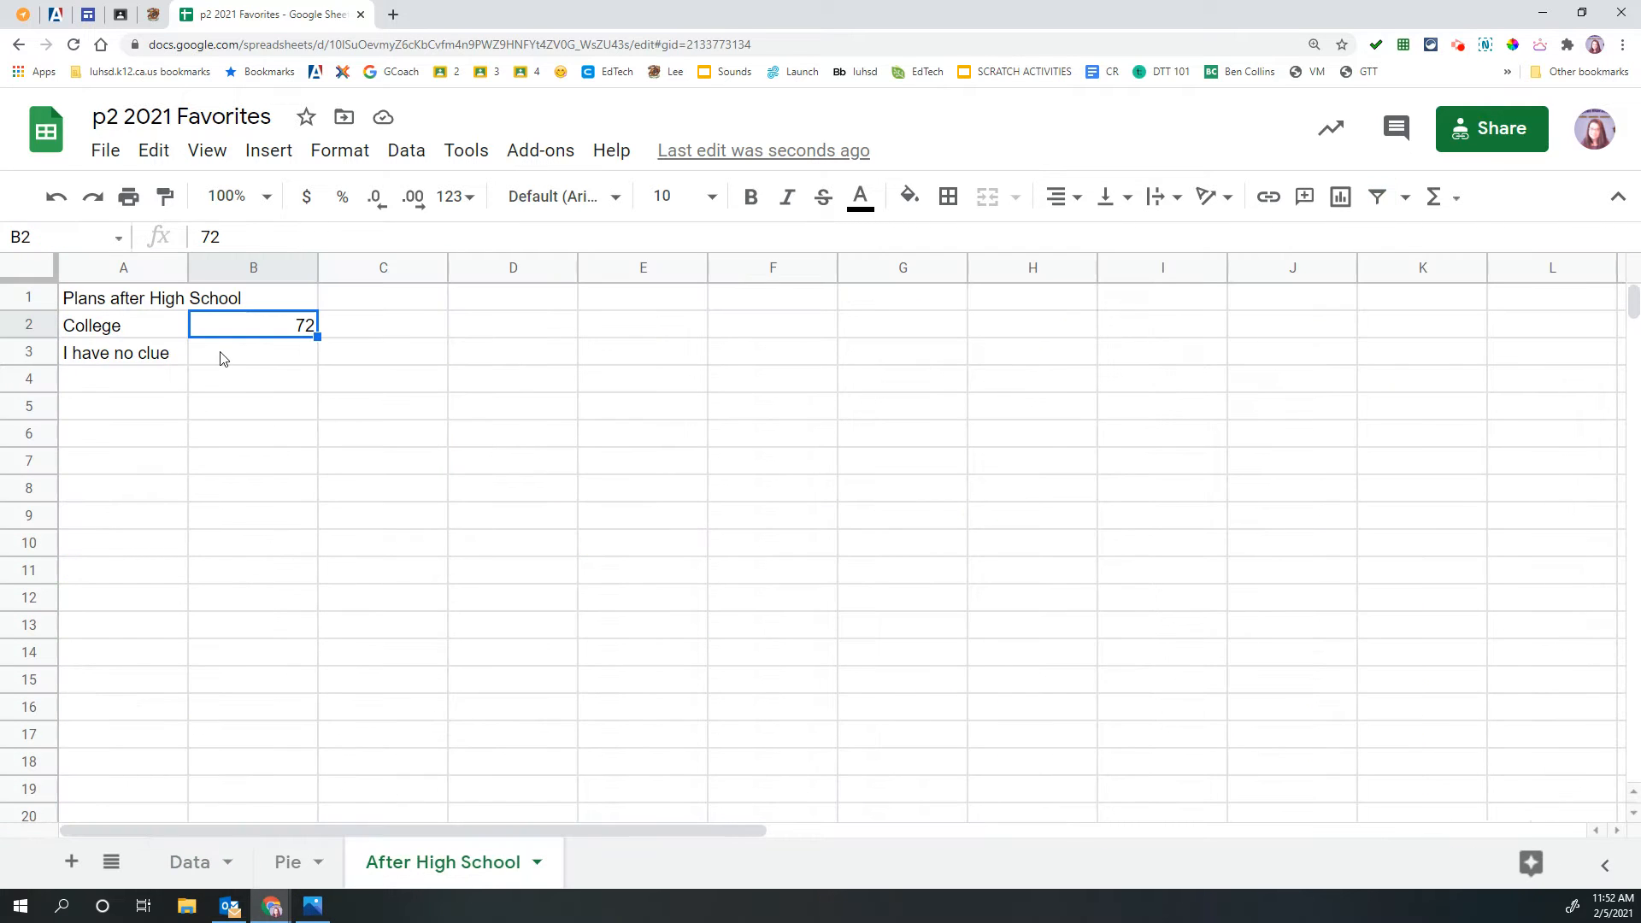
pyautogui.write('38')
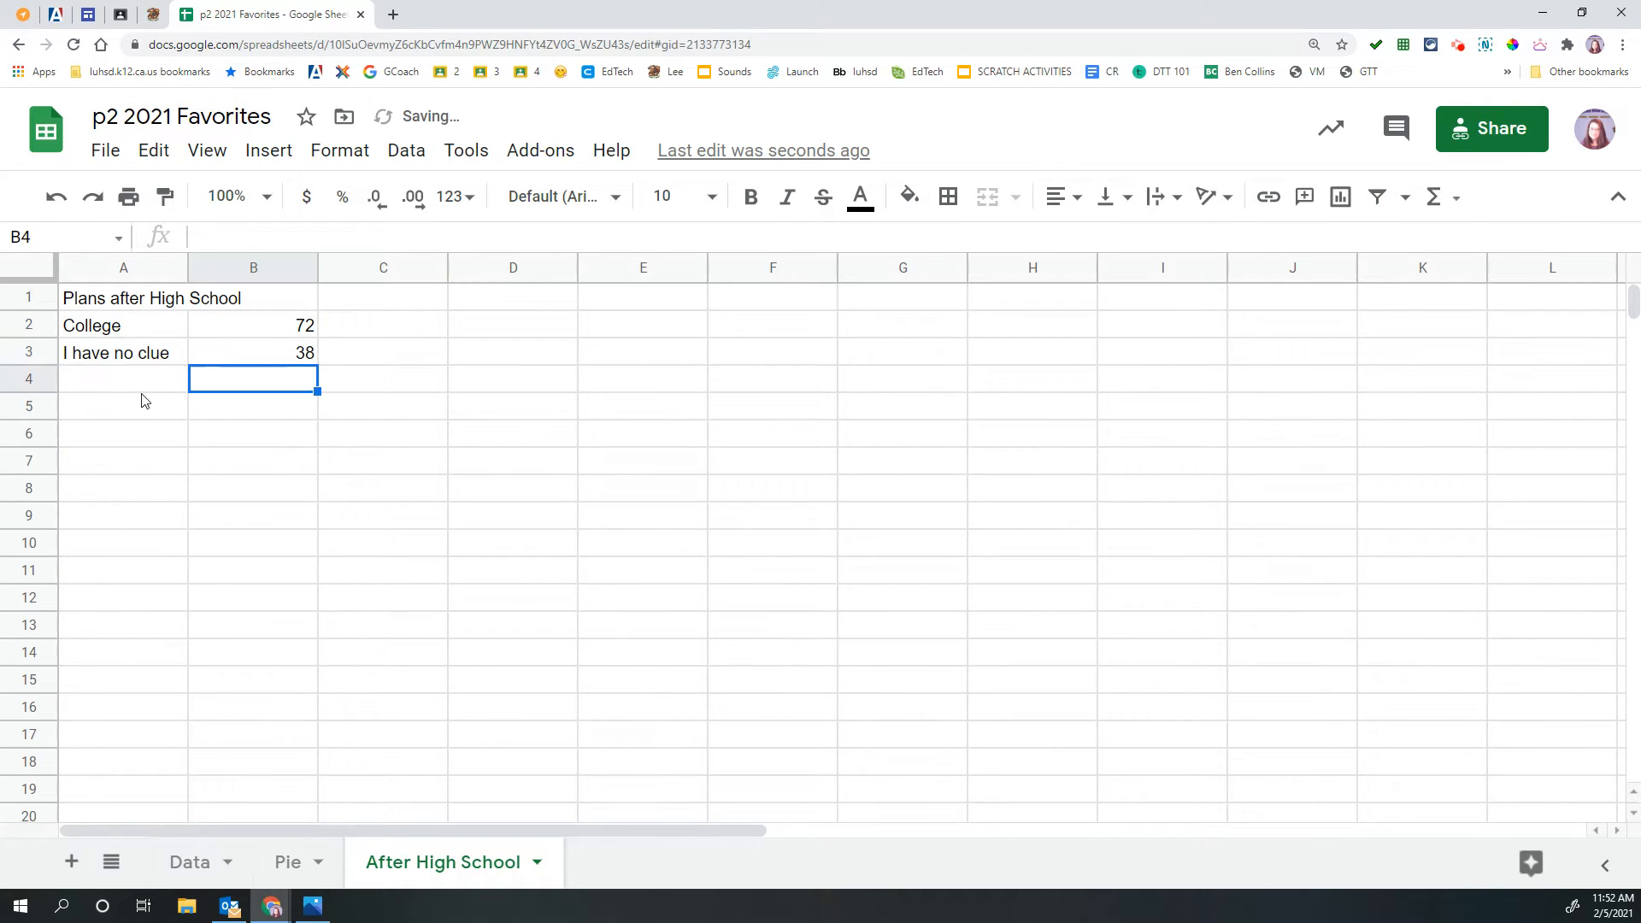
pyautogui.write('Join Military')
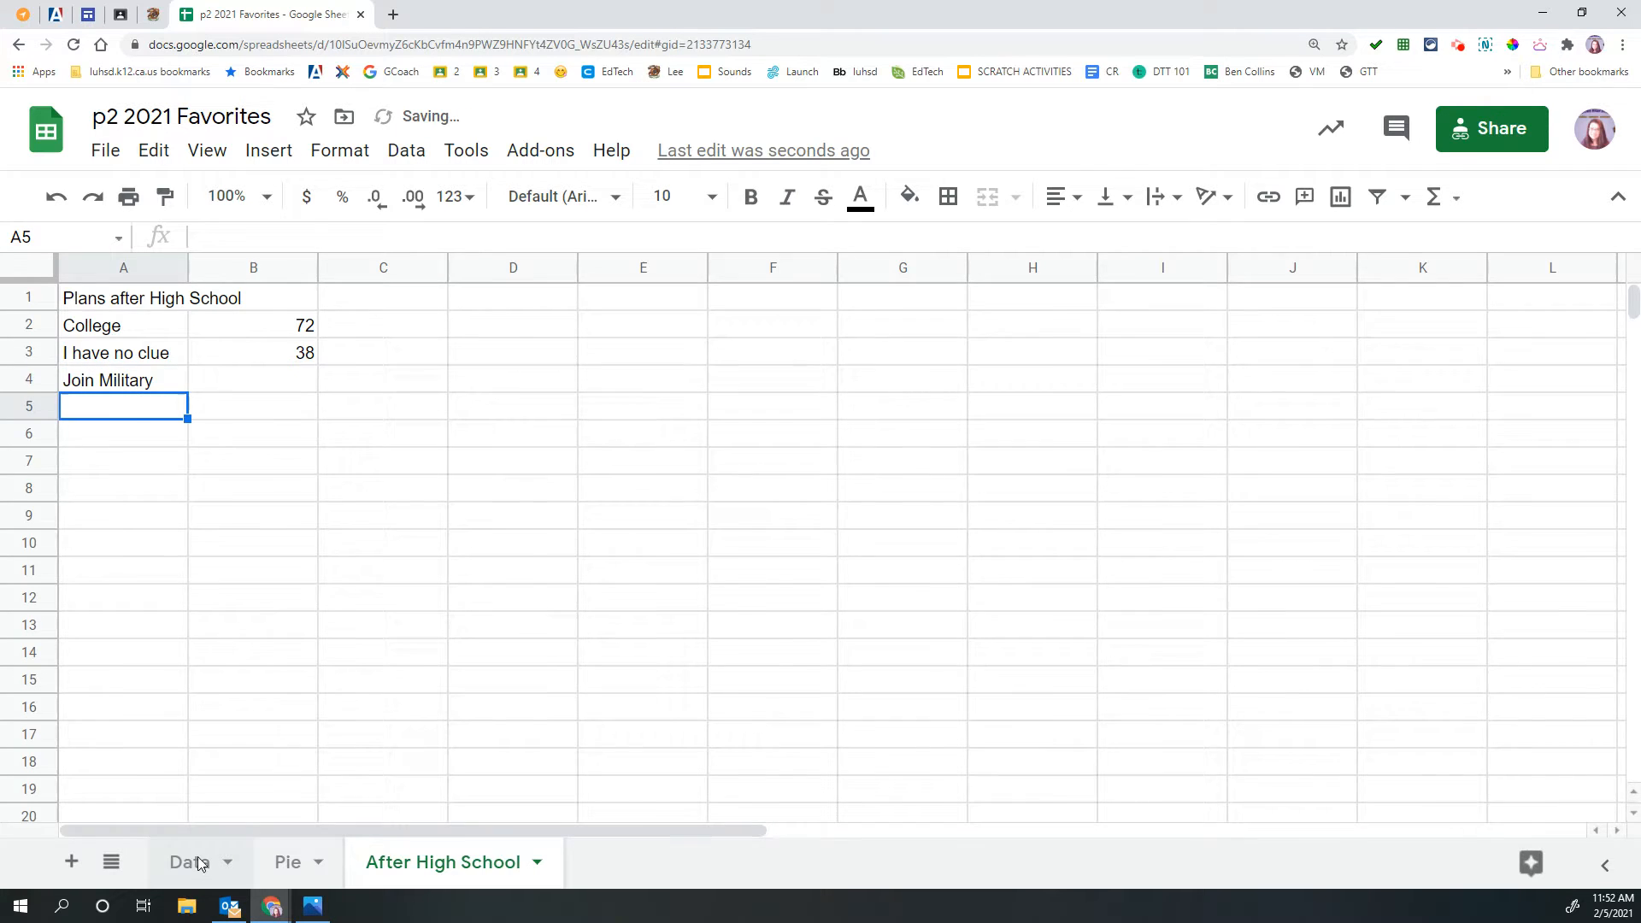
pyautogui.click(190, 861)
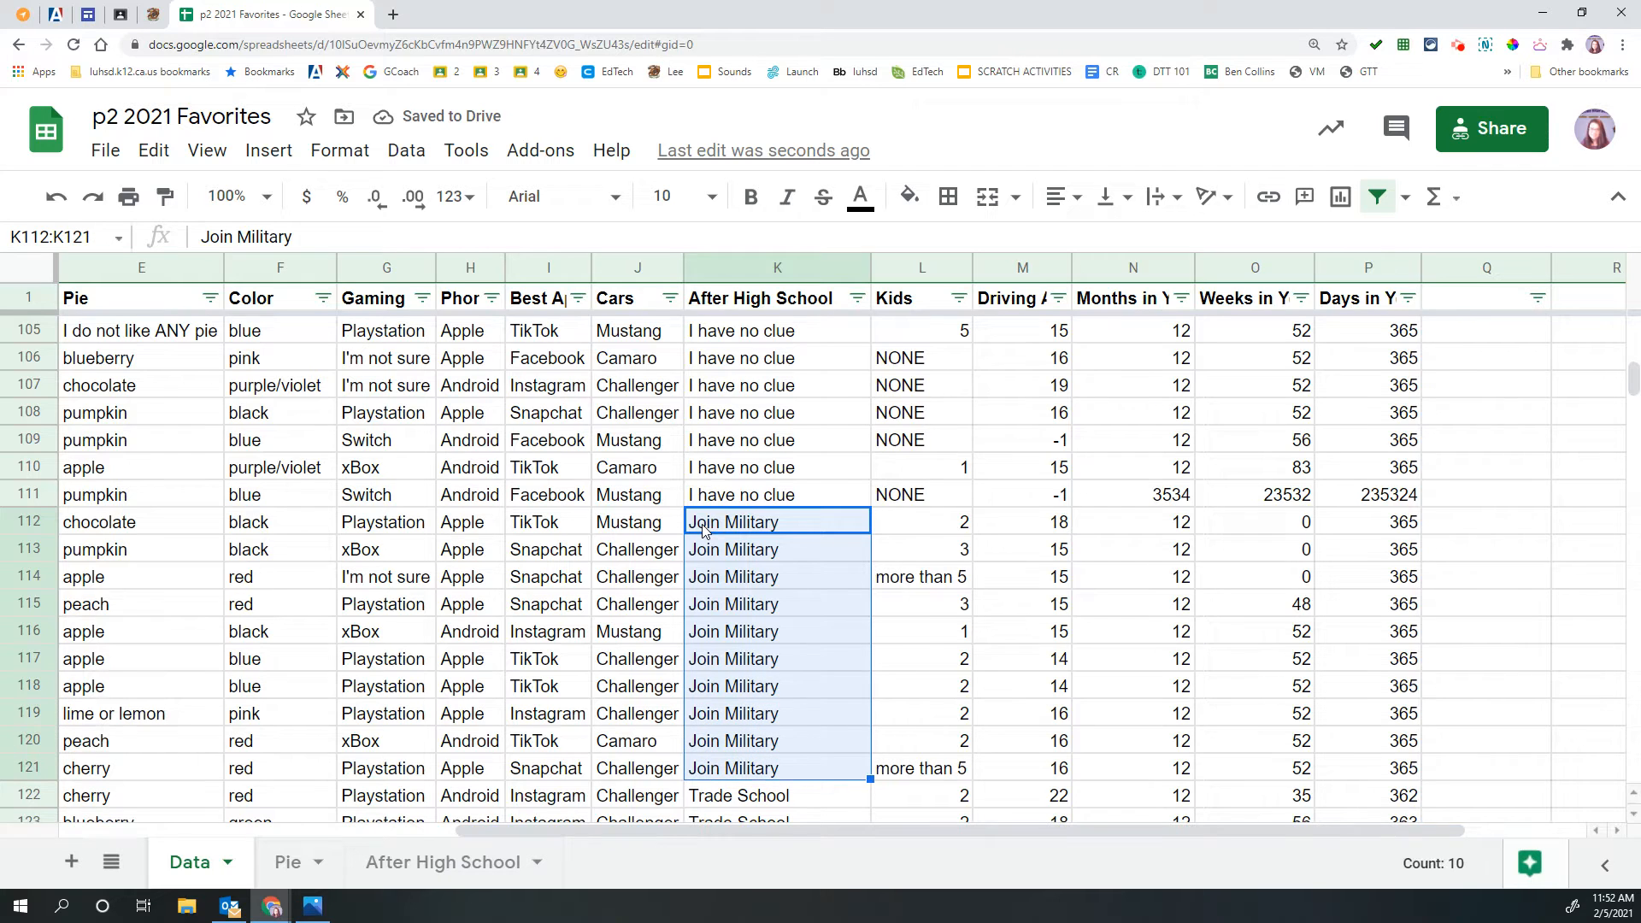
pyautogui.click(442, 863)
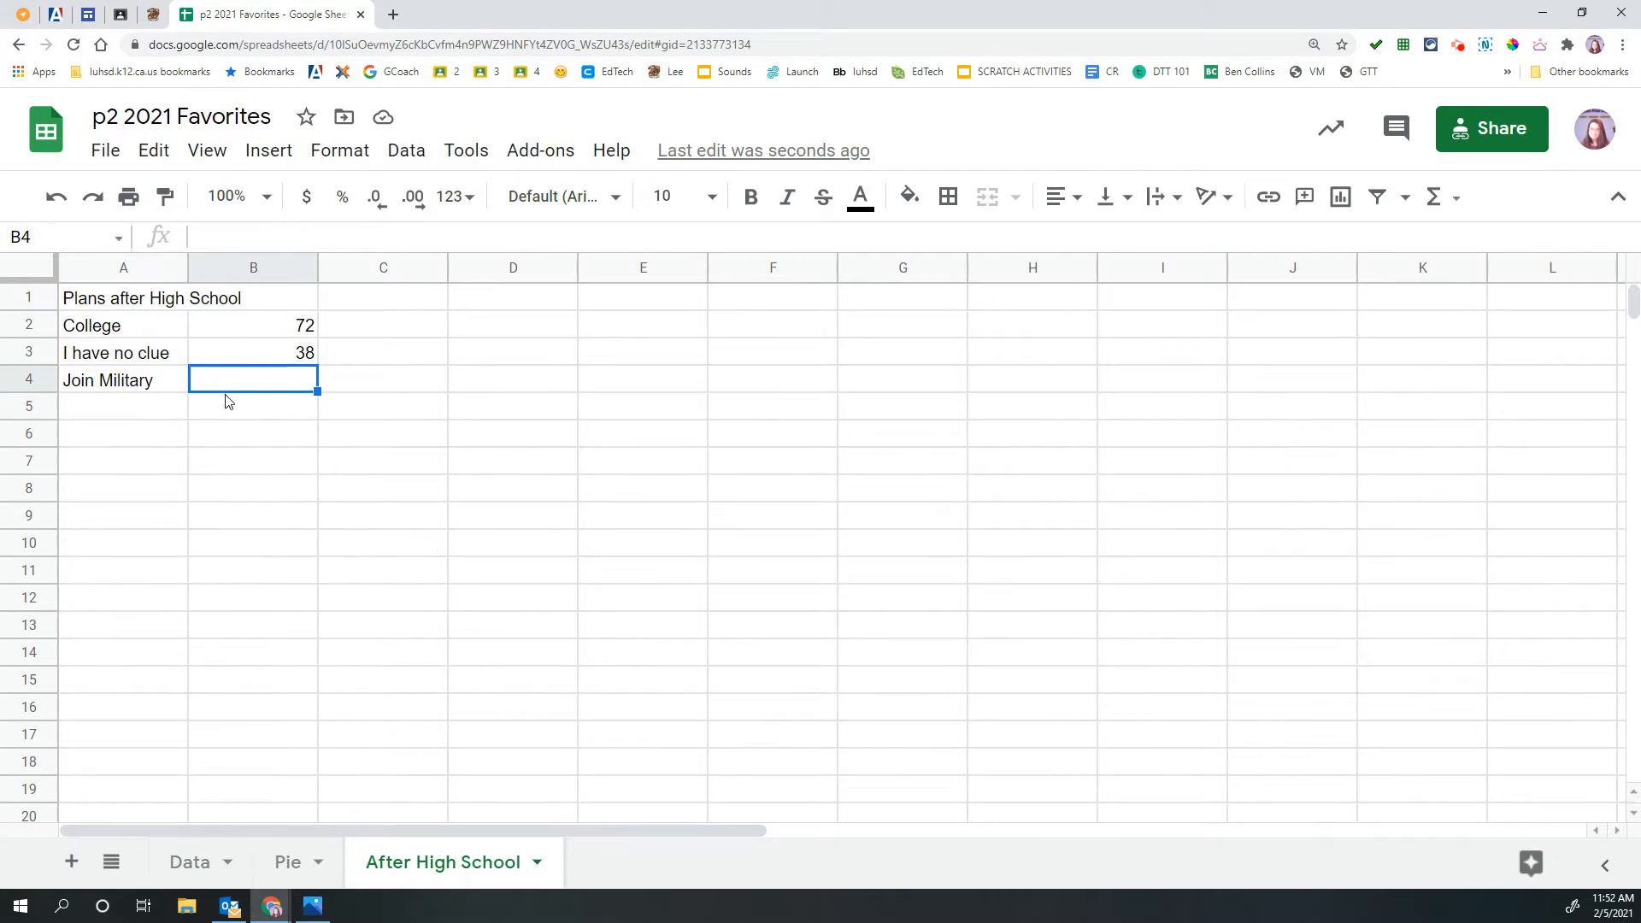
pyautogui.write('10')
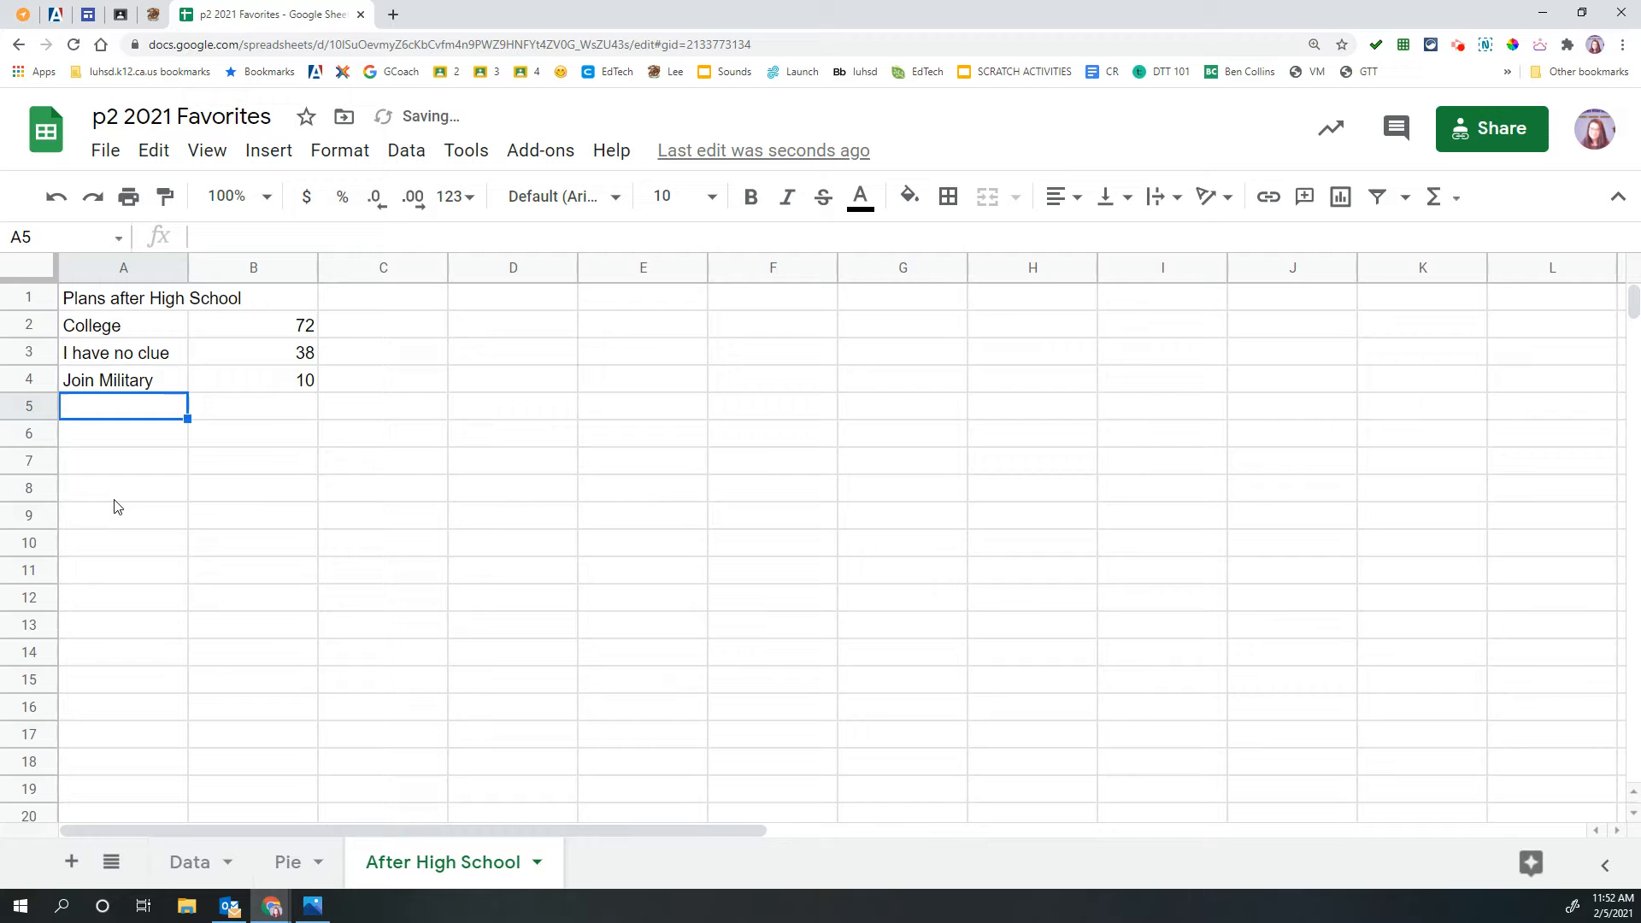
# - Add Trade School with a count of 6 and Work force (no college) with 6
pyautogui.write('Trade School')
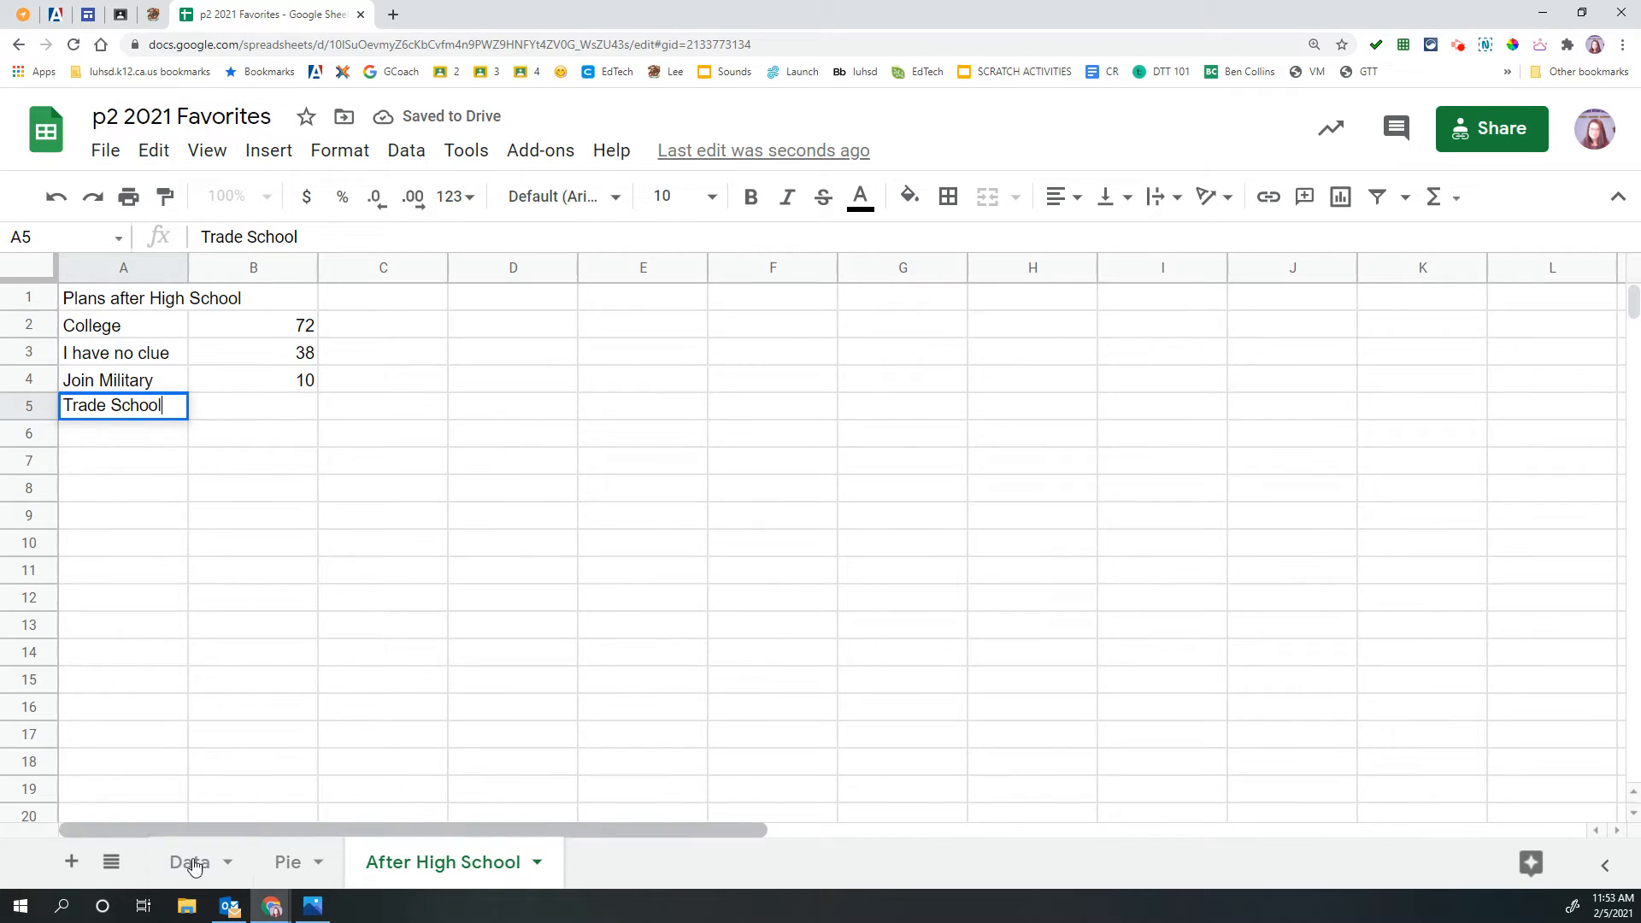
pyautogui.click(191, 862)
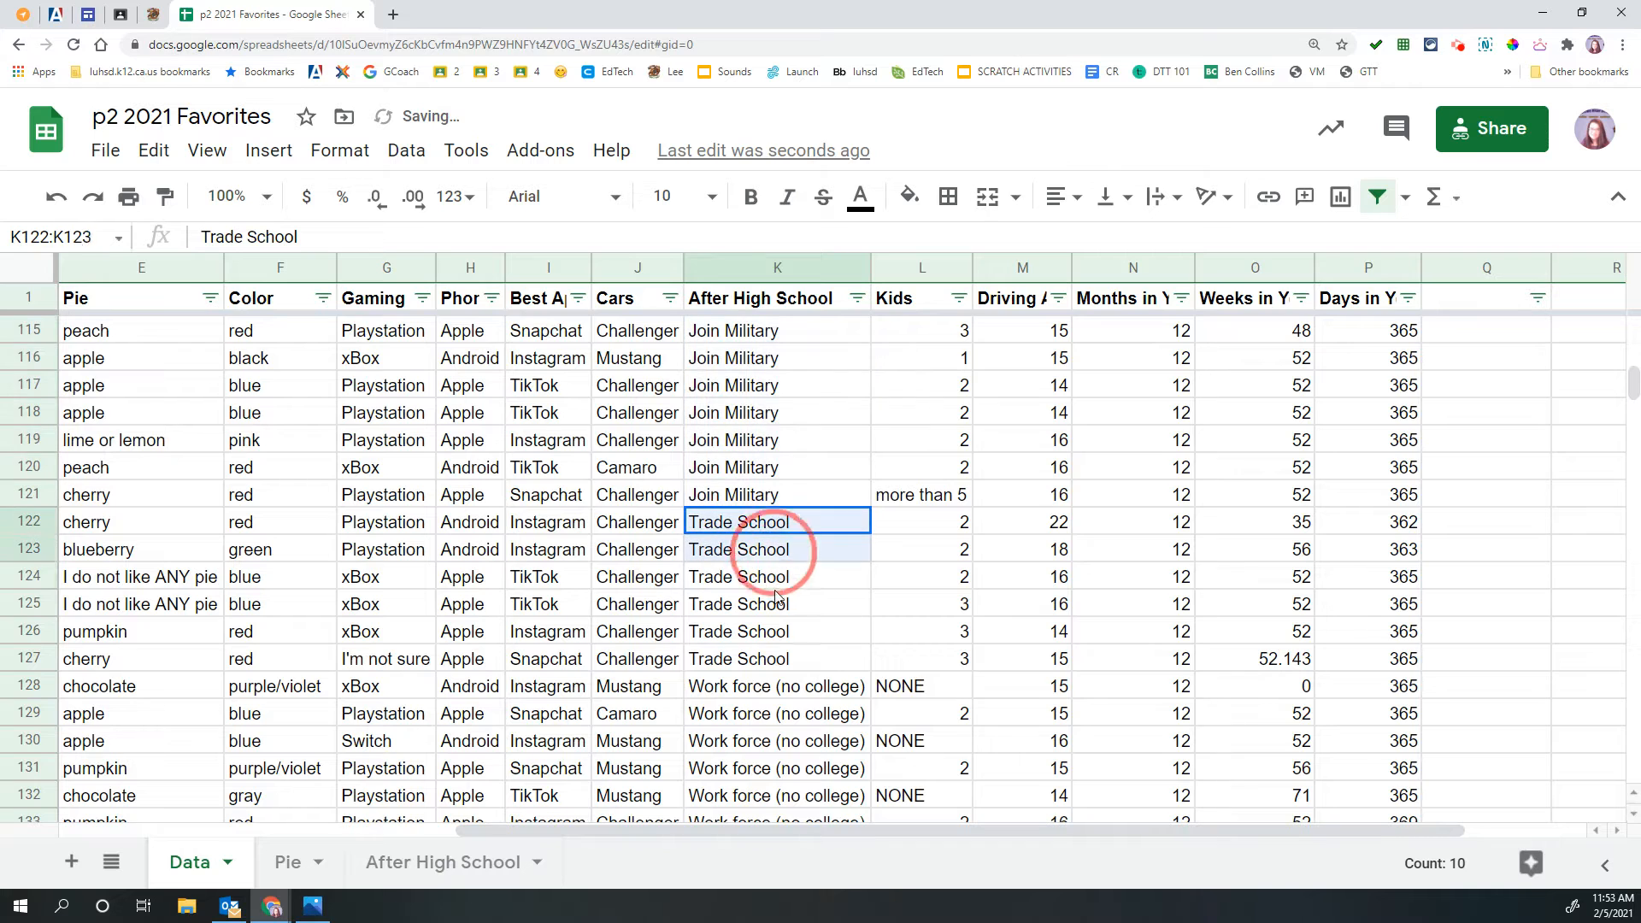
pyautogui.moveTo(777, 549); pyautogui.dragTo(777, 658)
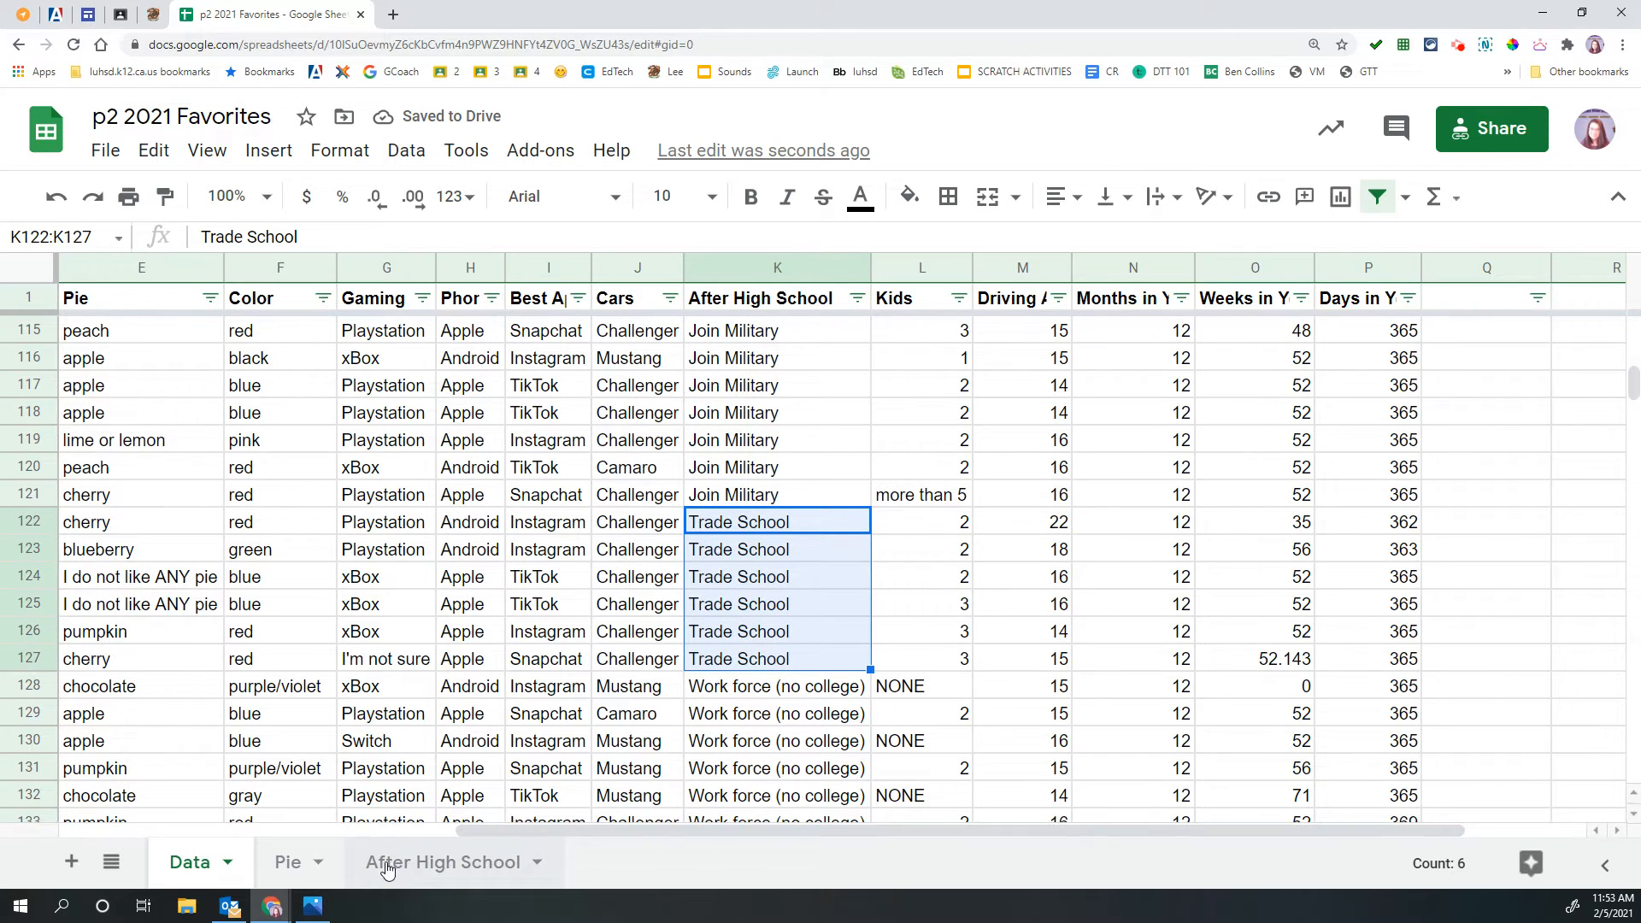
pyautogui.click(442, 862)
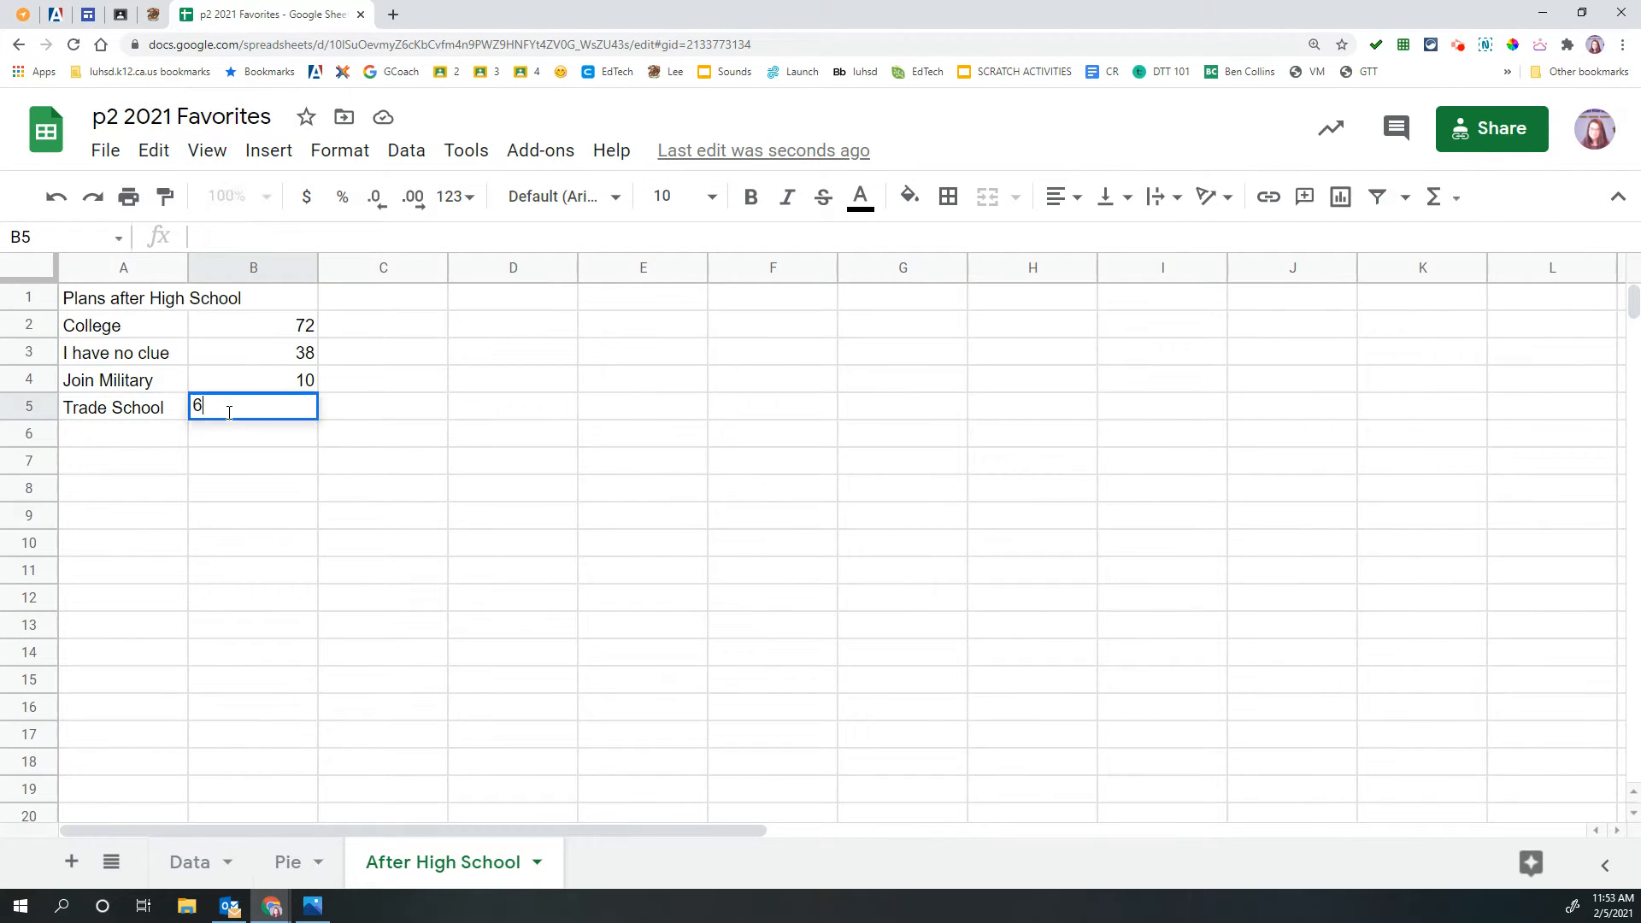
pyautogui.press('enter')
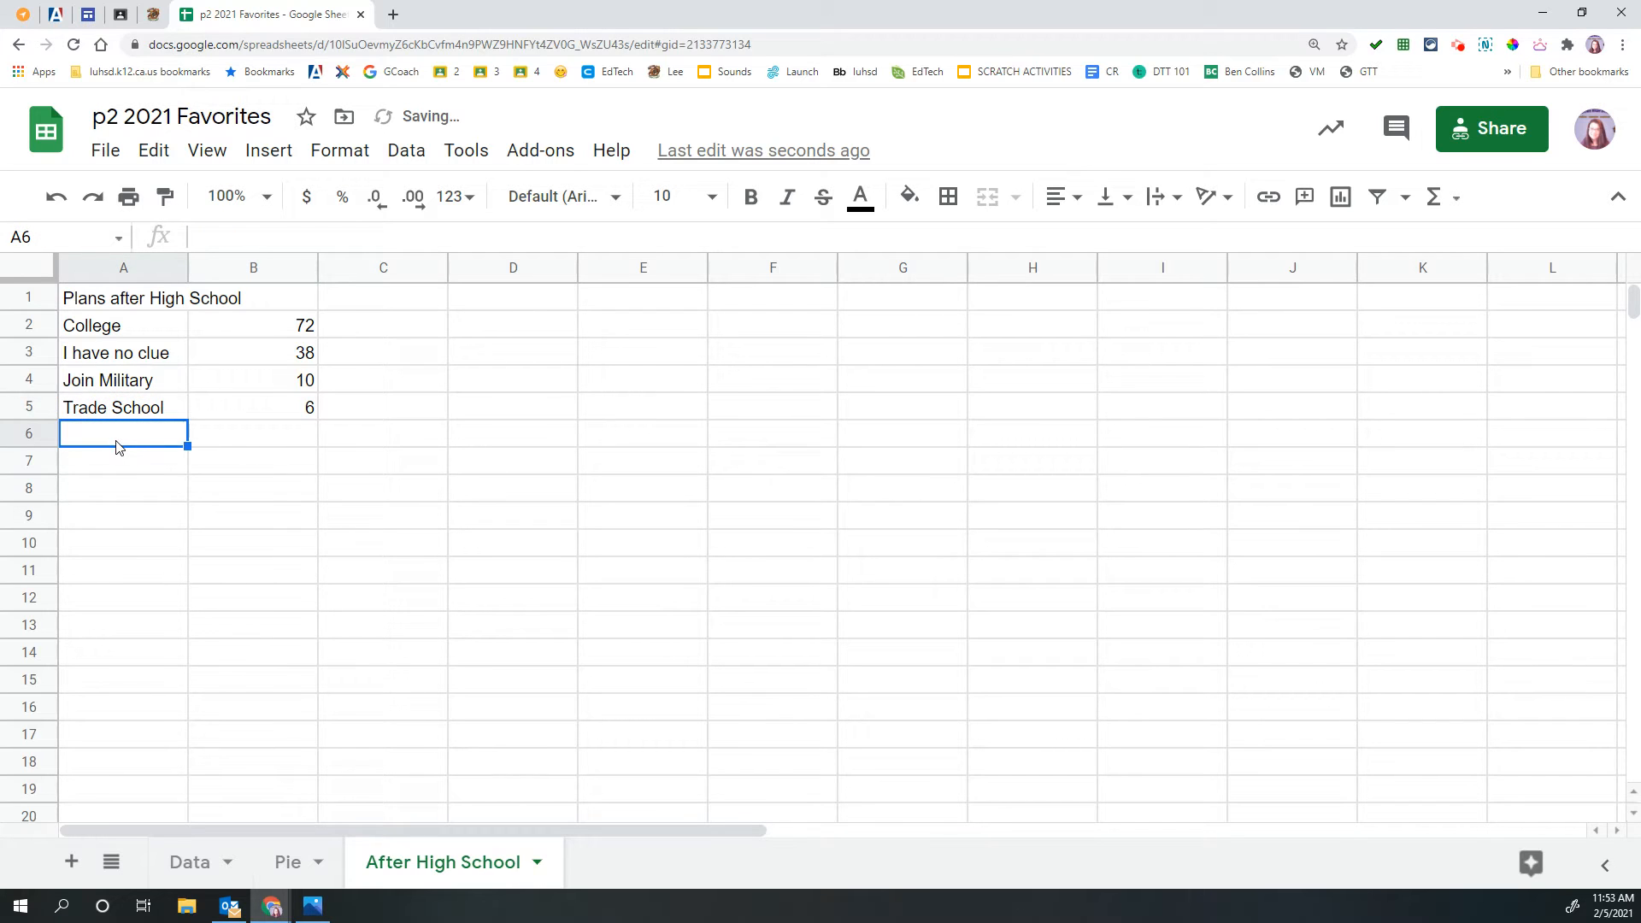
pyautogui.write('Work force (no college')
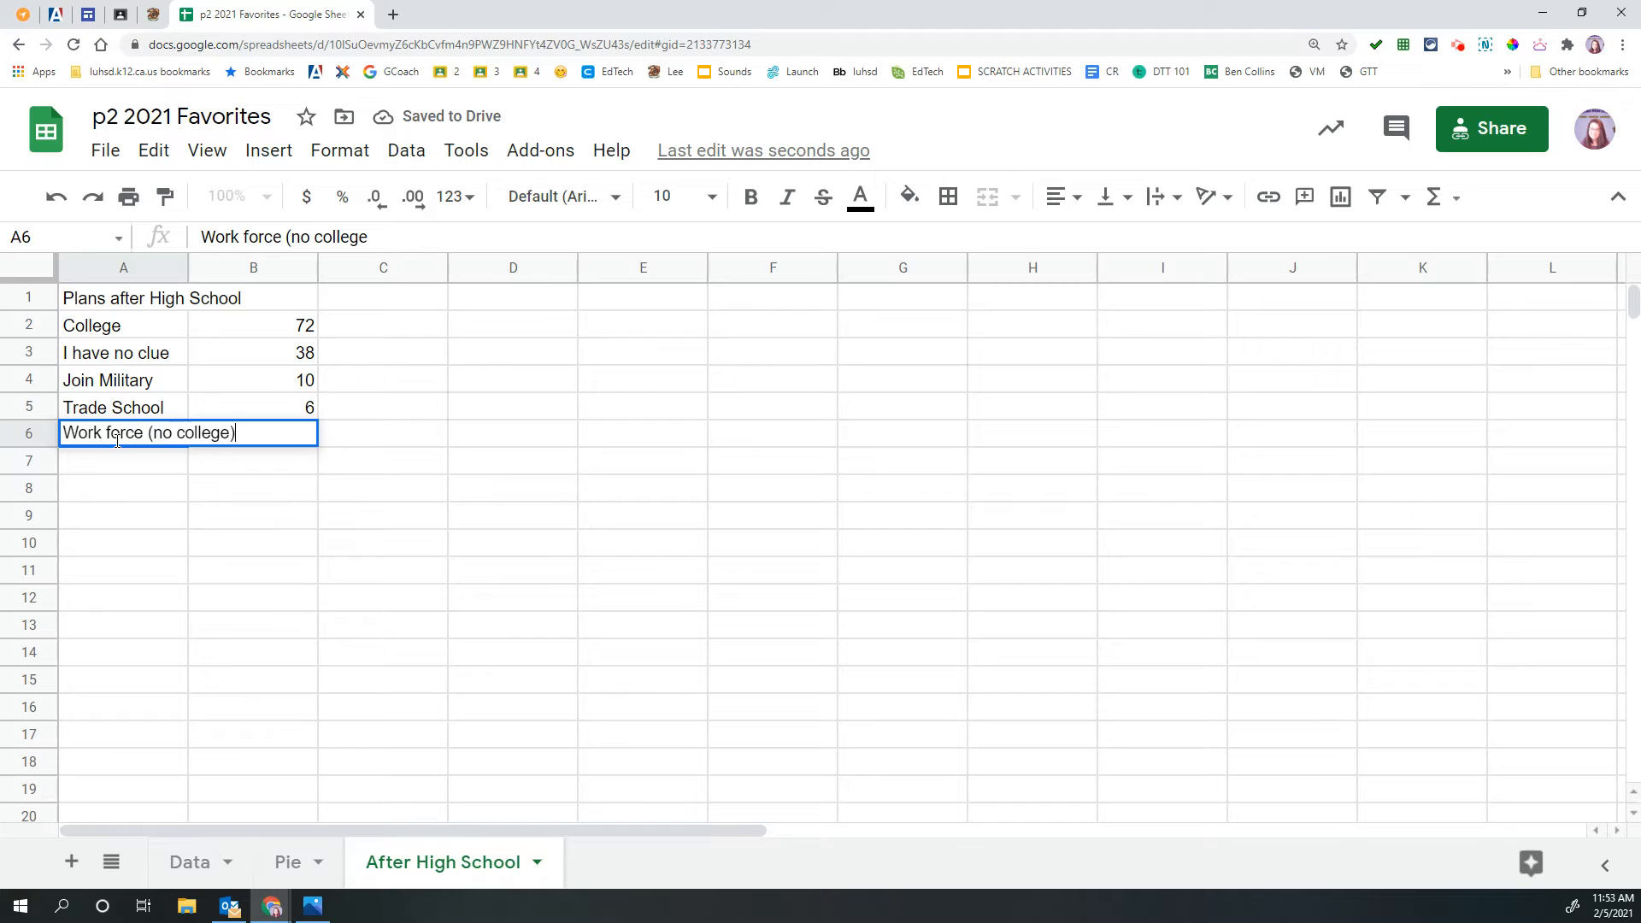
pyautogui.click(189, 862)
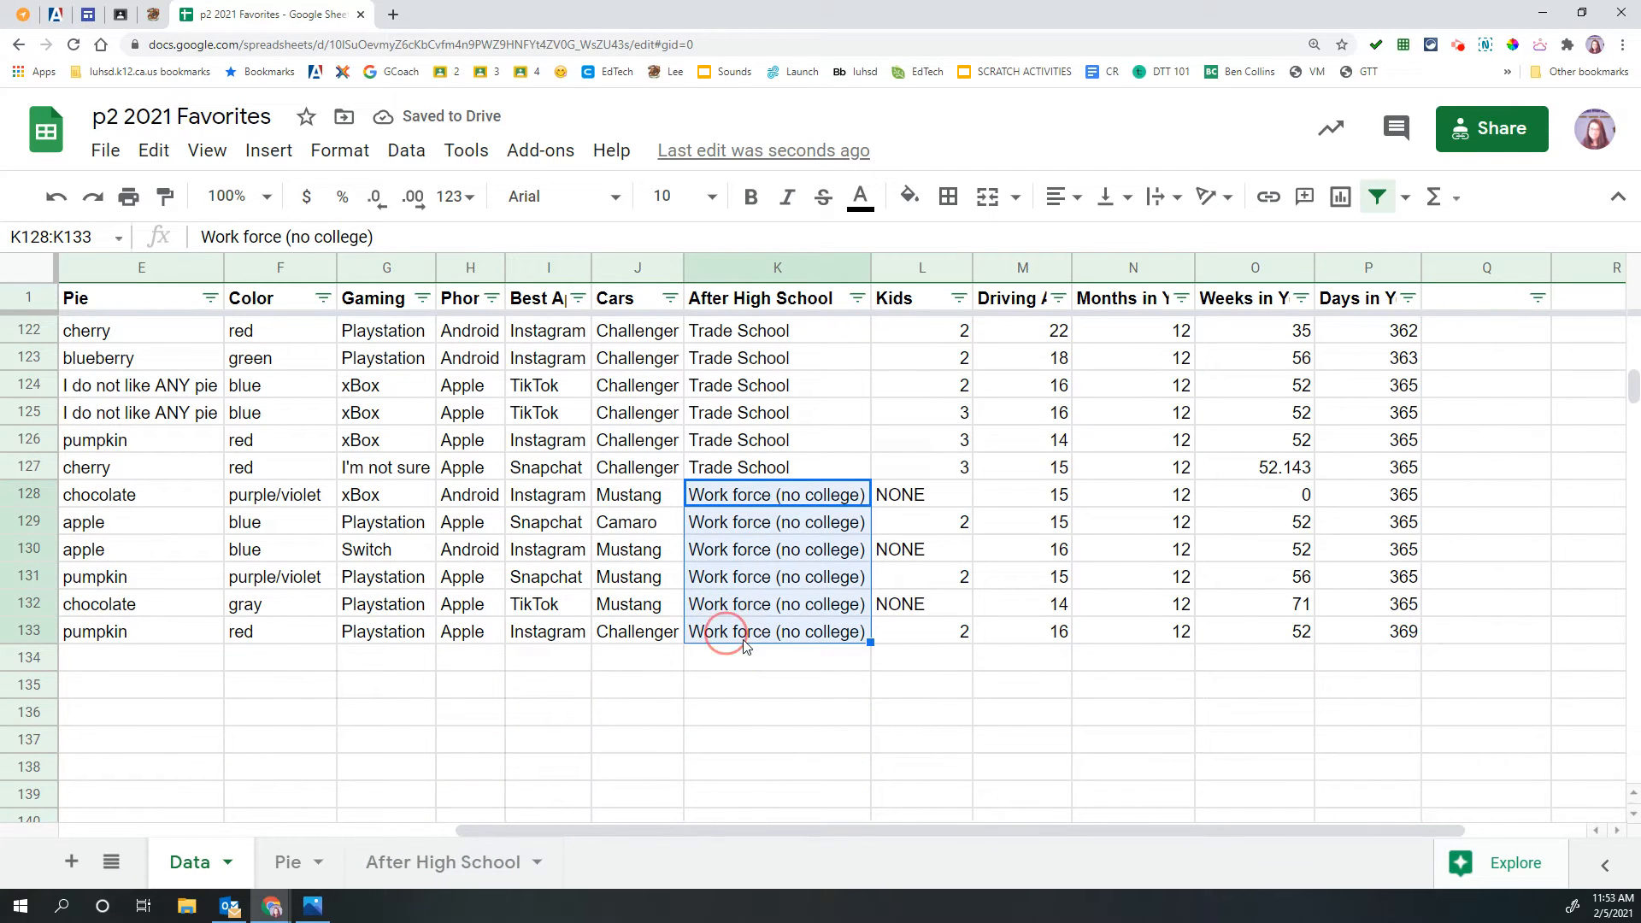
pyautogui.click(441, 861)
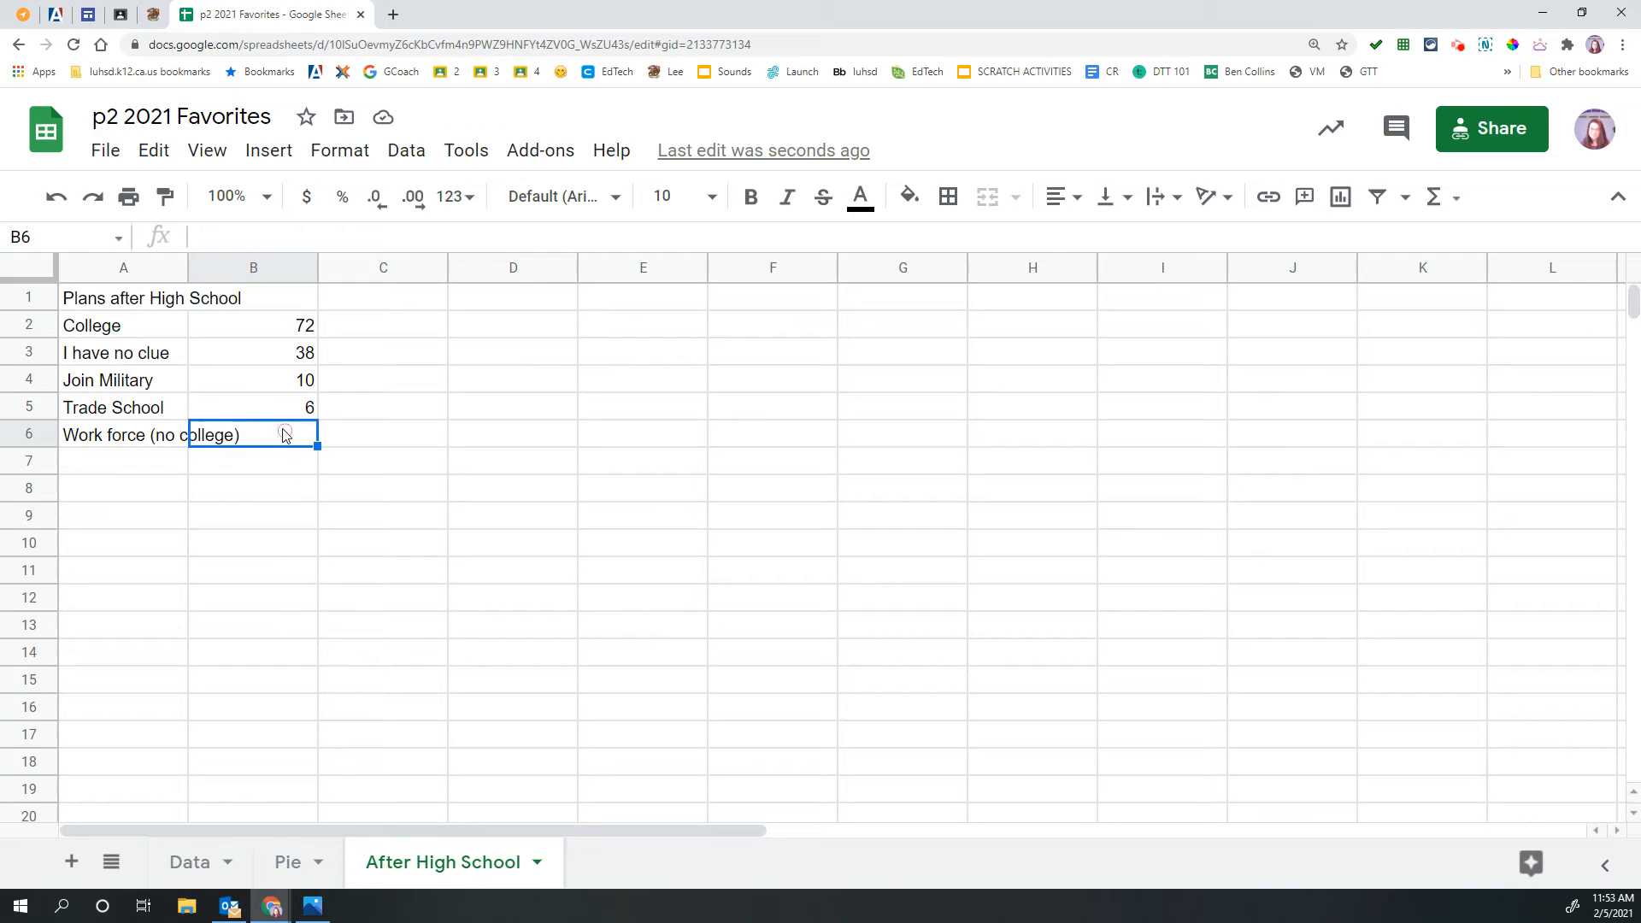
pyautogui.write('6')
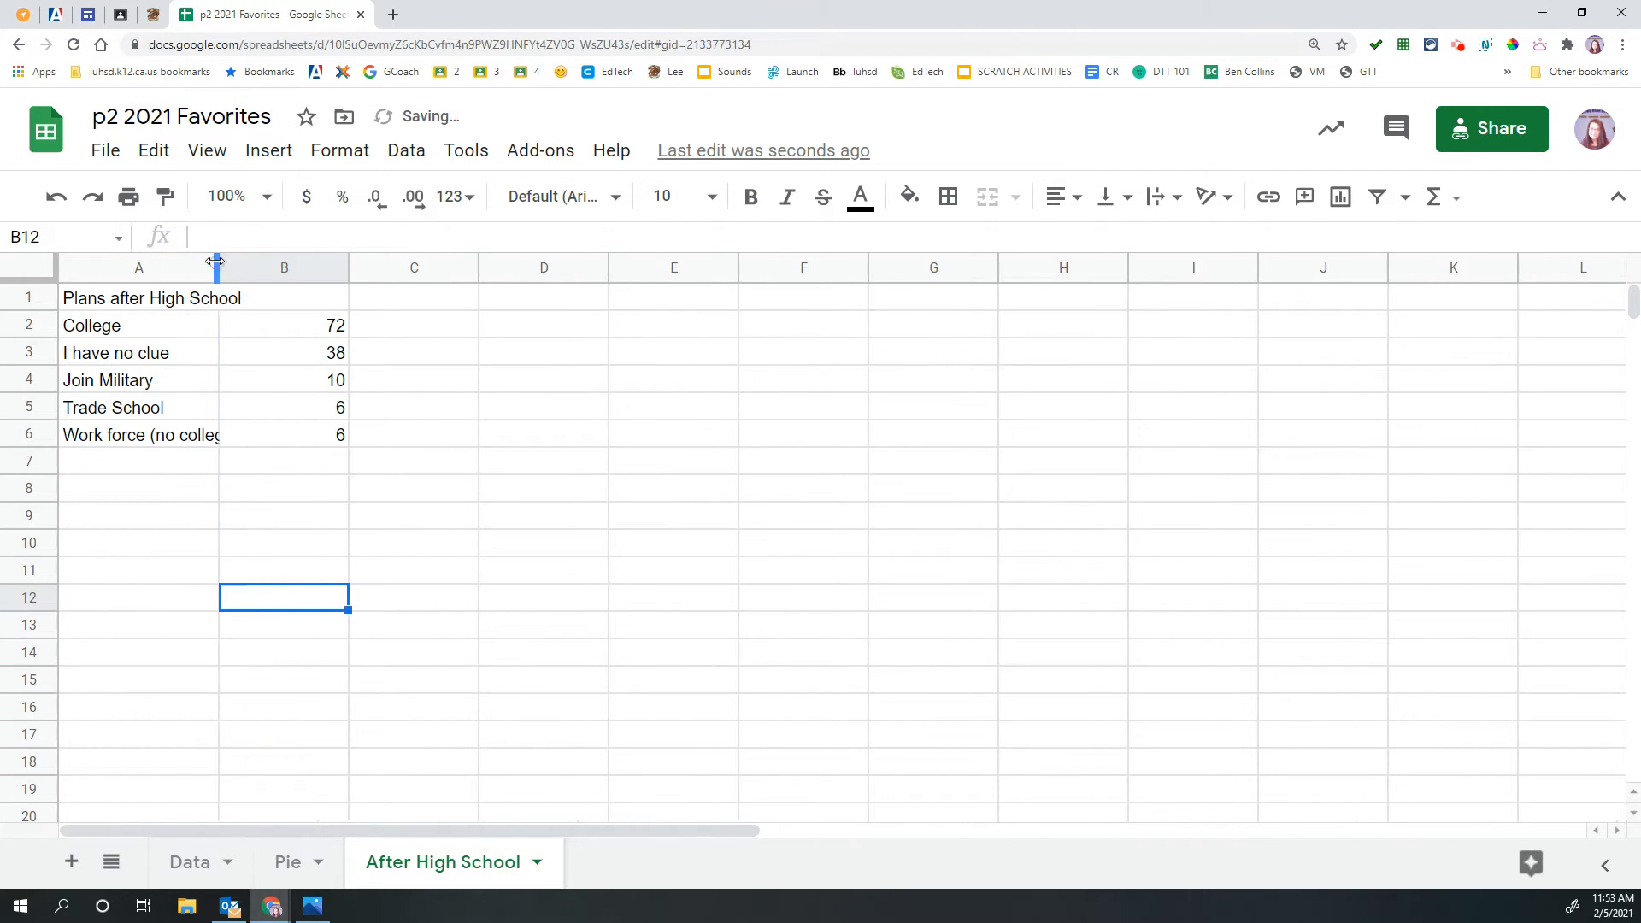
# - Widen column A to fit the labels and merge the title across A1:B1
pyautogui.moveTo(216, 266); pyautogui.dragTo(264, 267)
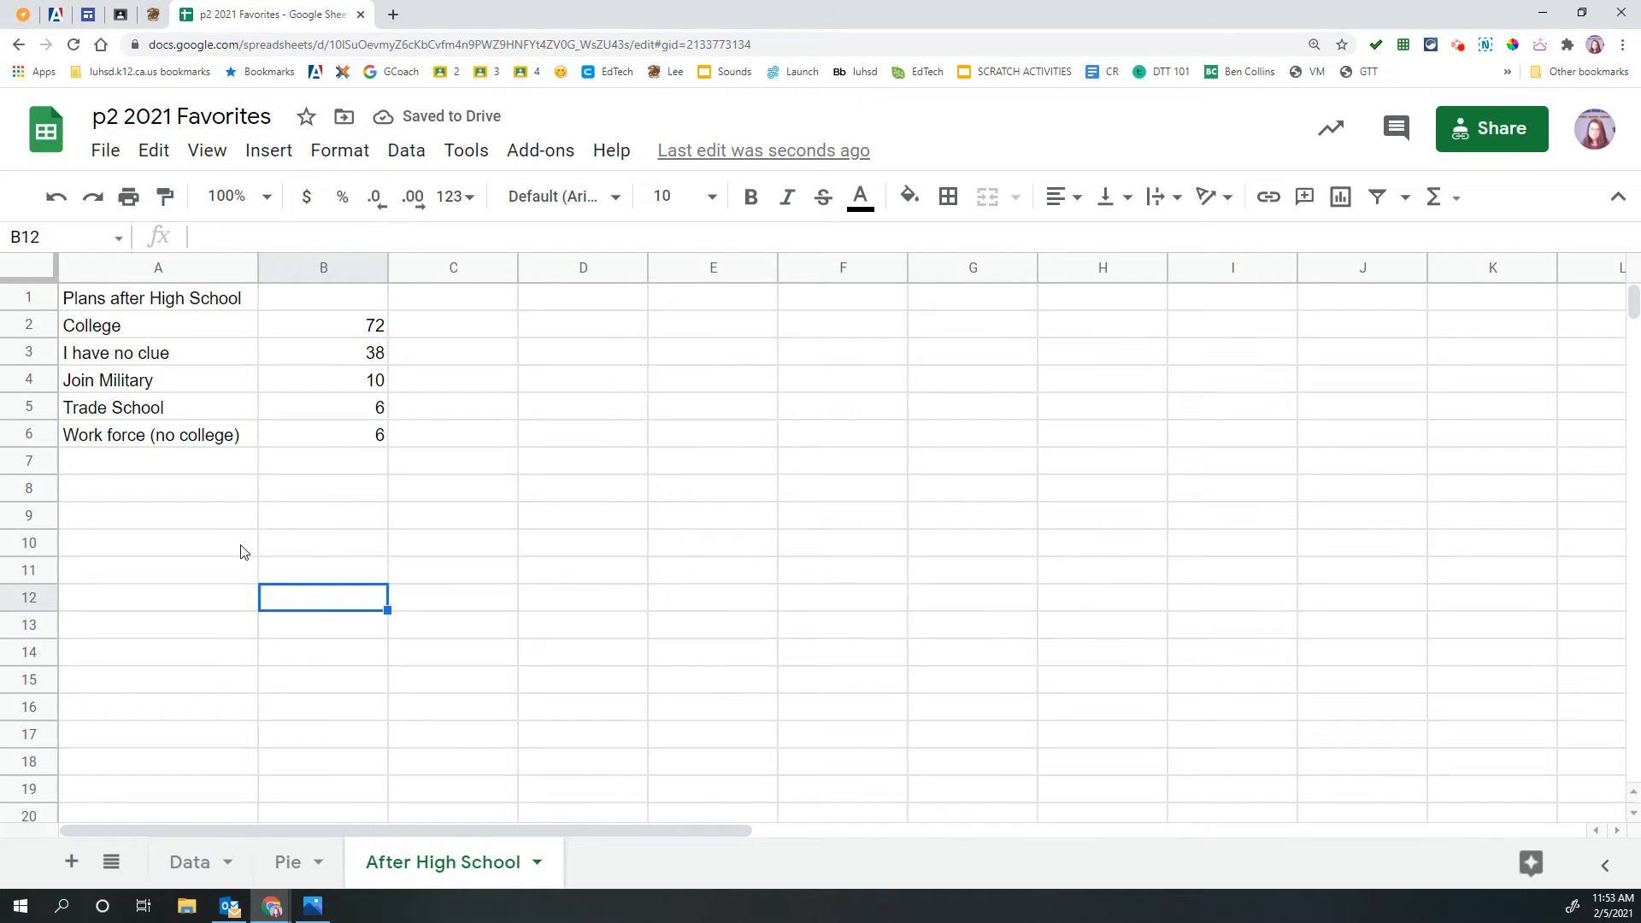
pyautogui.moveTo(130, 306)
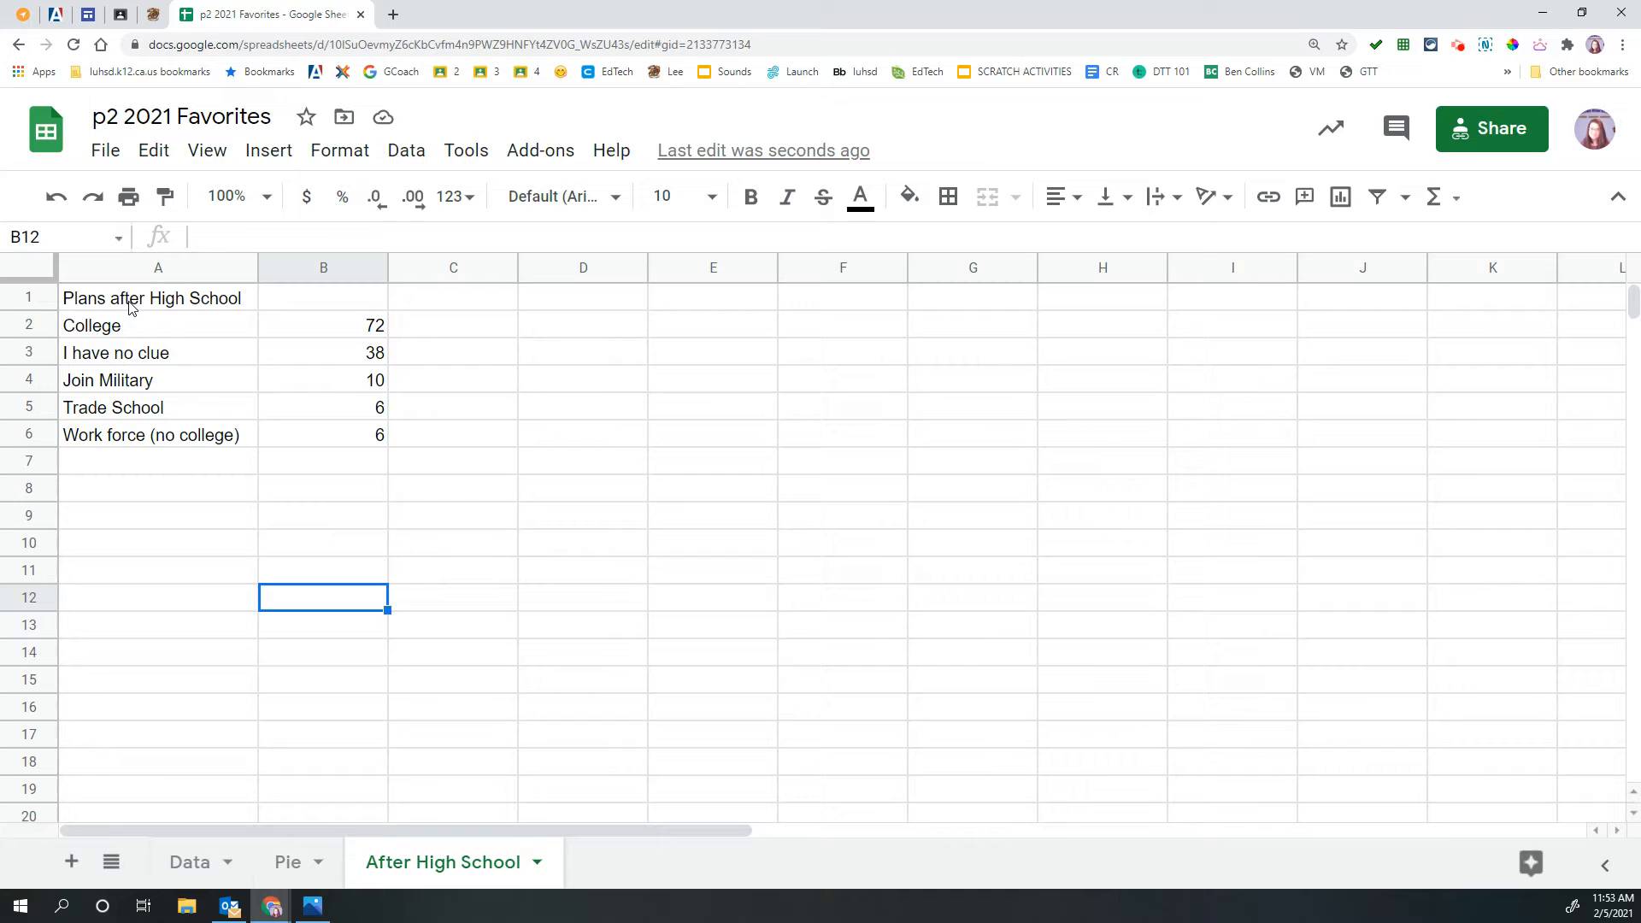
pyautogui.click(152, 297)
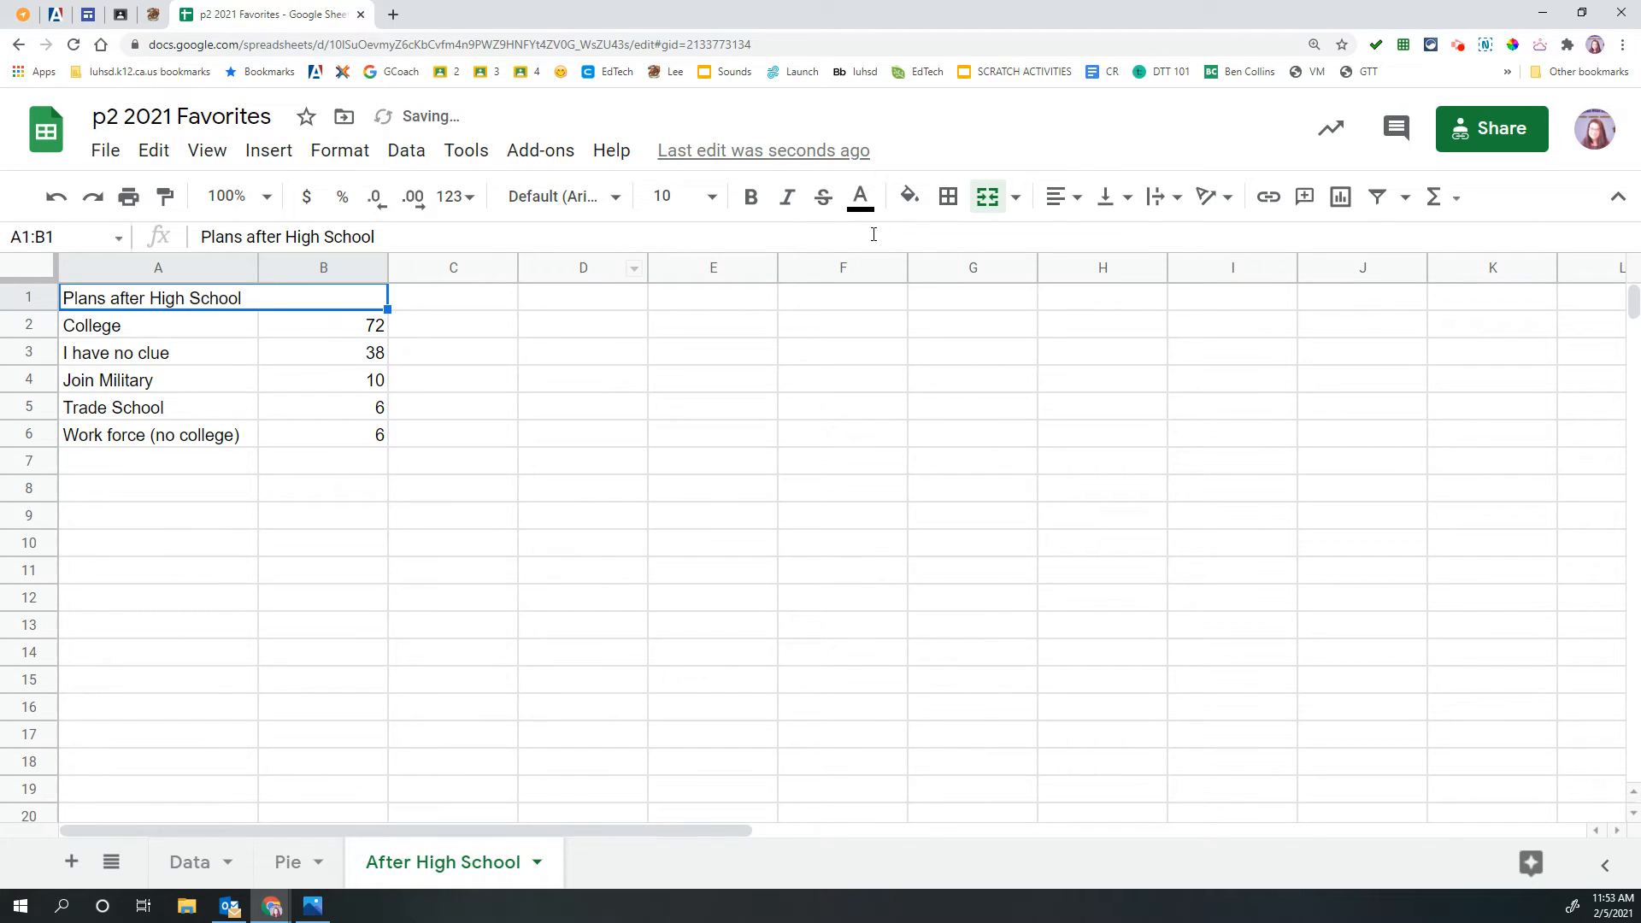
pyautogui.click(1056, 196)
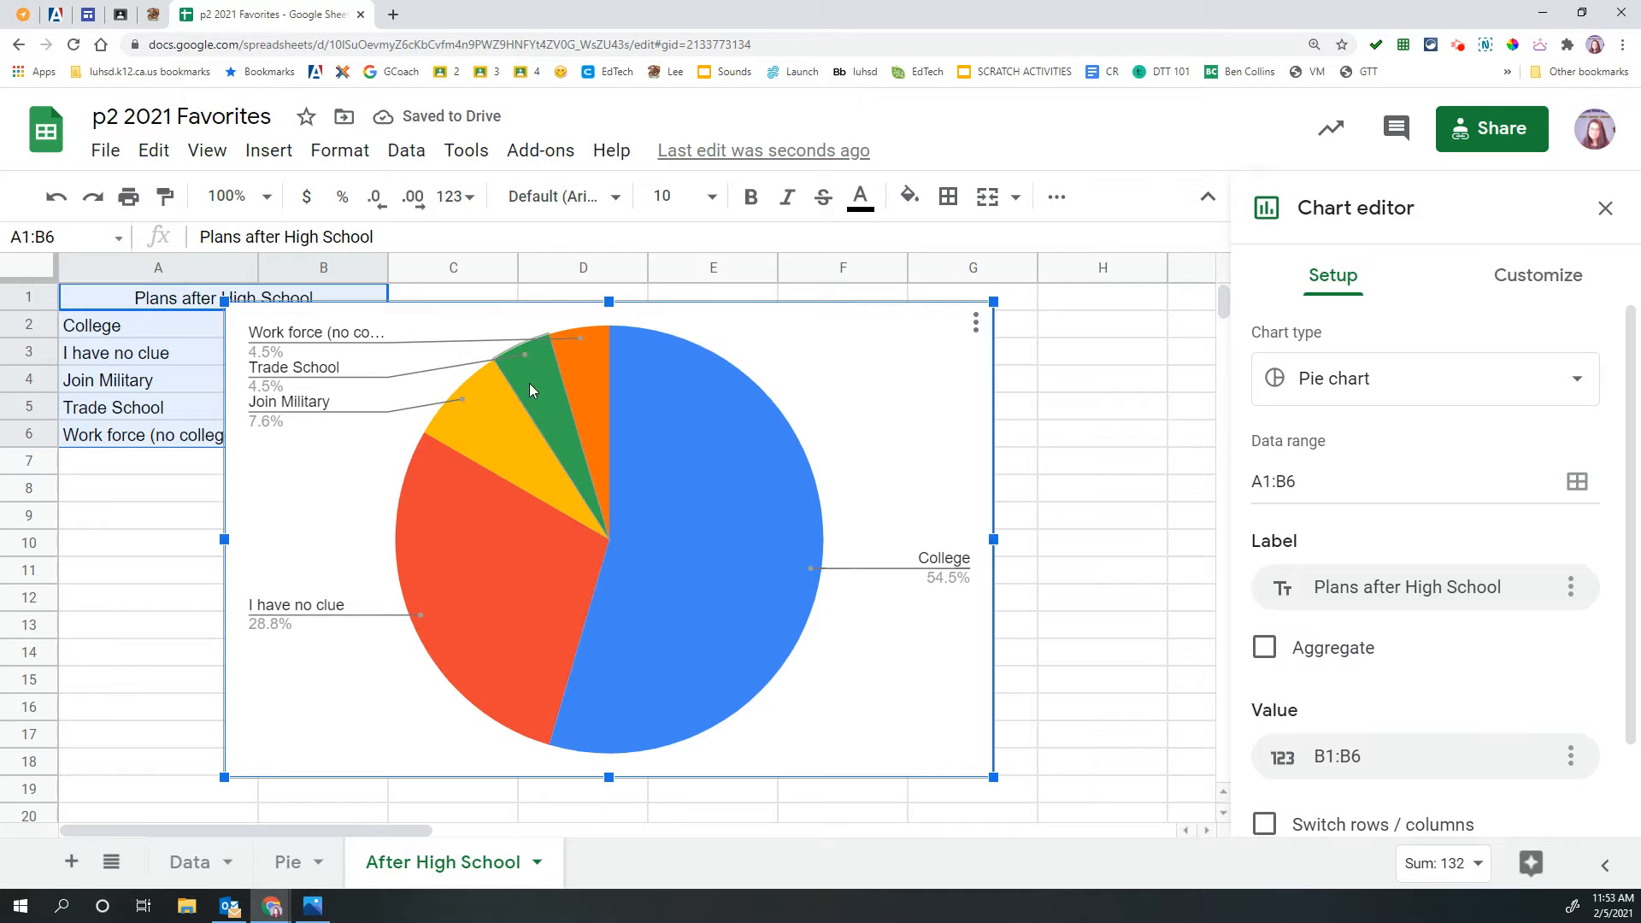
# - Change the plans chart type from pie to the suggested column chart
pyautogui.click(1423, 377)
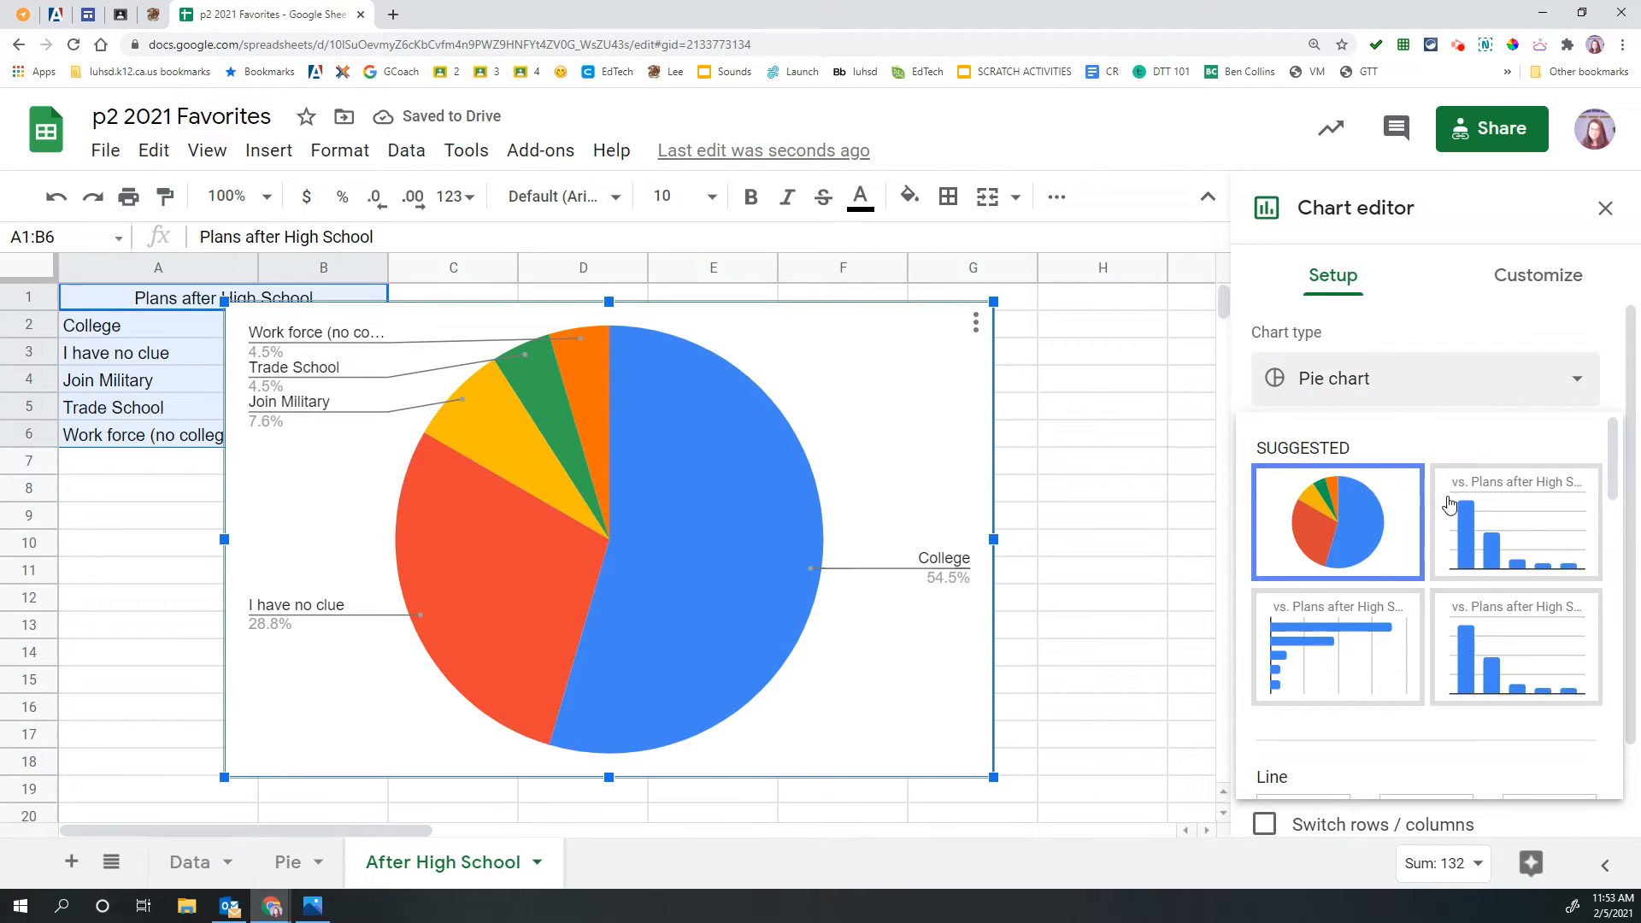
pyautogui.click(1514, 522)
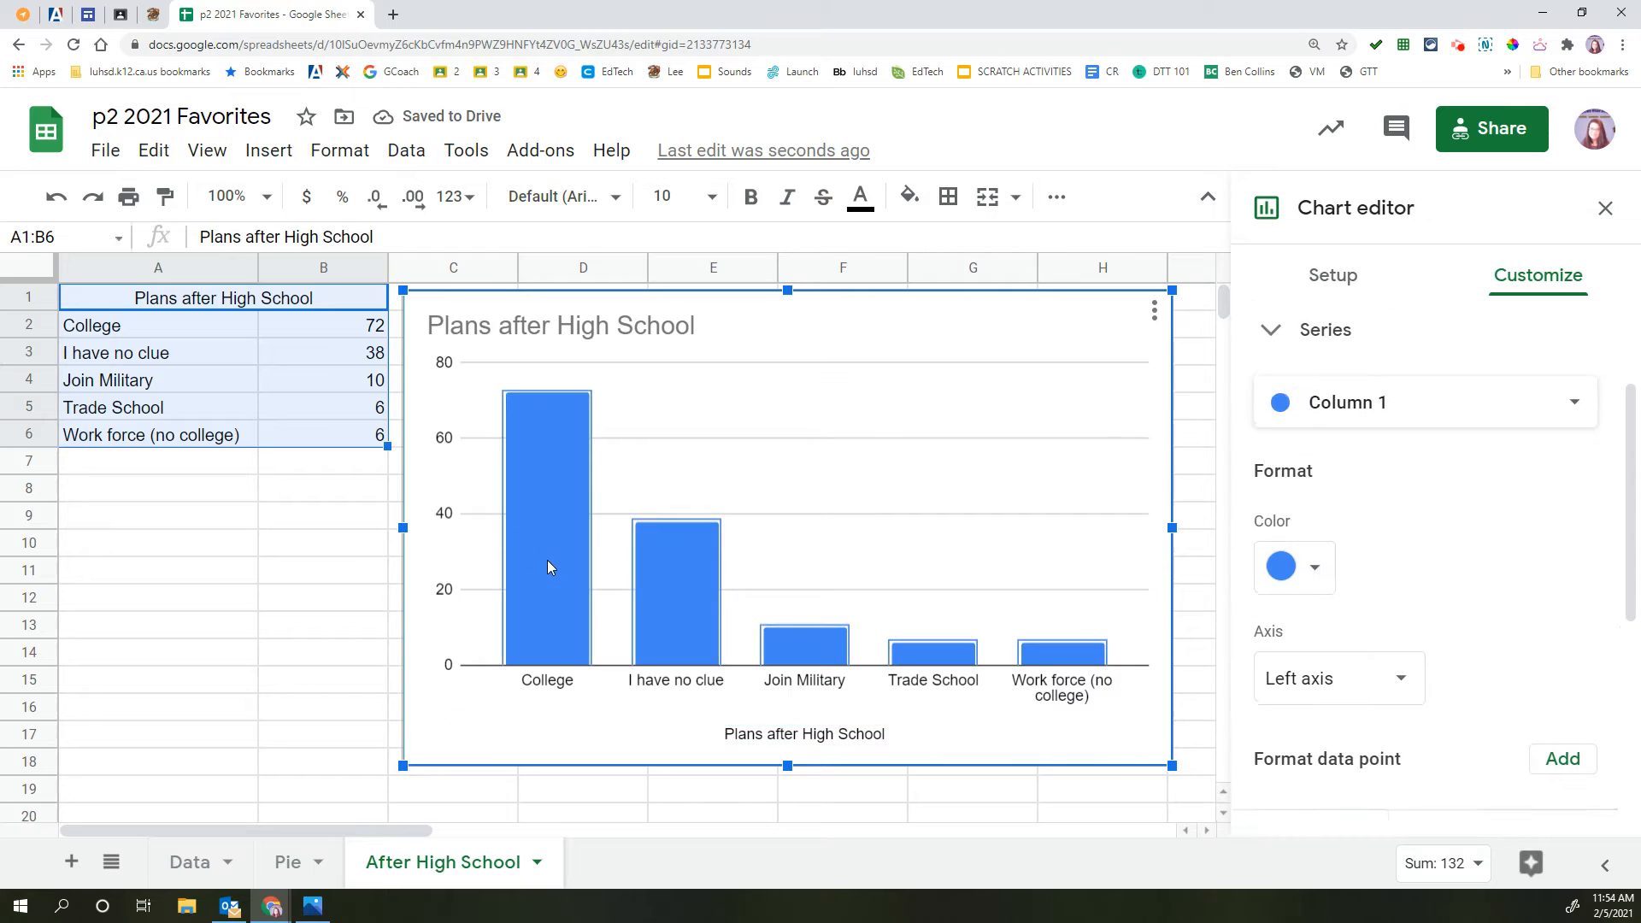
# - Colour the chart bars teal and give the College bar a bright cyan
pyautogui.click(1279, 565)
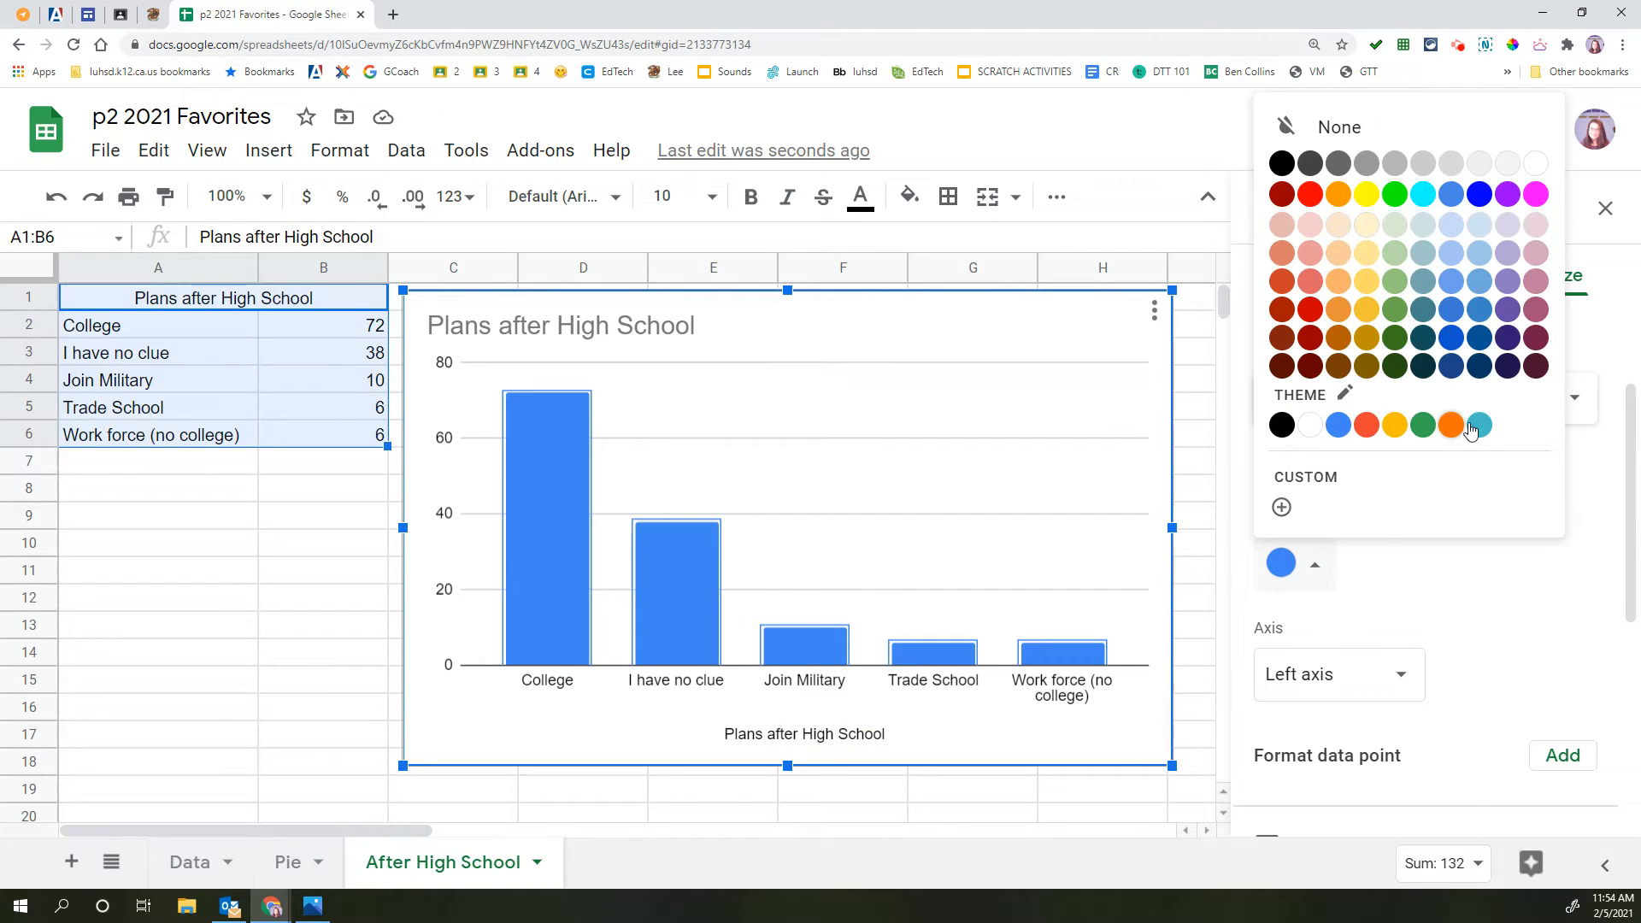
pyautogui.click(1477, 425)
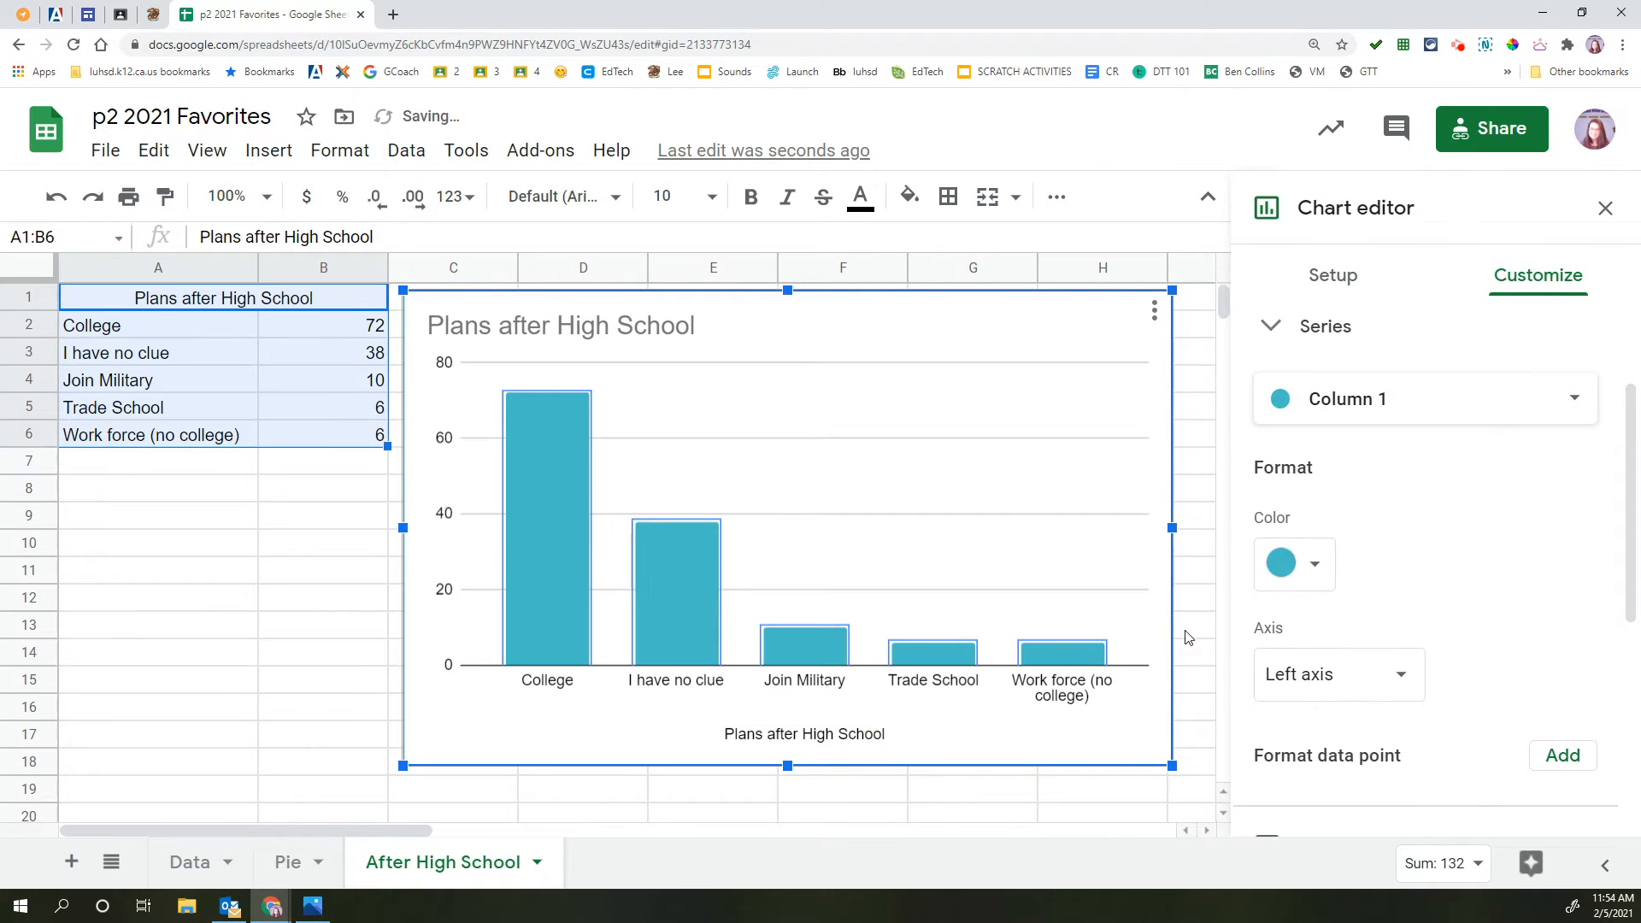
pyautogui.click(802, 732)
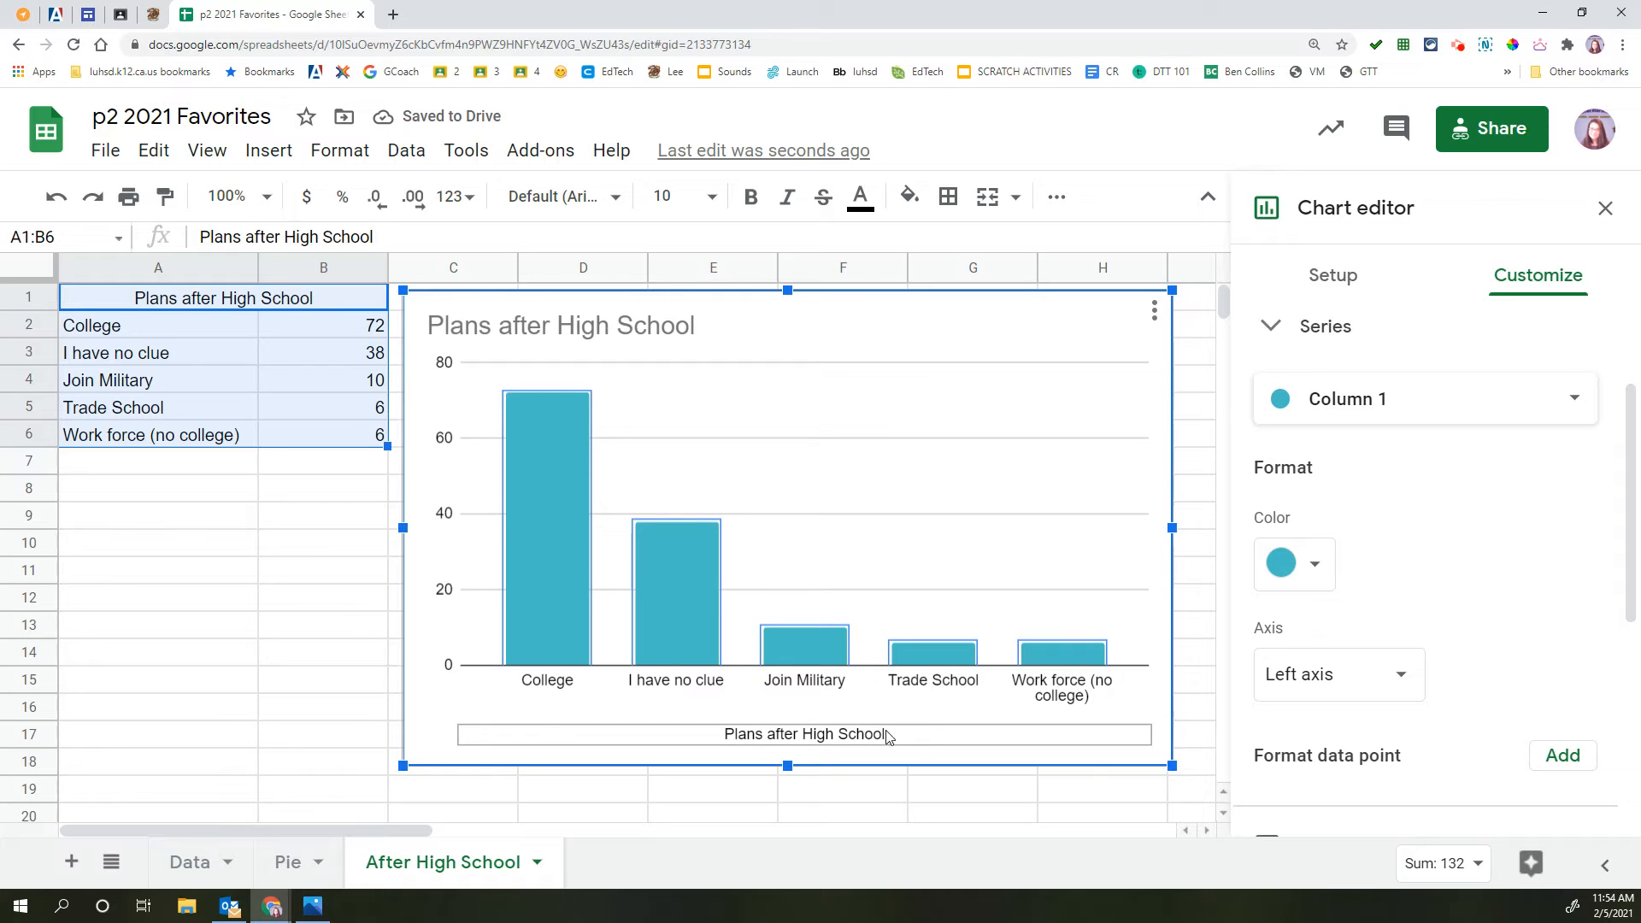
pyautogui.click(1561, 755)
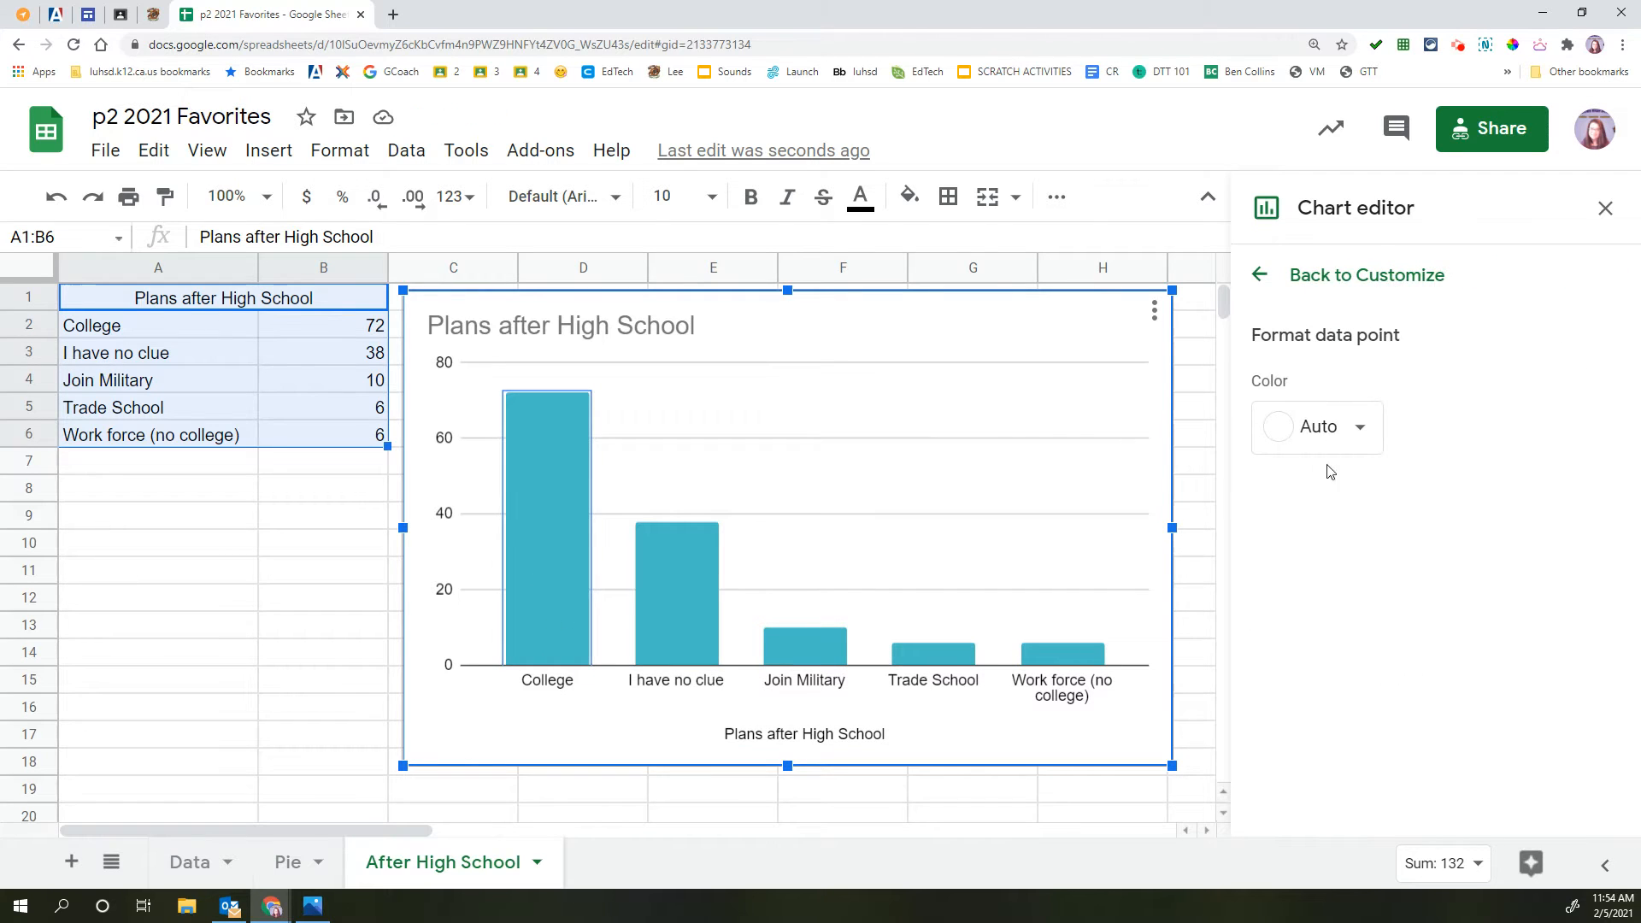
pyautogui.click(1316, 426)
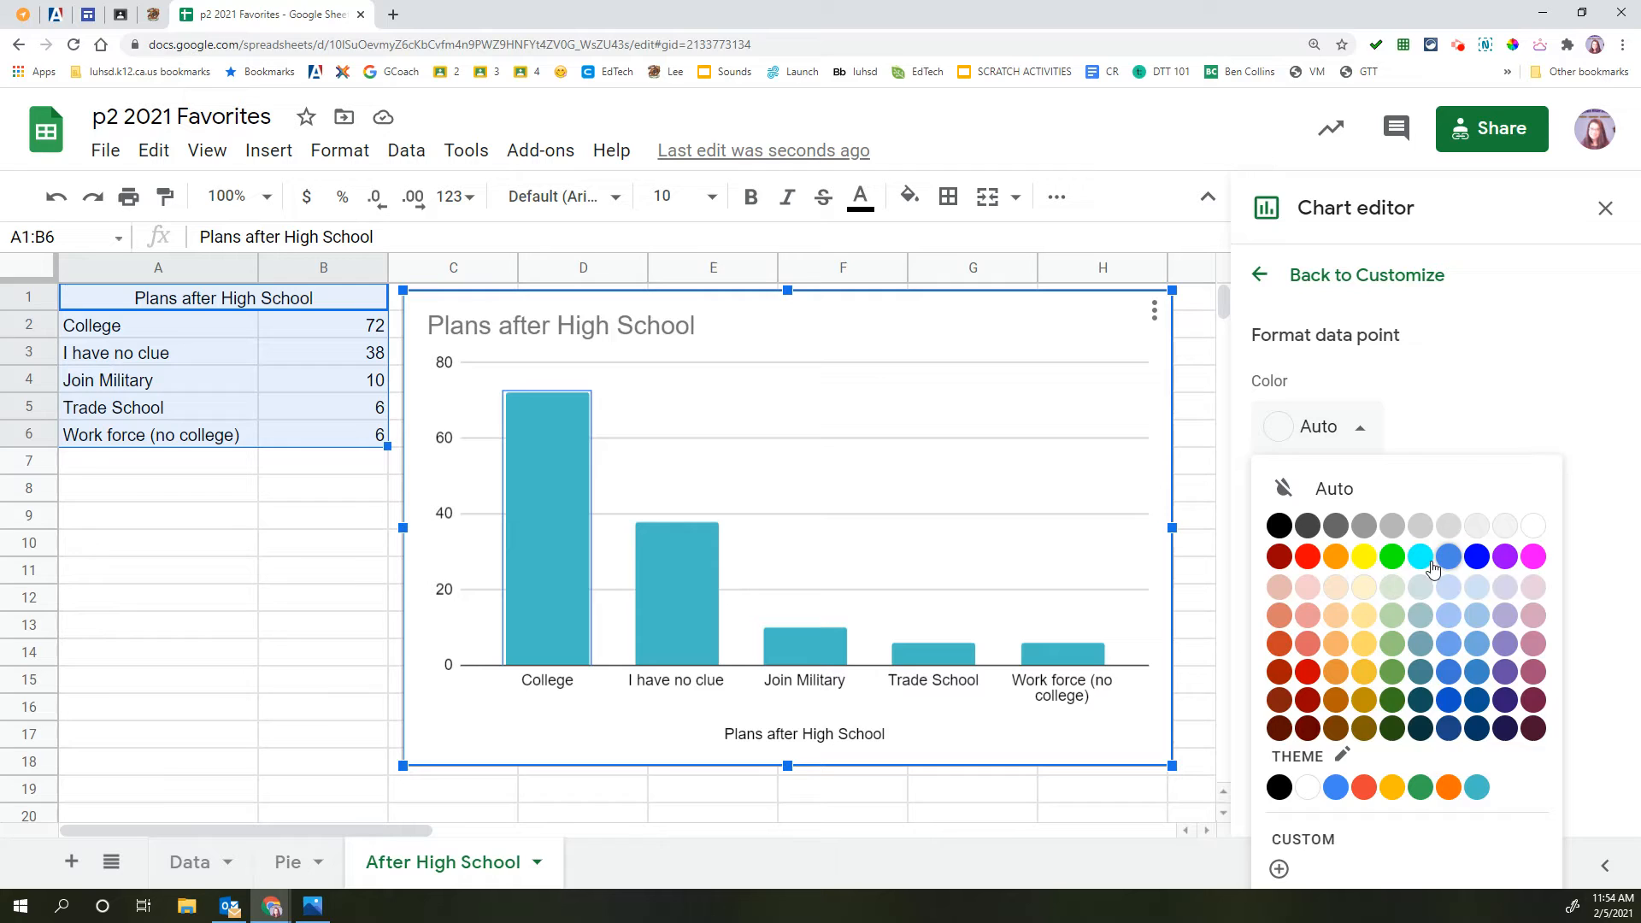
pyautogui.click(1419, 556)
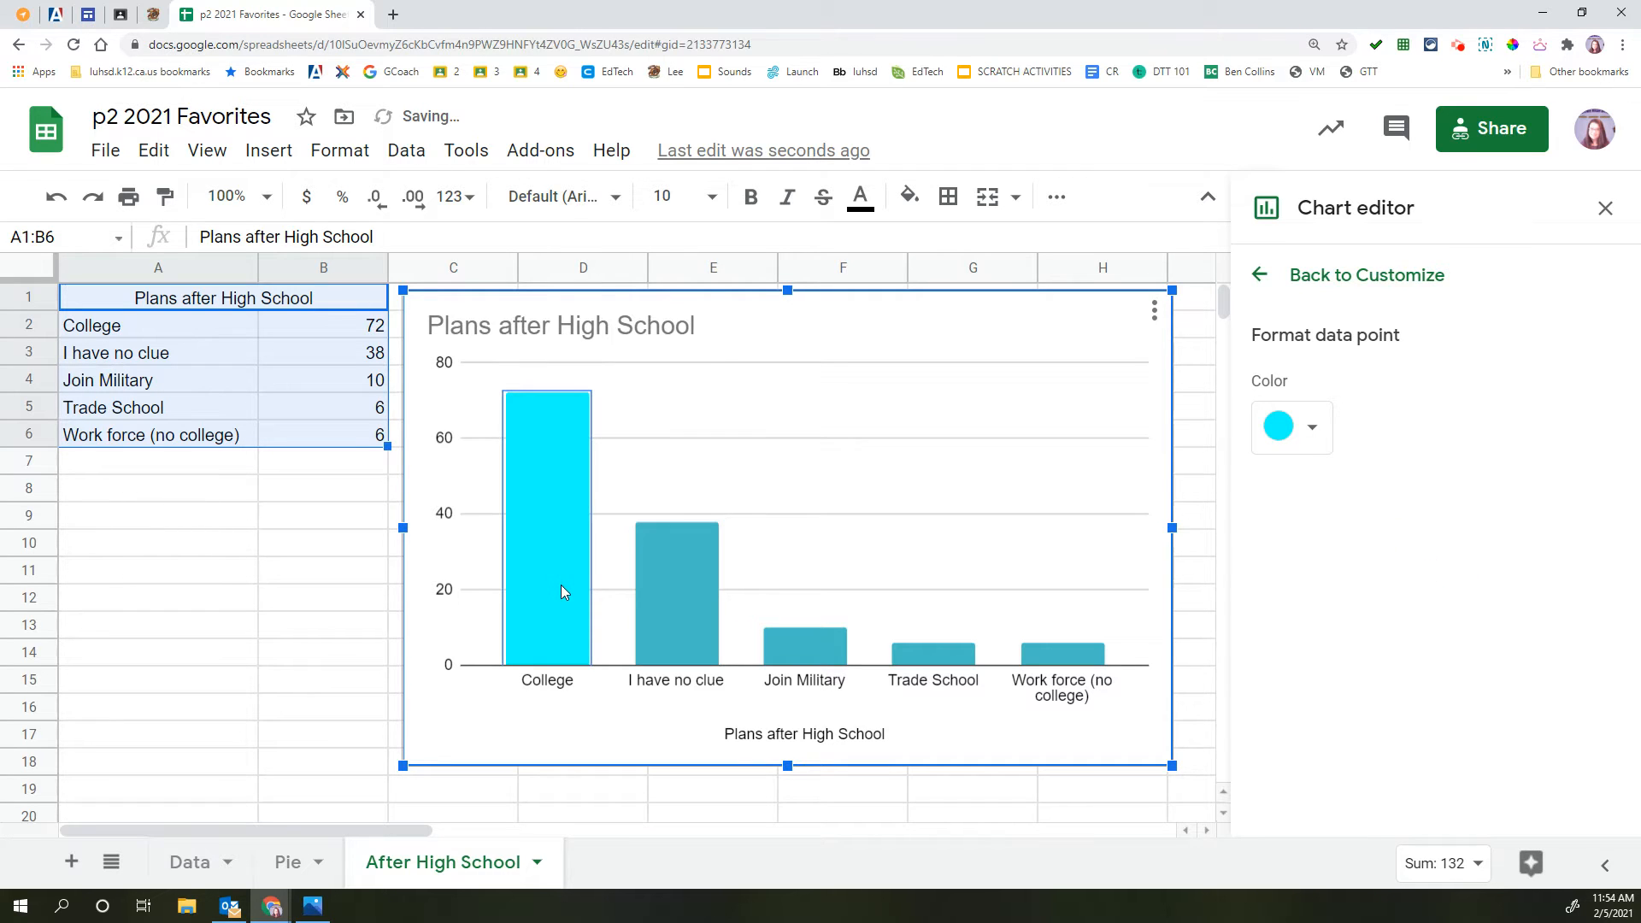
pyautogui.click(1366, 274)
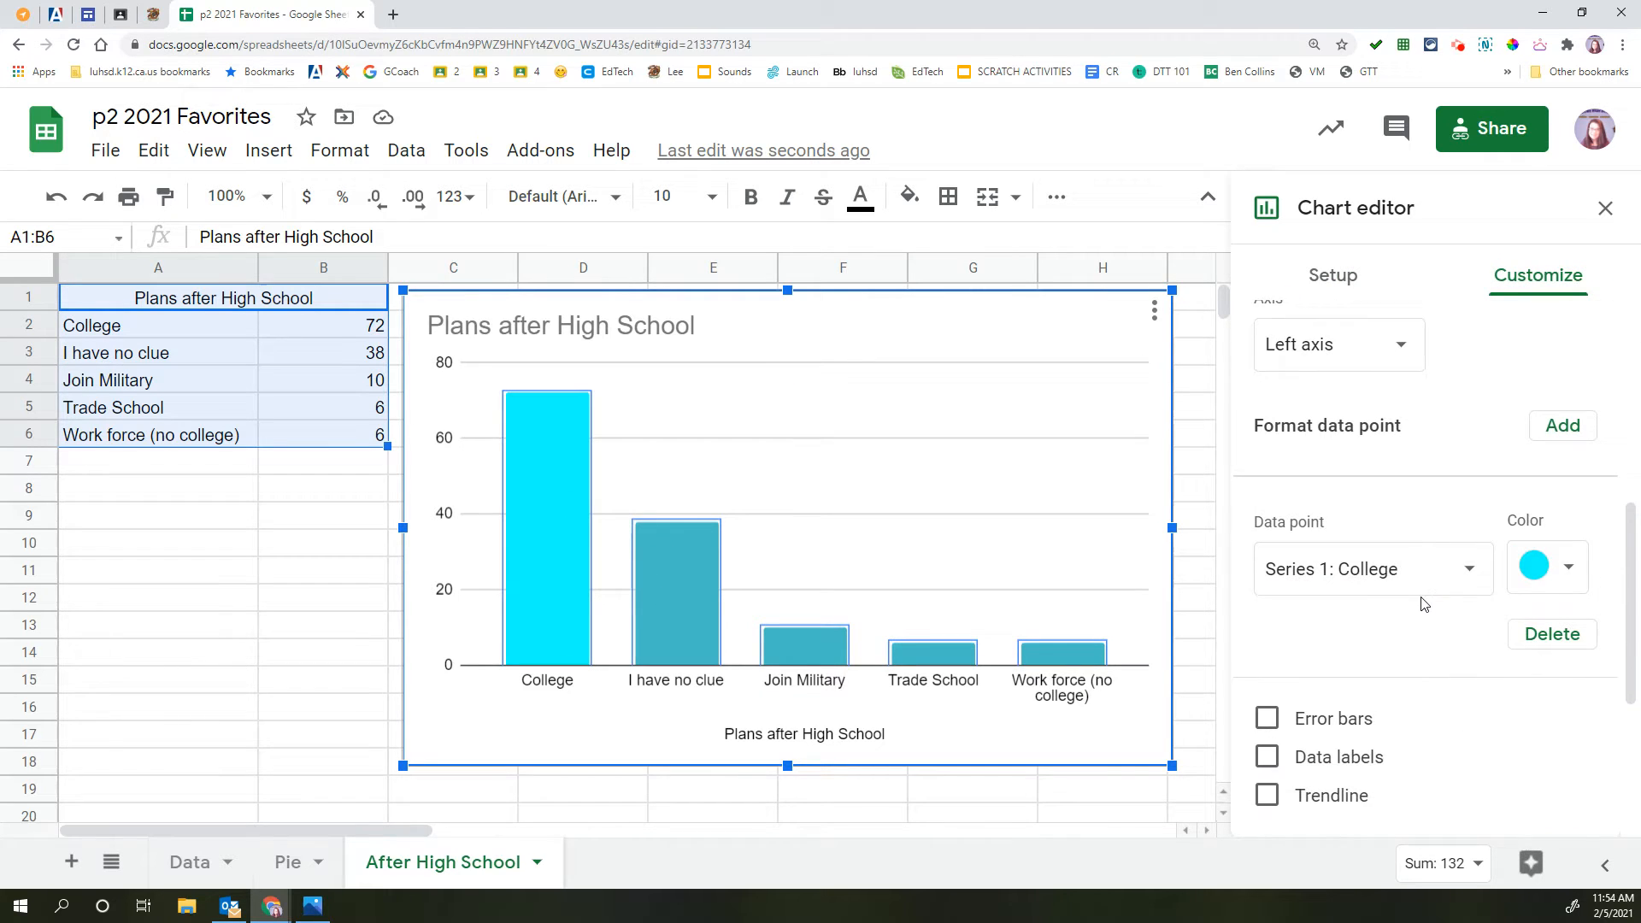
# - Turn on data labels and the 3D chart style, close the editor, and select the chart
pyautogui.click(1267, 671)
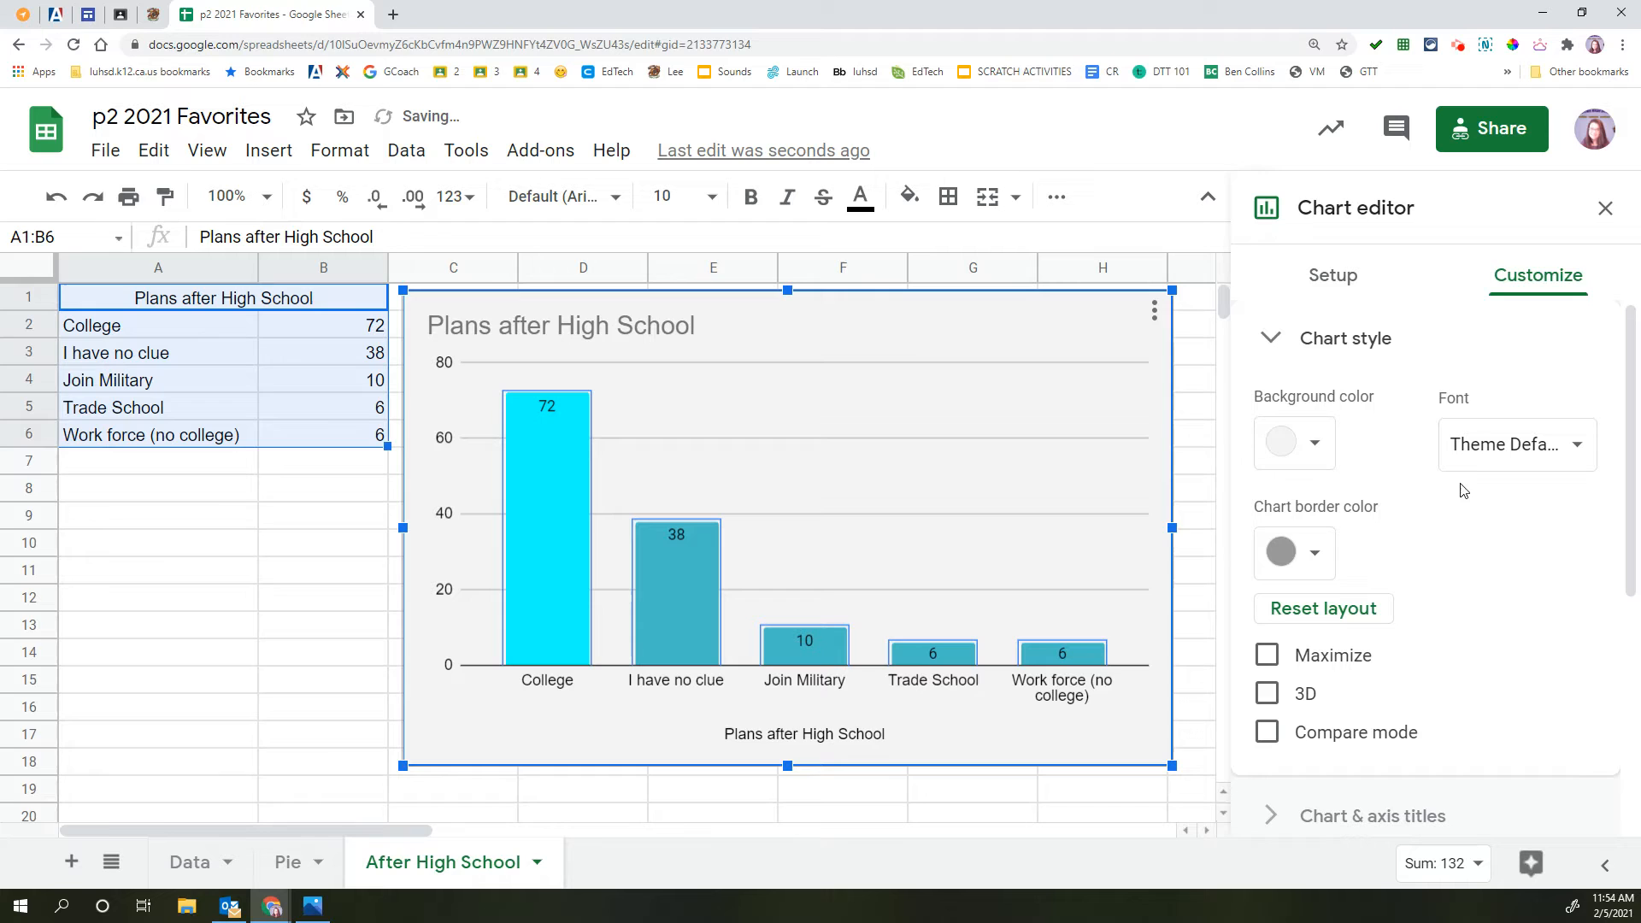
pyautogui.click(1267, 693)
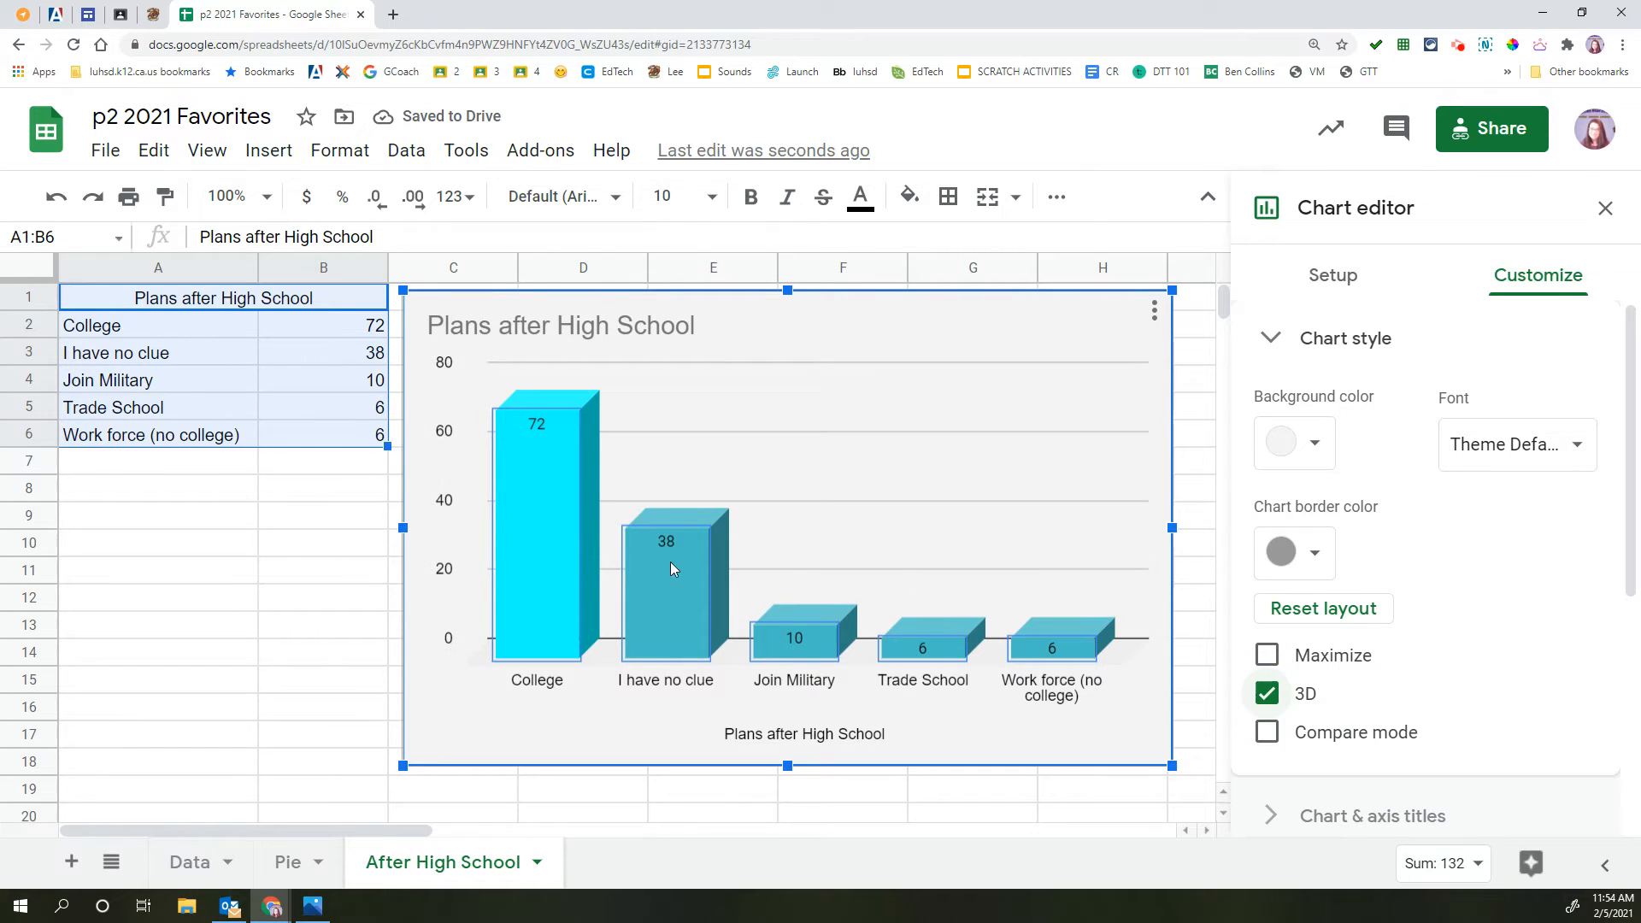
pyautogui.click(159, 624)
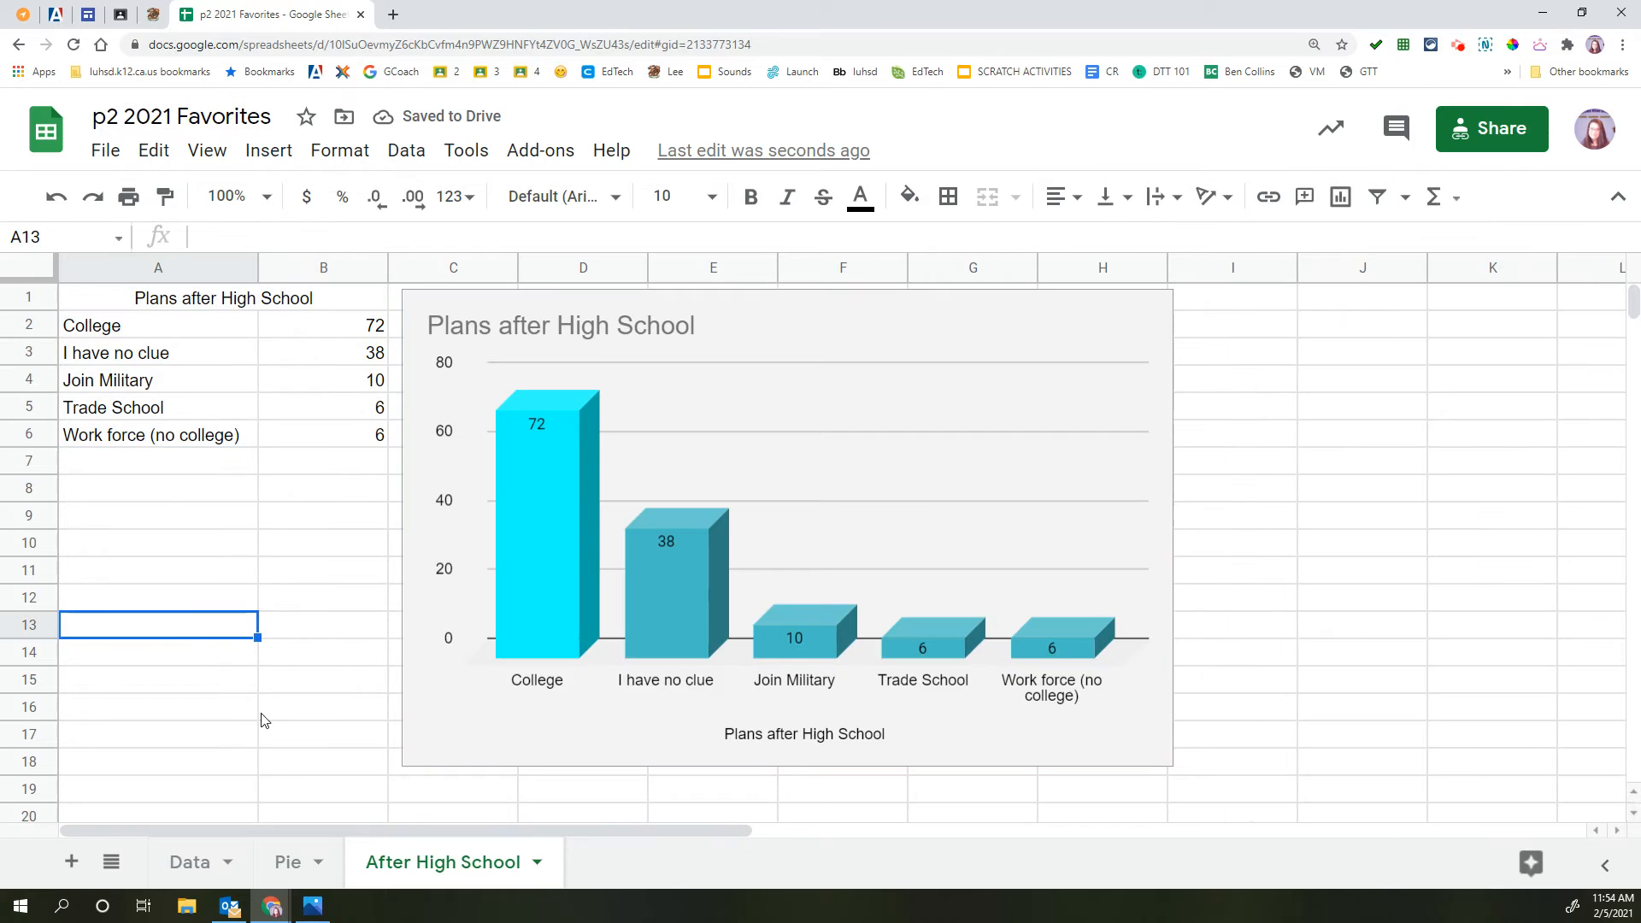
pyautogui.click(146, 680)
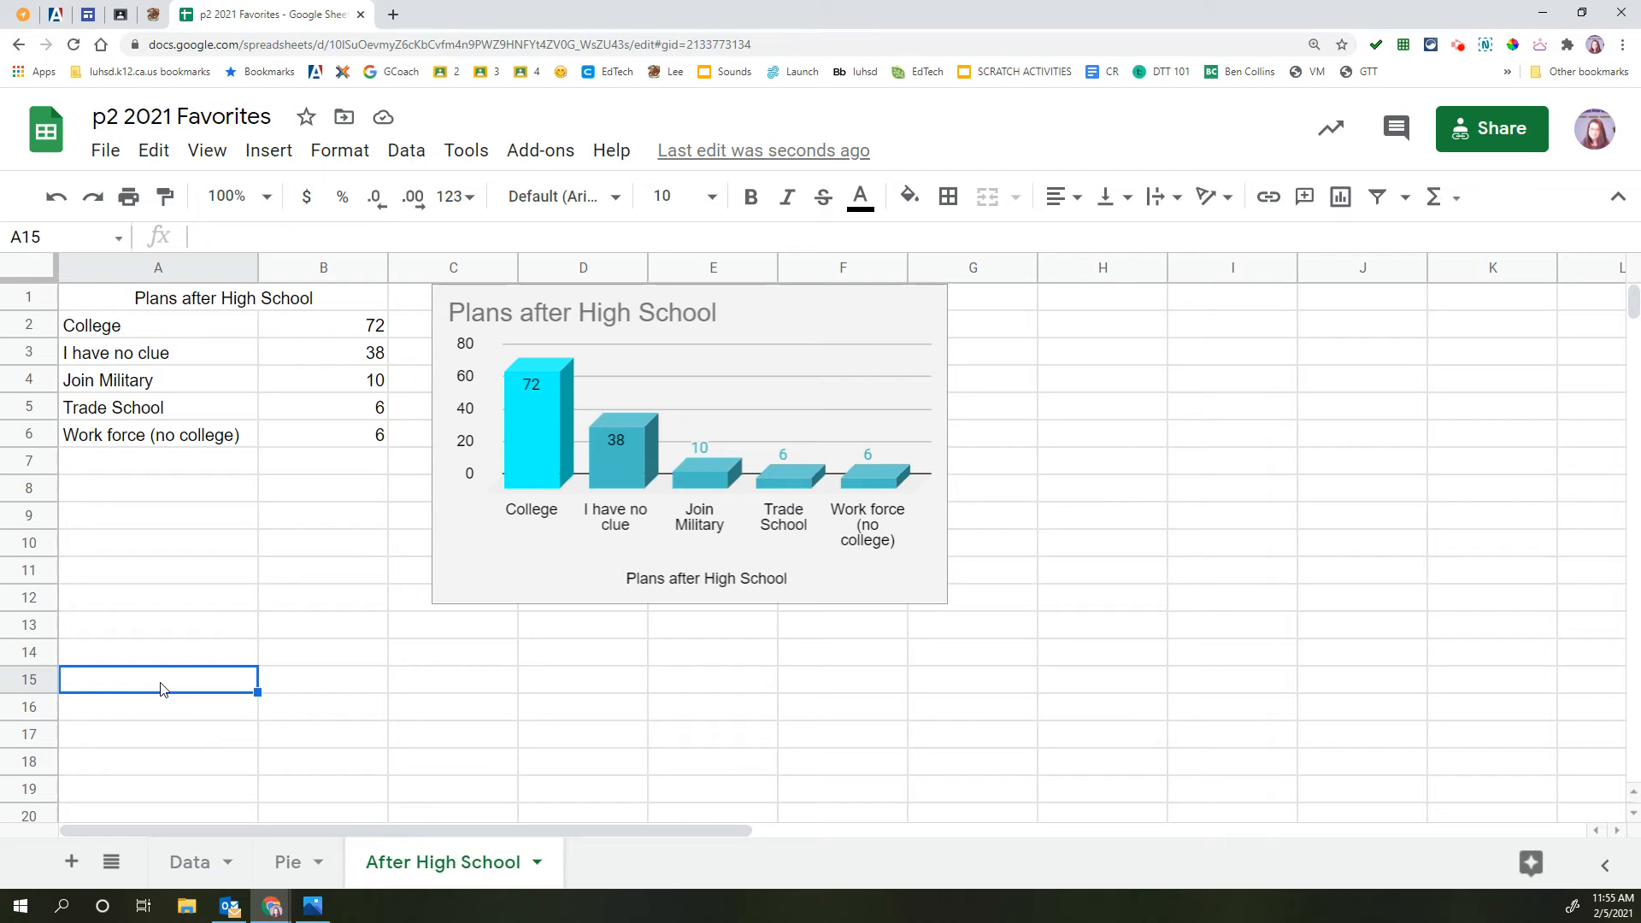
# - Start the next table heading by typing 'N' in a cell below the plans table
pyautogui.write('N')
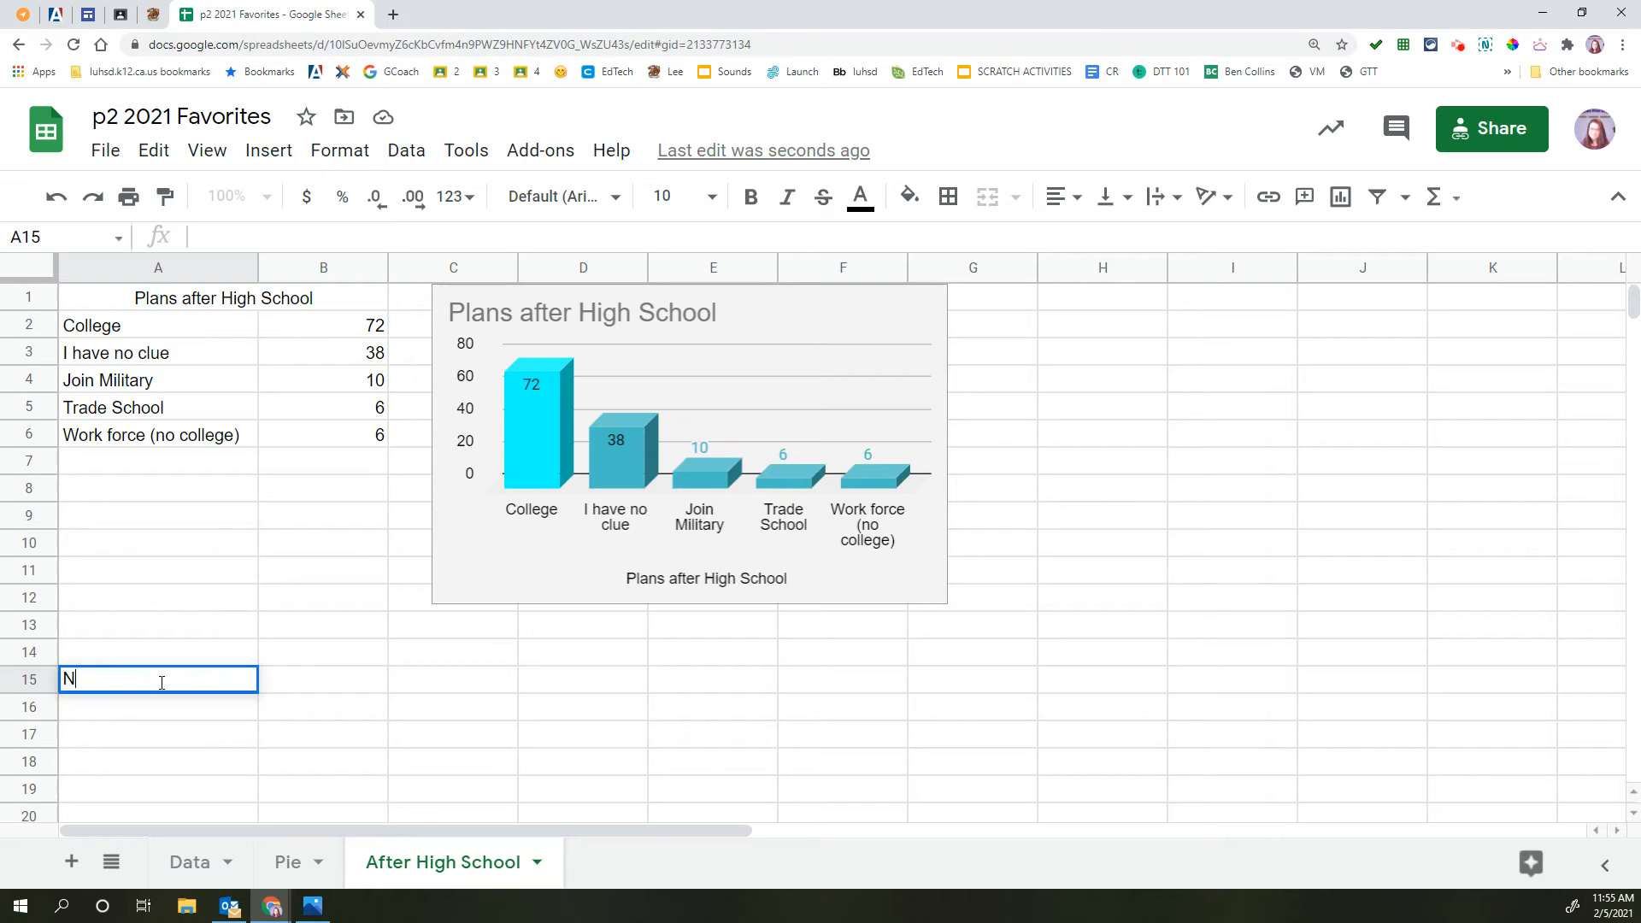
# - Enter the Number of Kids heading and labels None through 'more than 5', checking Kids values on Data
pyautogui.write('Number of Kids')
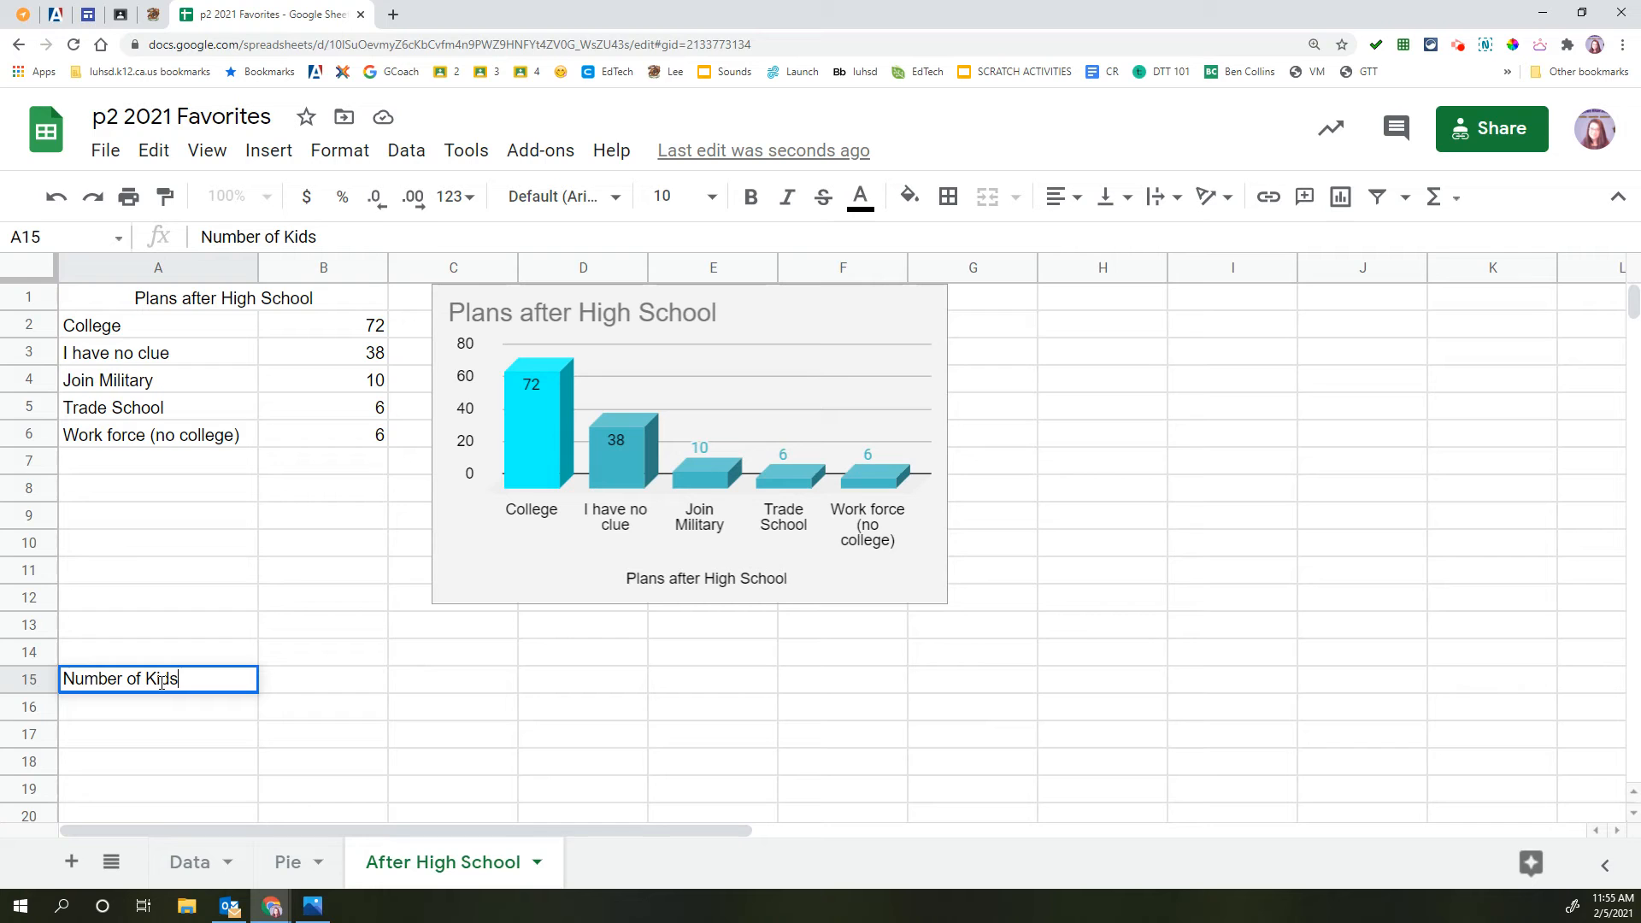
pyautogui.click(188, 862)
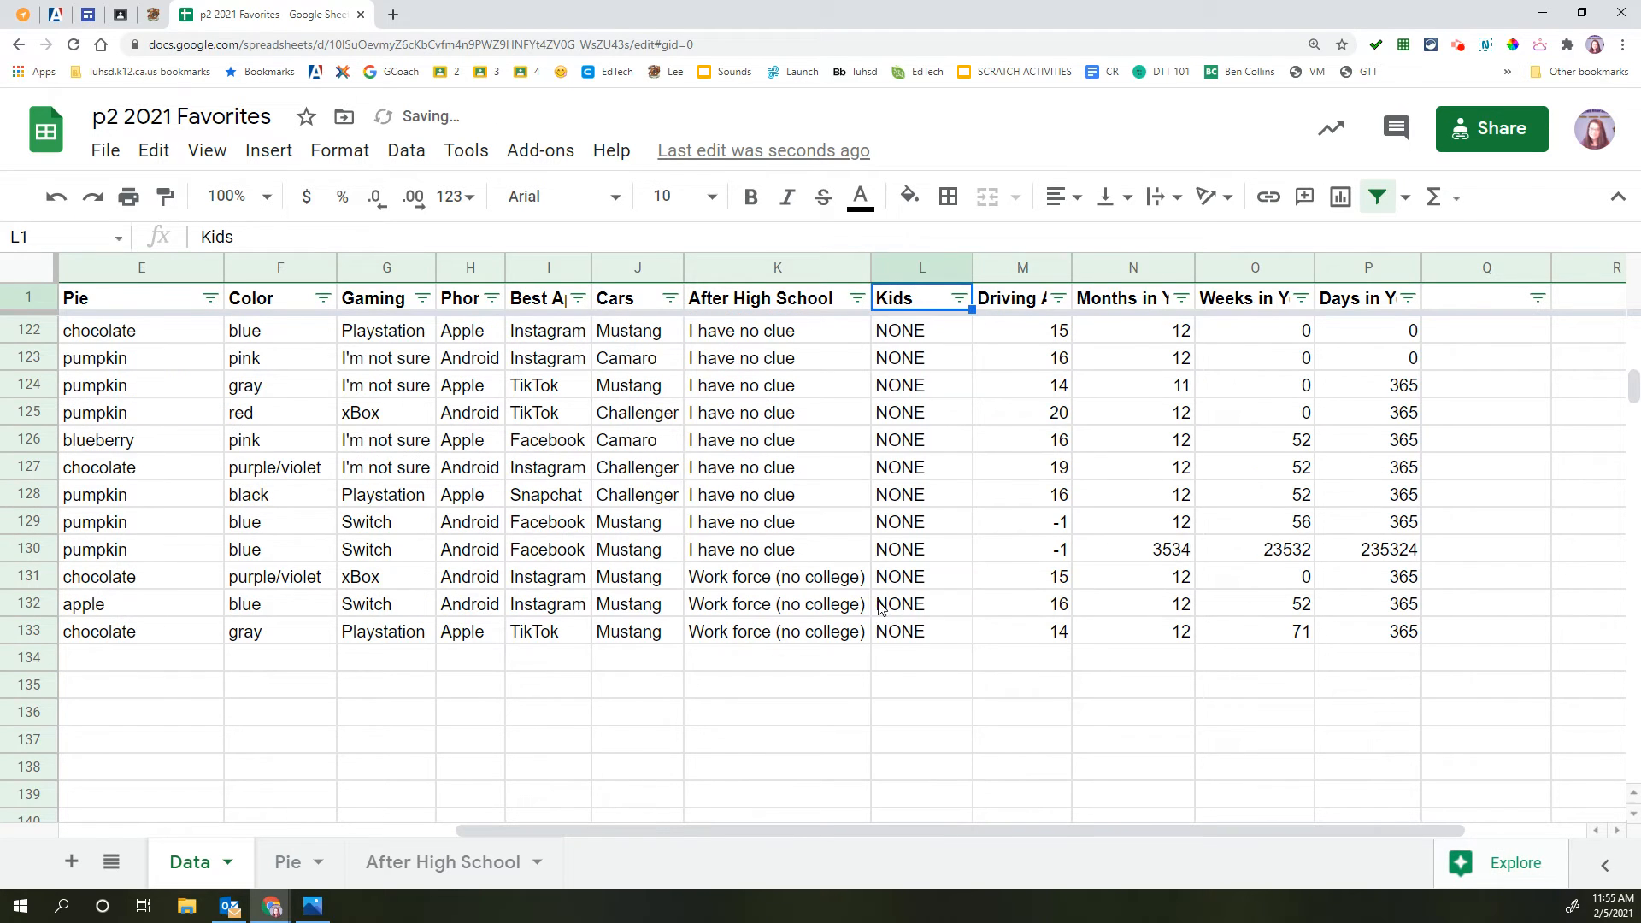
pyautogui.scroll(3)
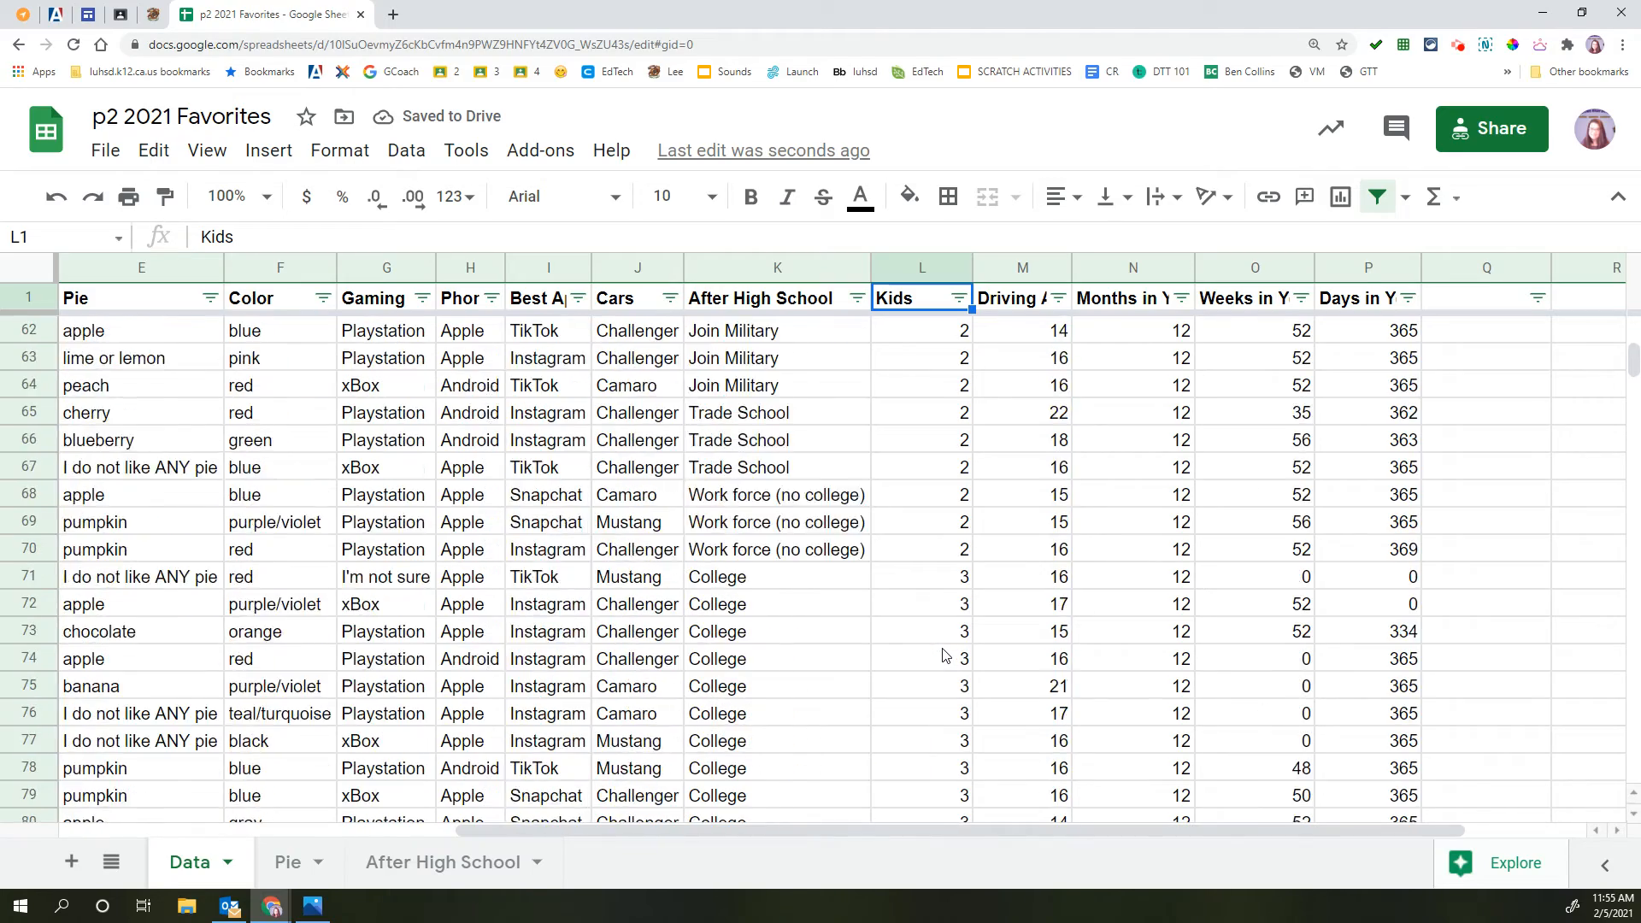
pyautogui.scroll(3)
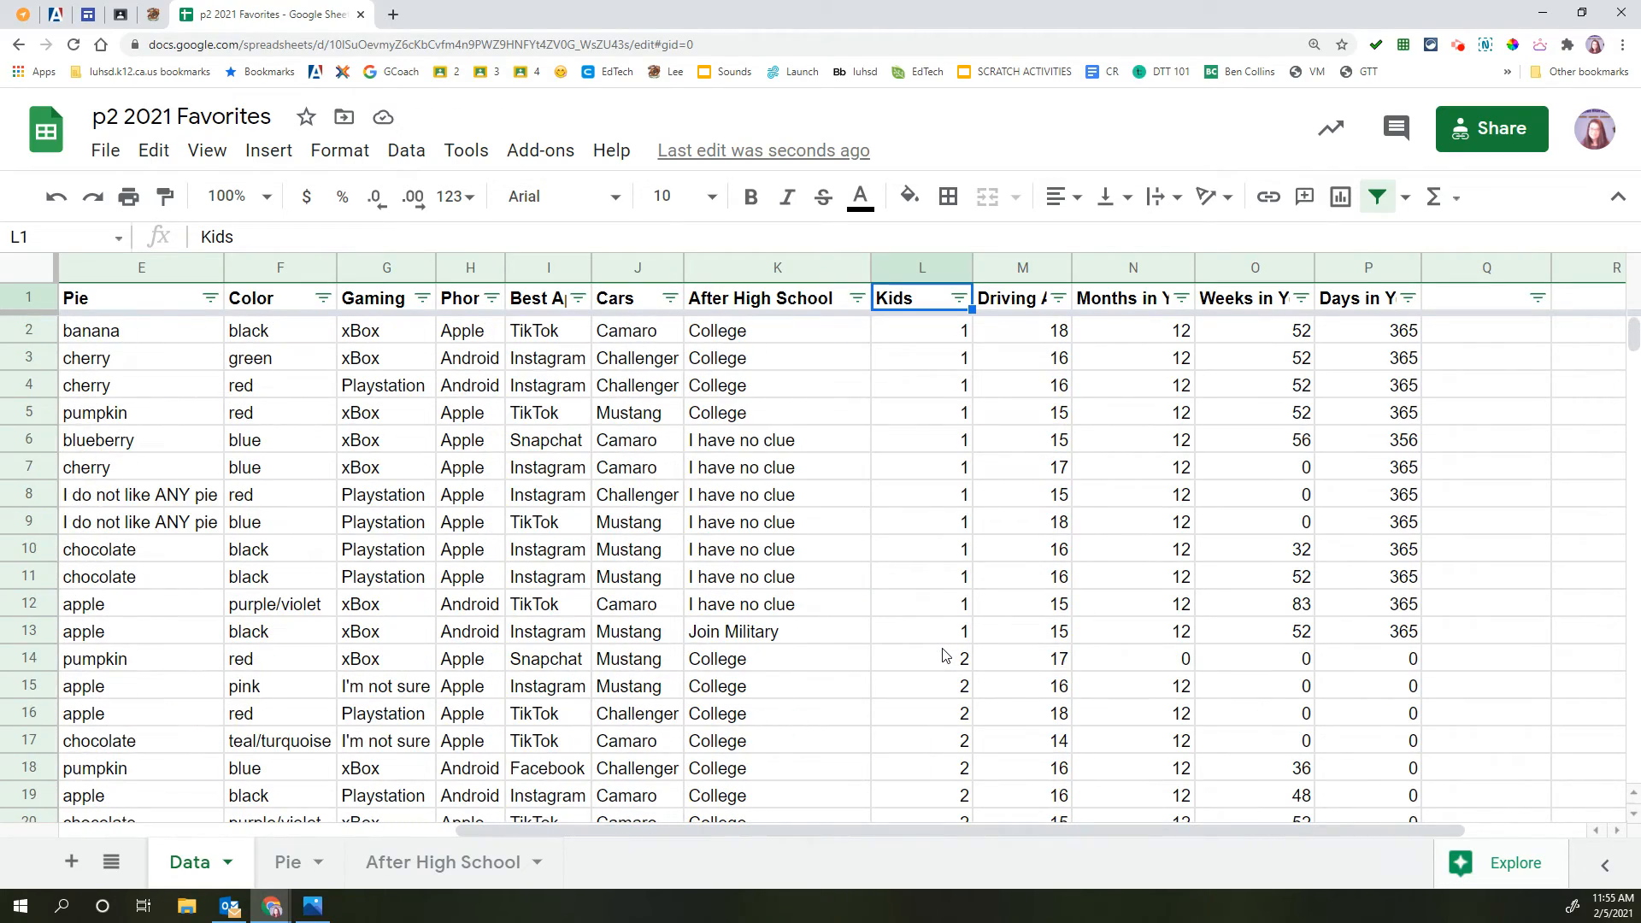
pyautogui.click(441, 861)
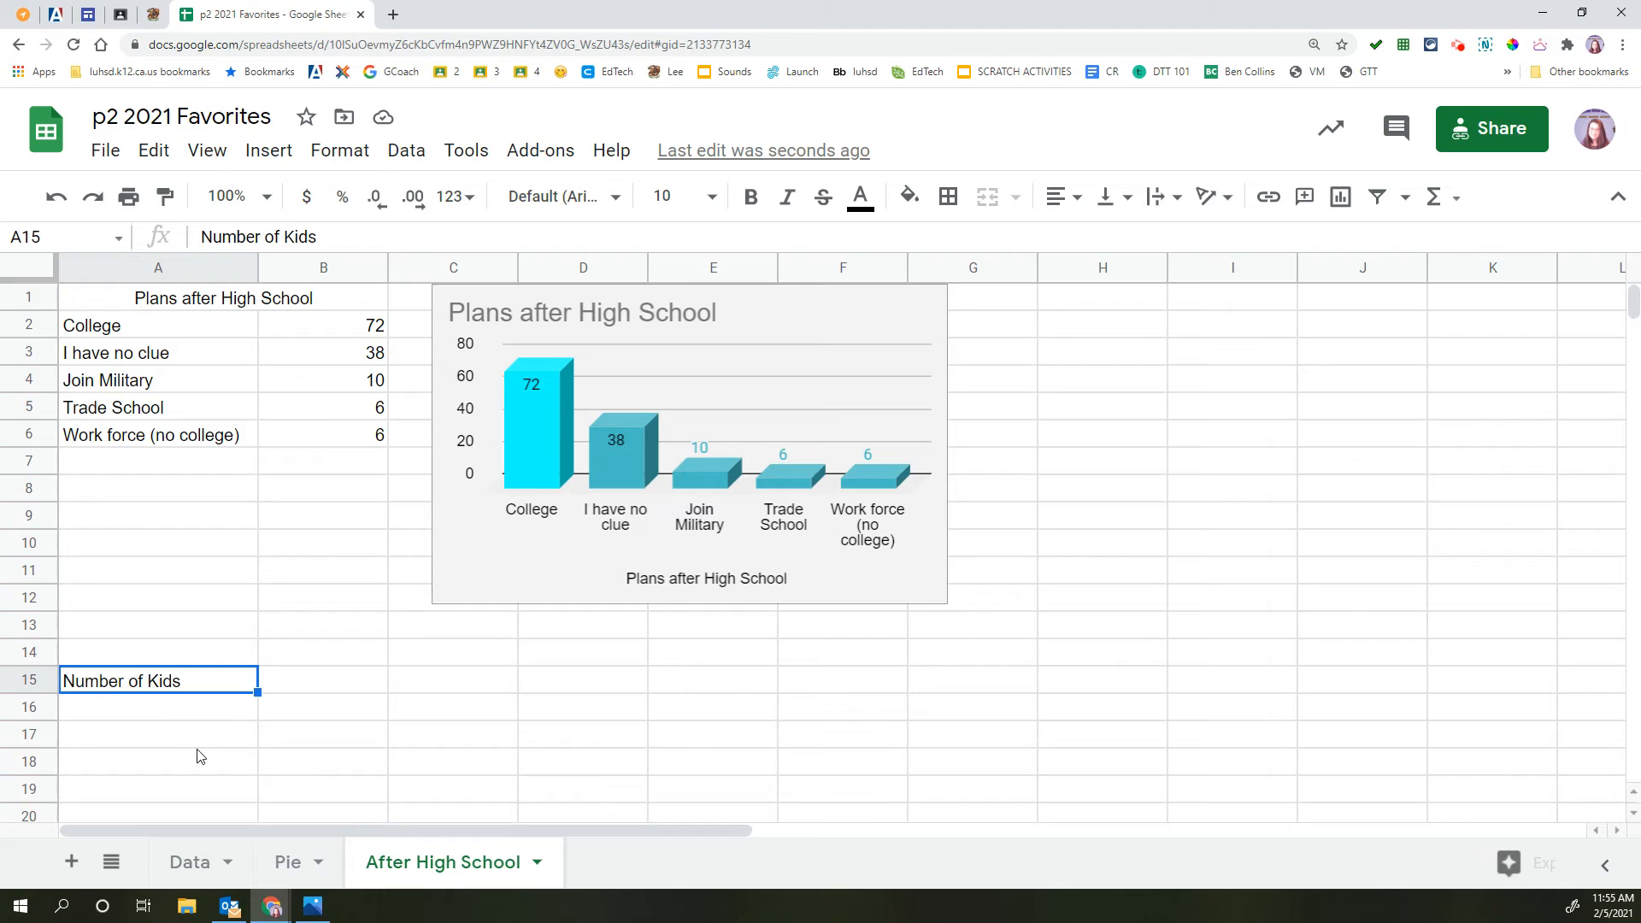
pyautogui.write('Non')
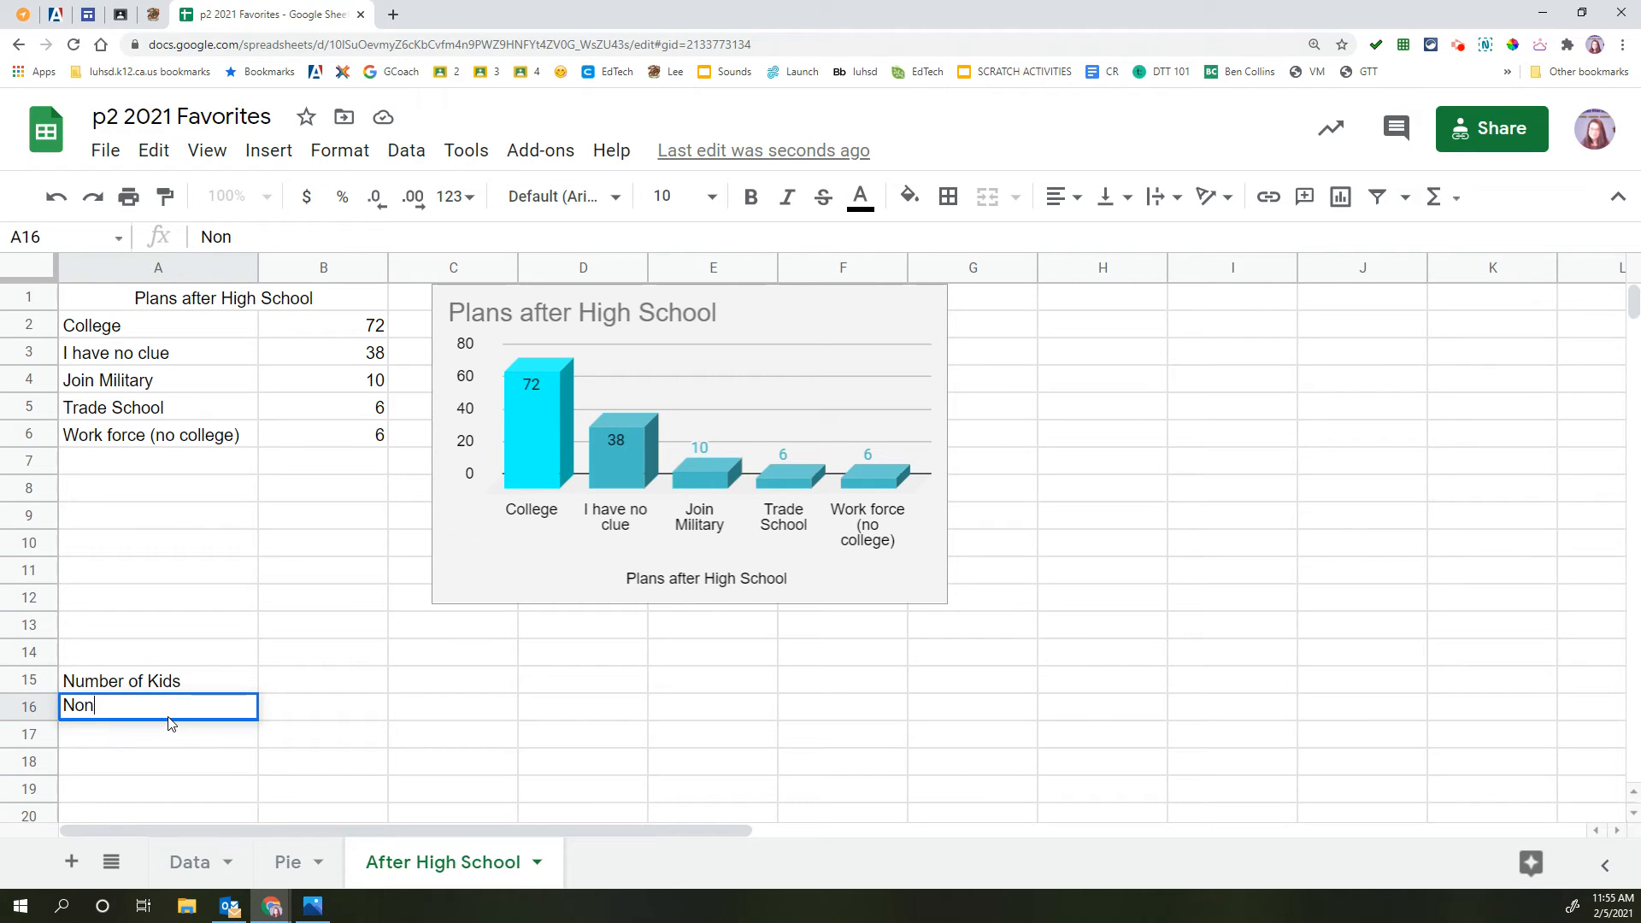
pyautogui.write('3')
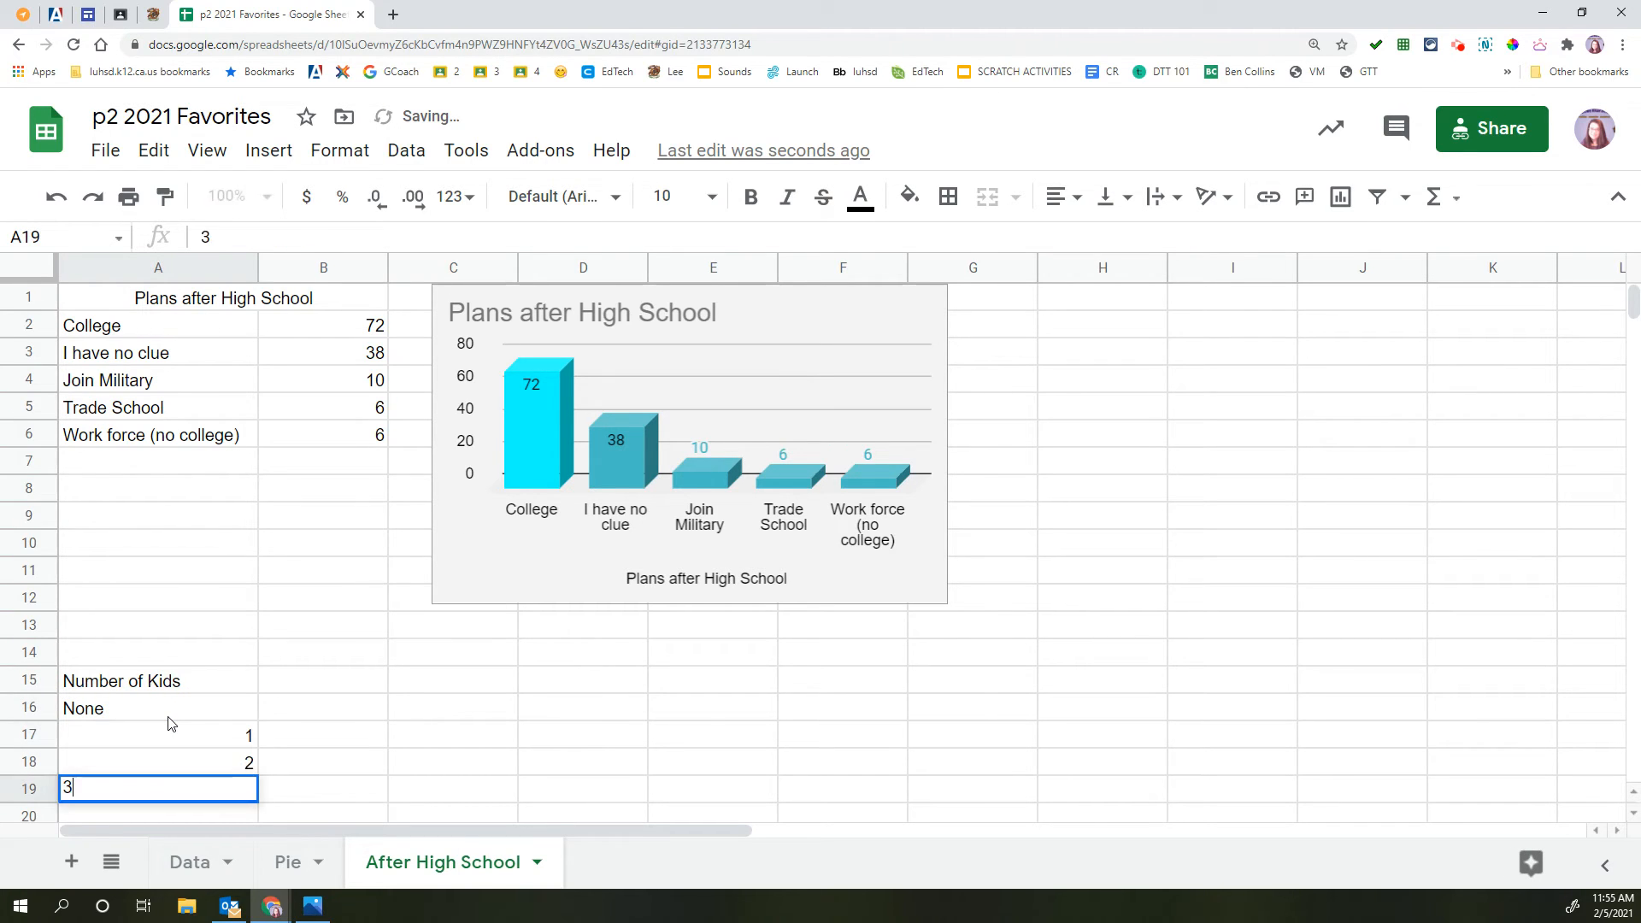
pyautogui.write('more than 5')
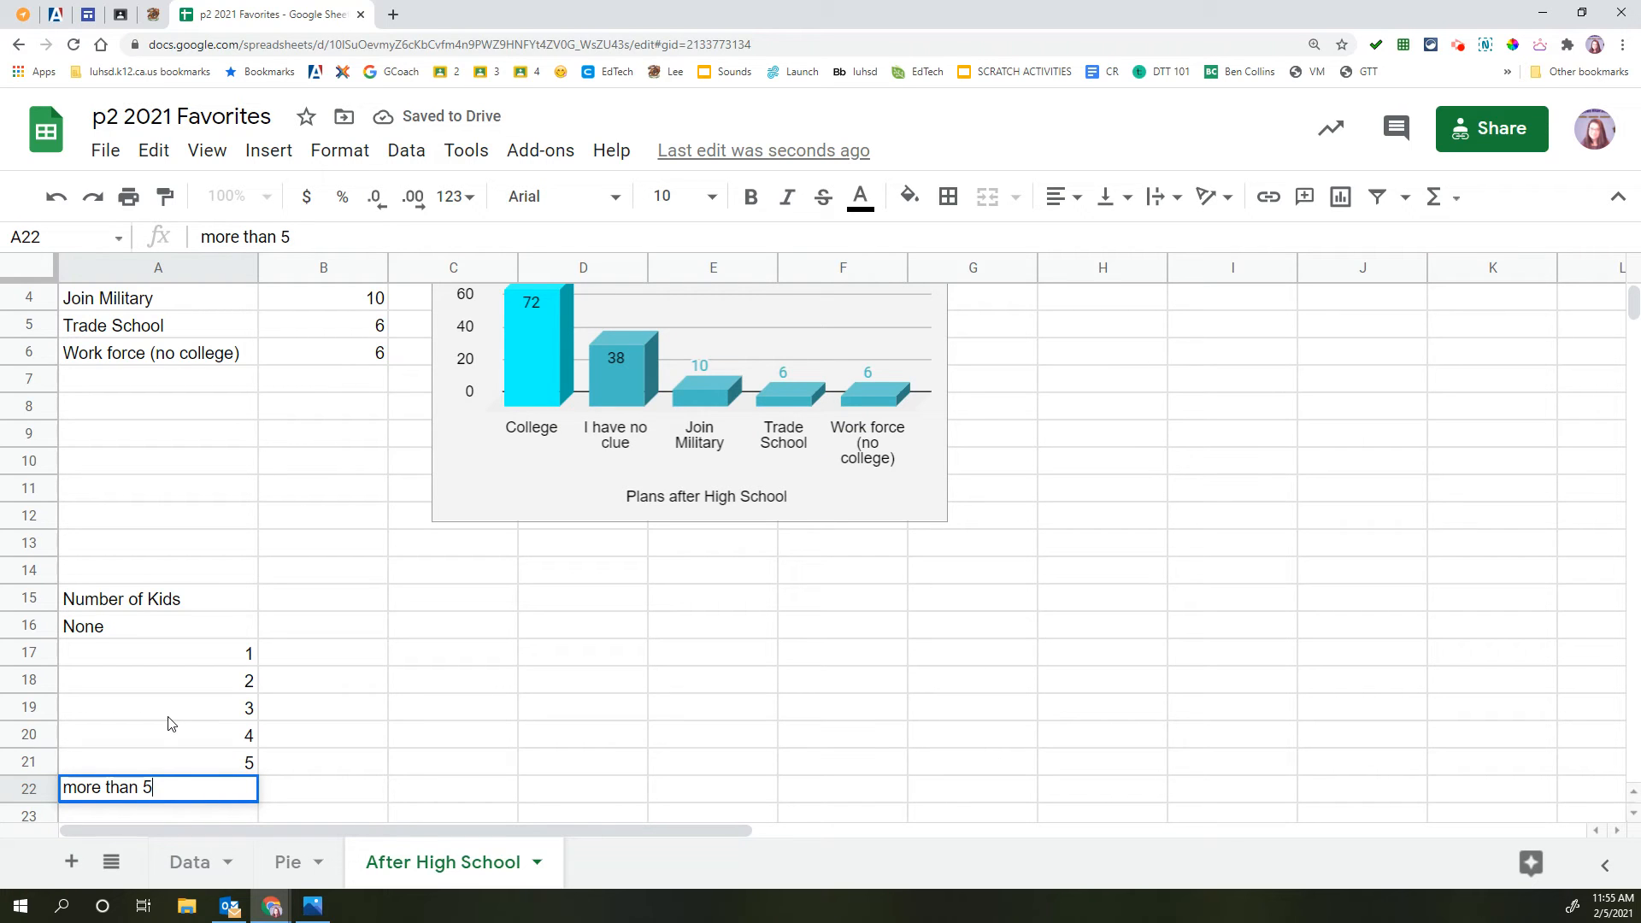
pyautogui.click(190, 862)
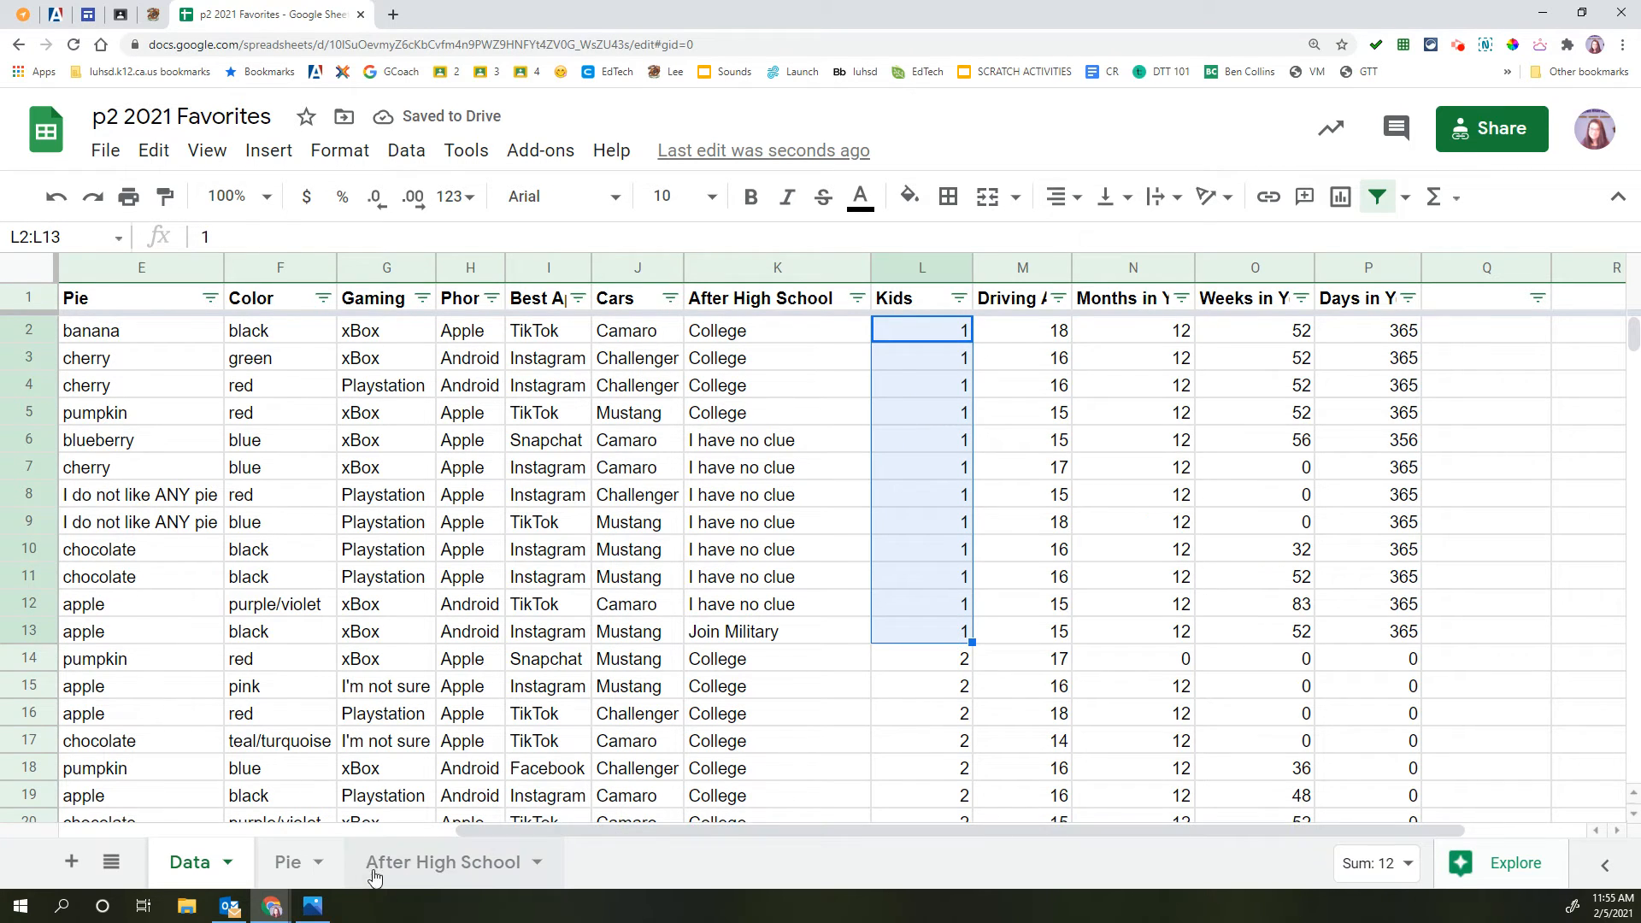
# - Count the rows answering 2 kids on Data and enter 57
pyautogui.click(441, 861)
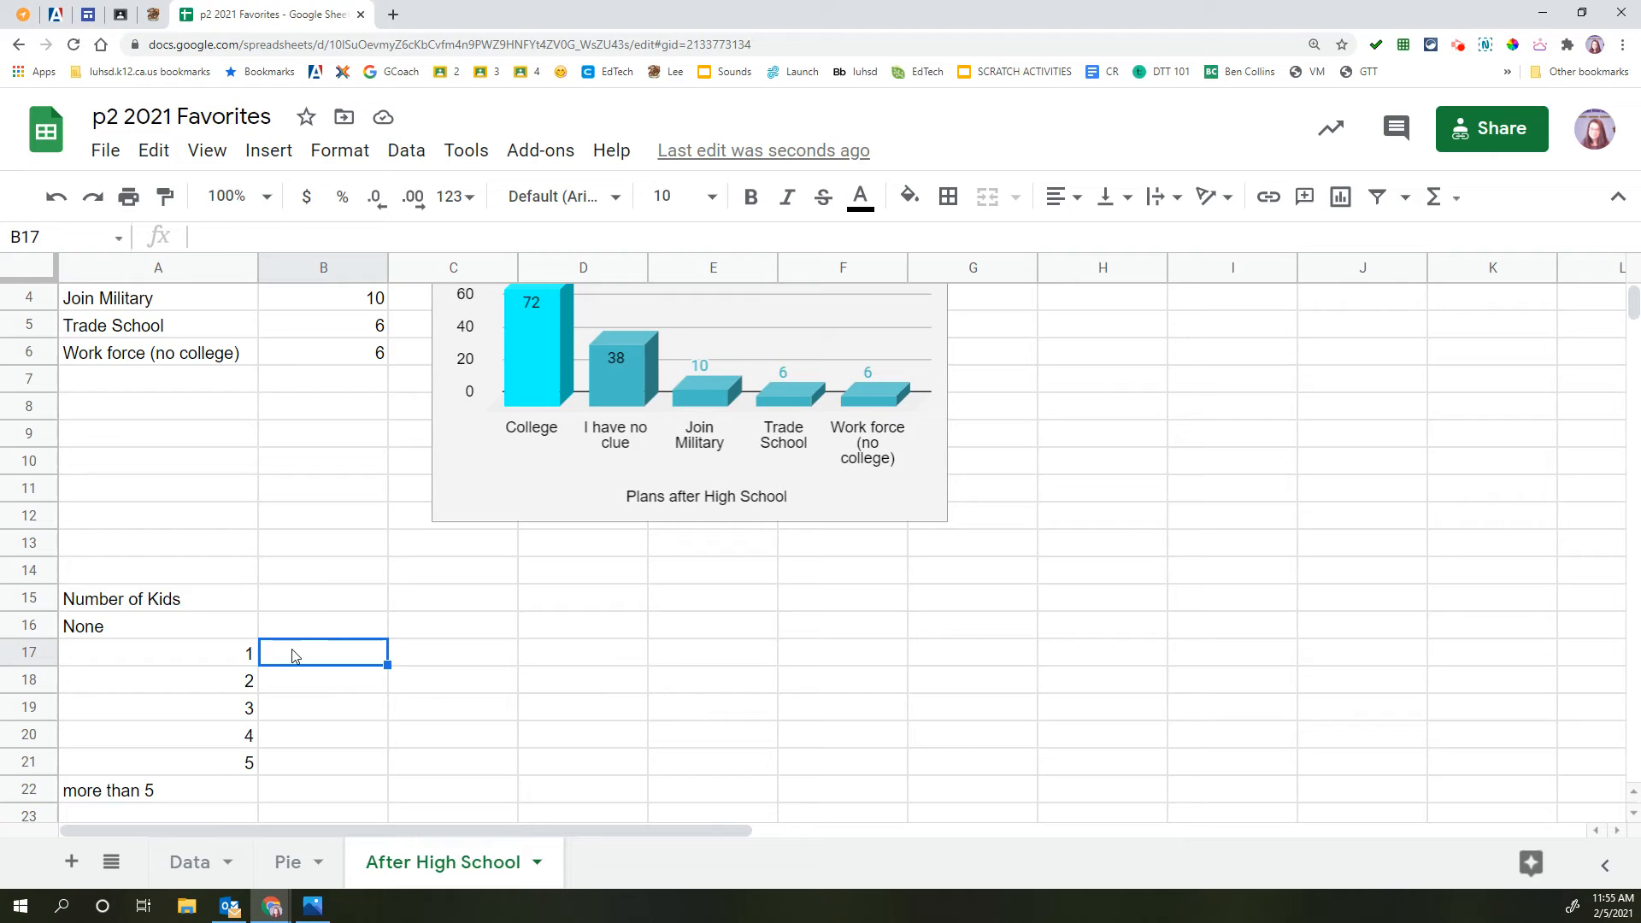
pyautogui.click(189, 861)
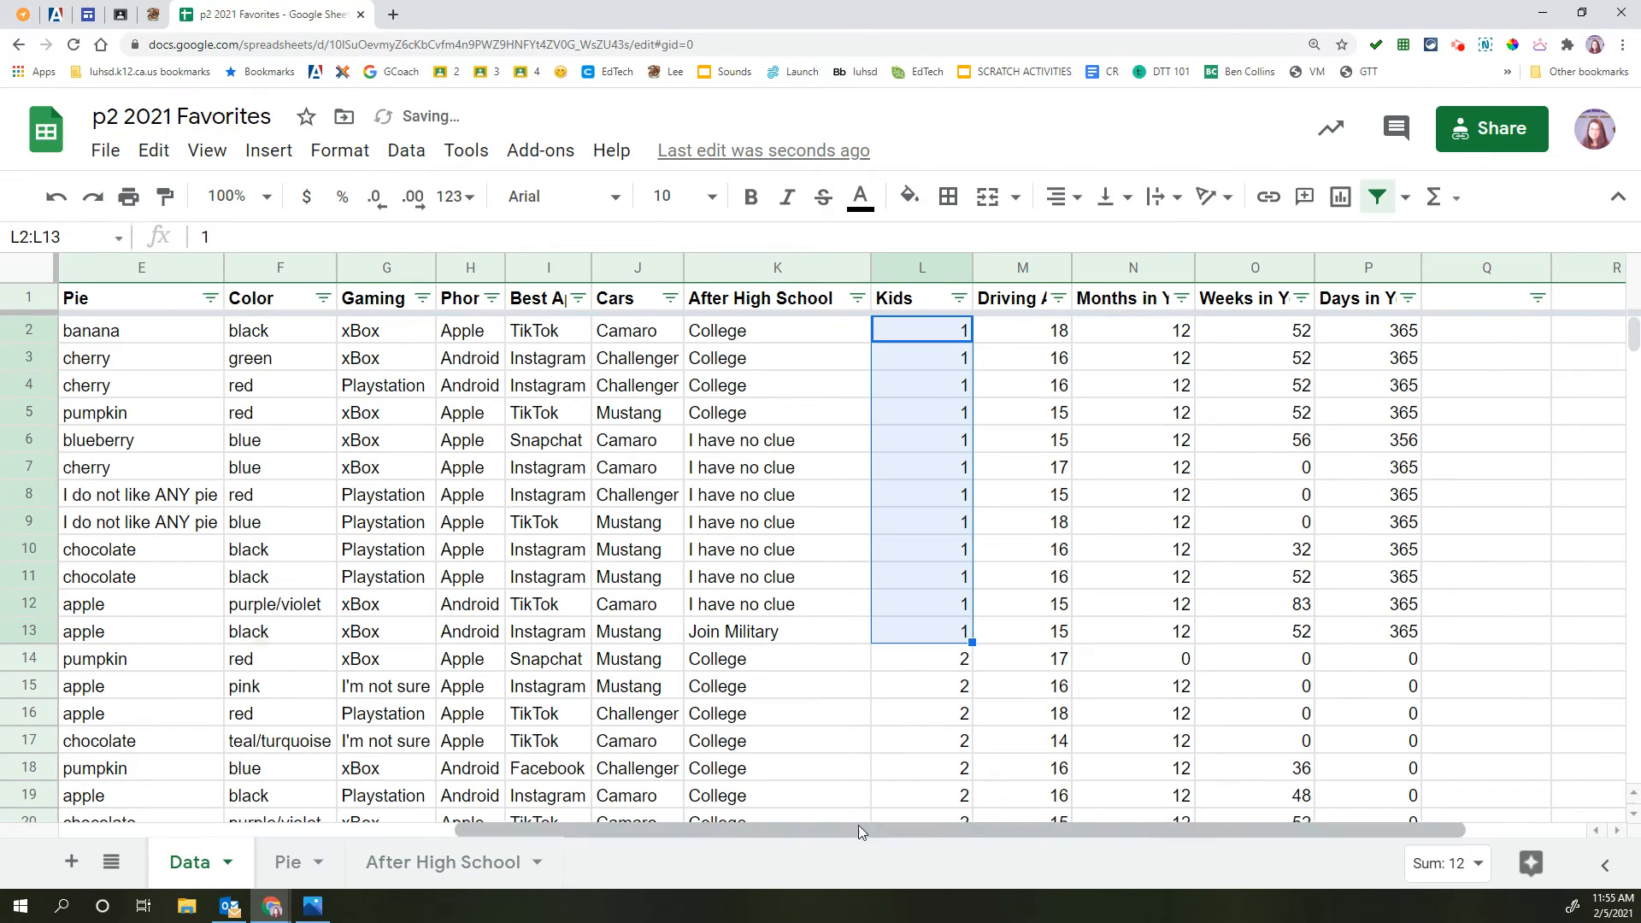
pyautogui.scroll(-3)
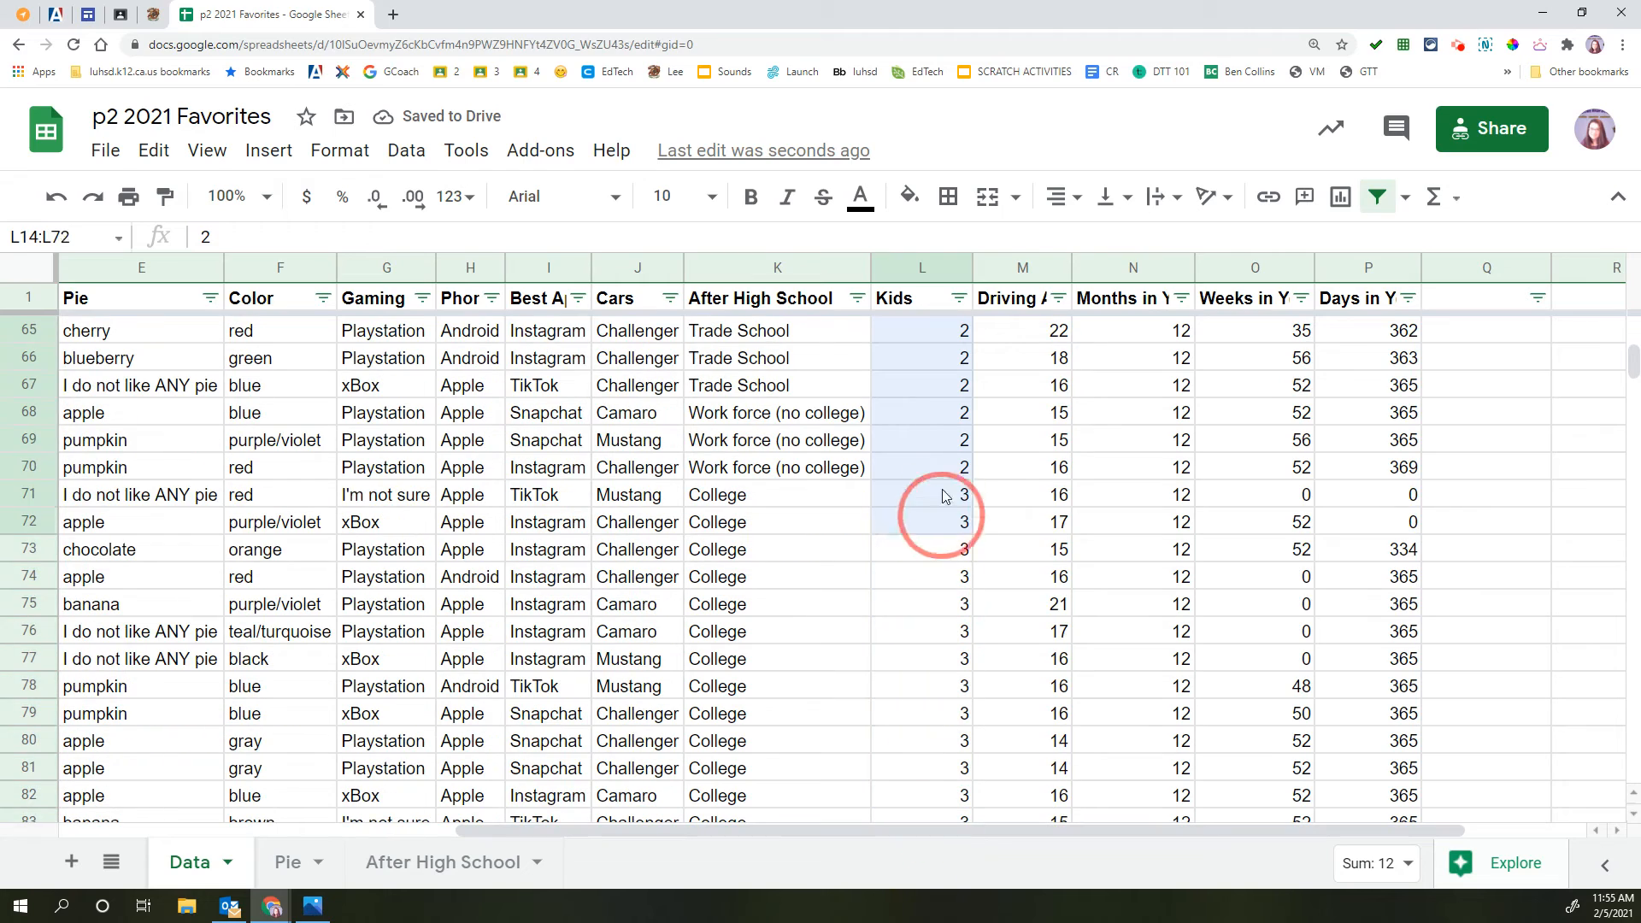
pyautogui.click(921, 466)
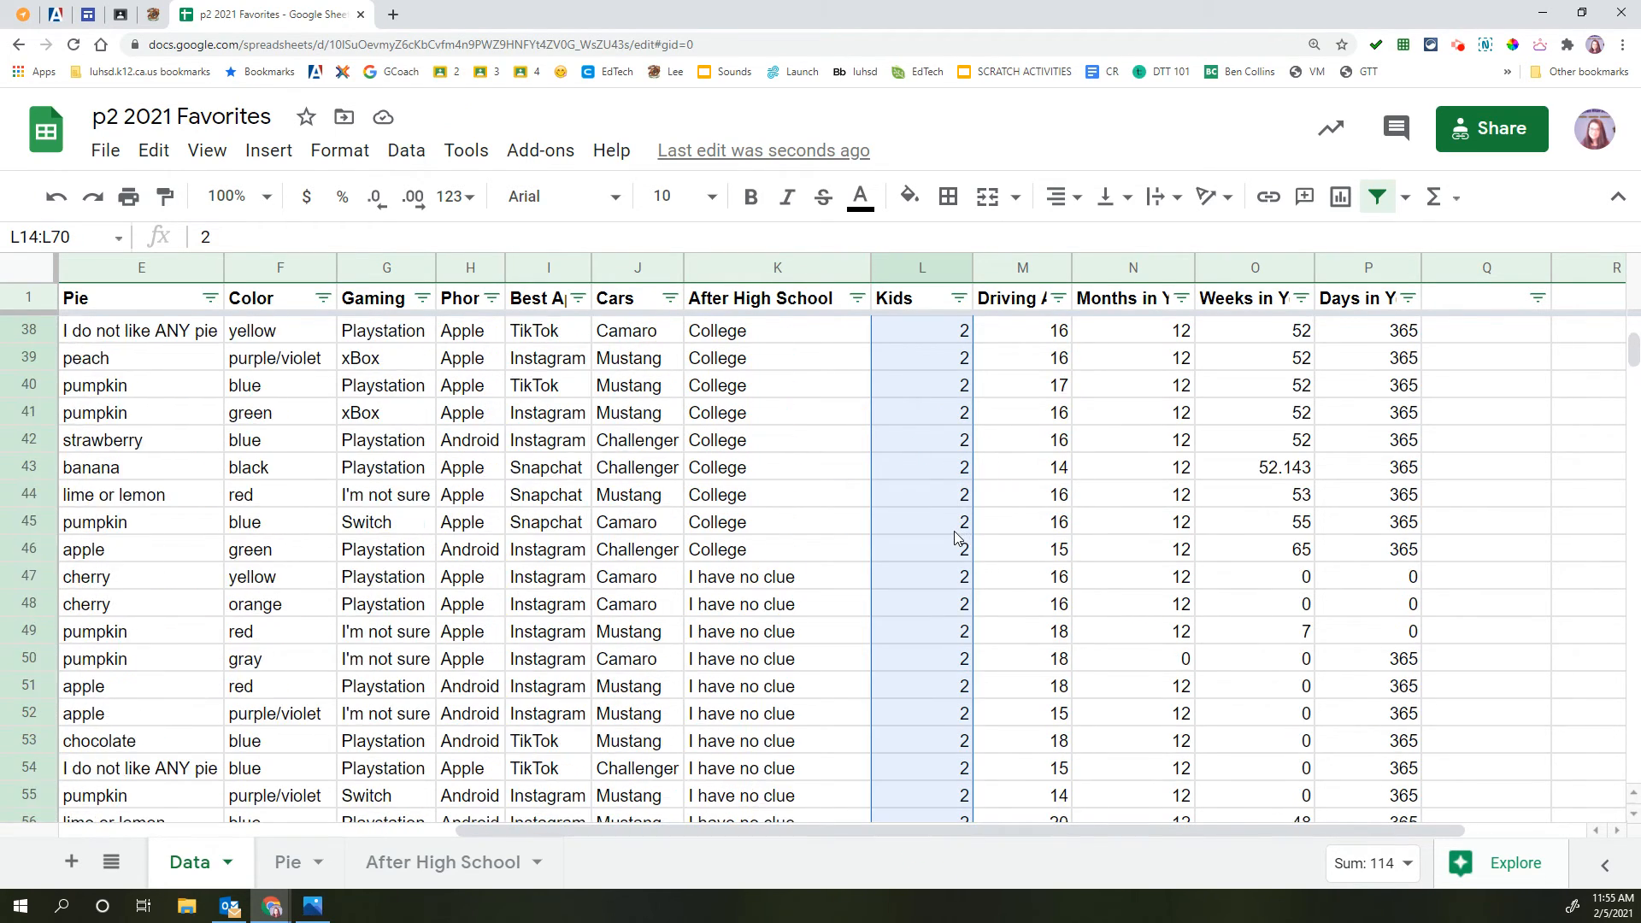
pyautogui.scroll(-3)
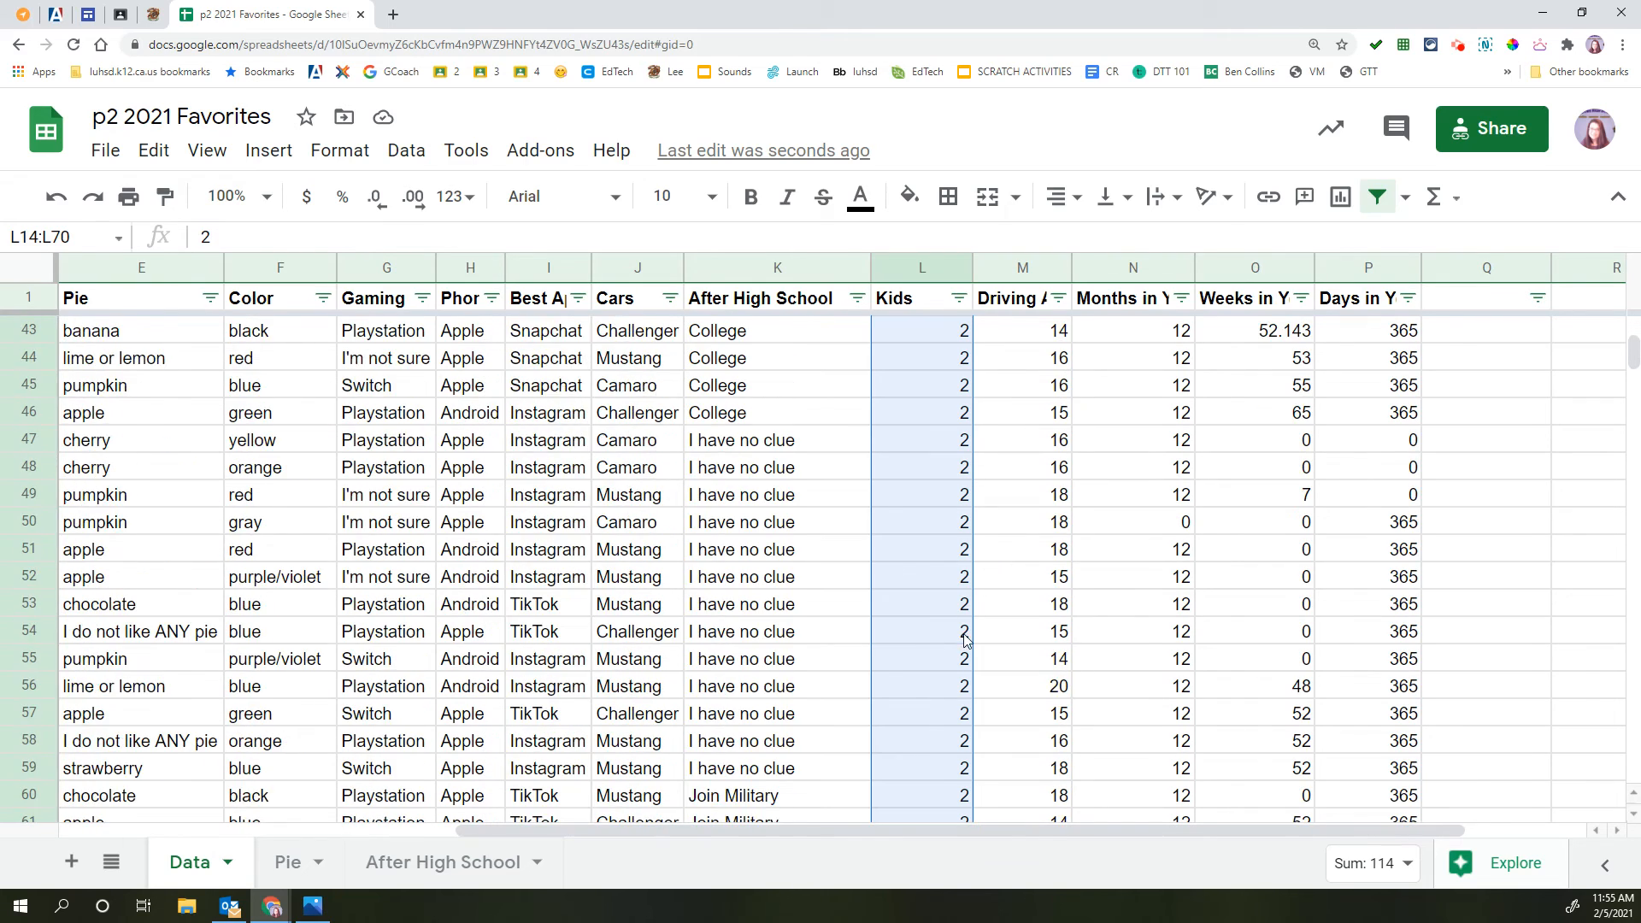
pyautogui.scroll(-3)
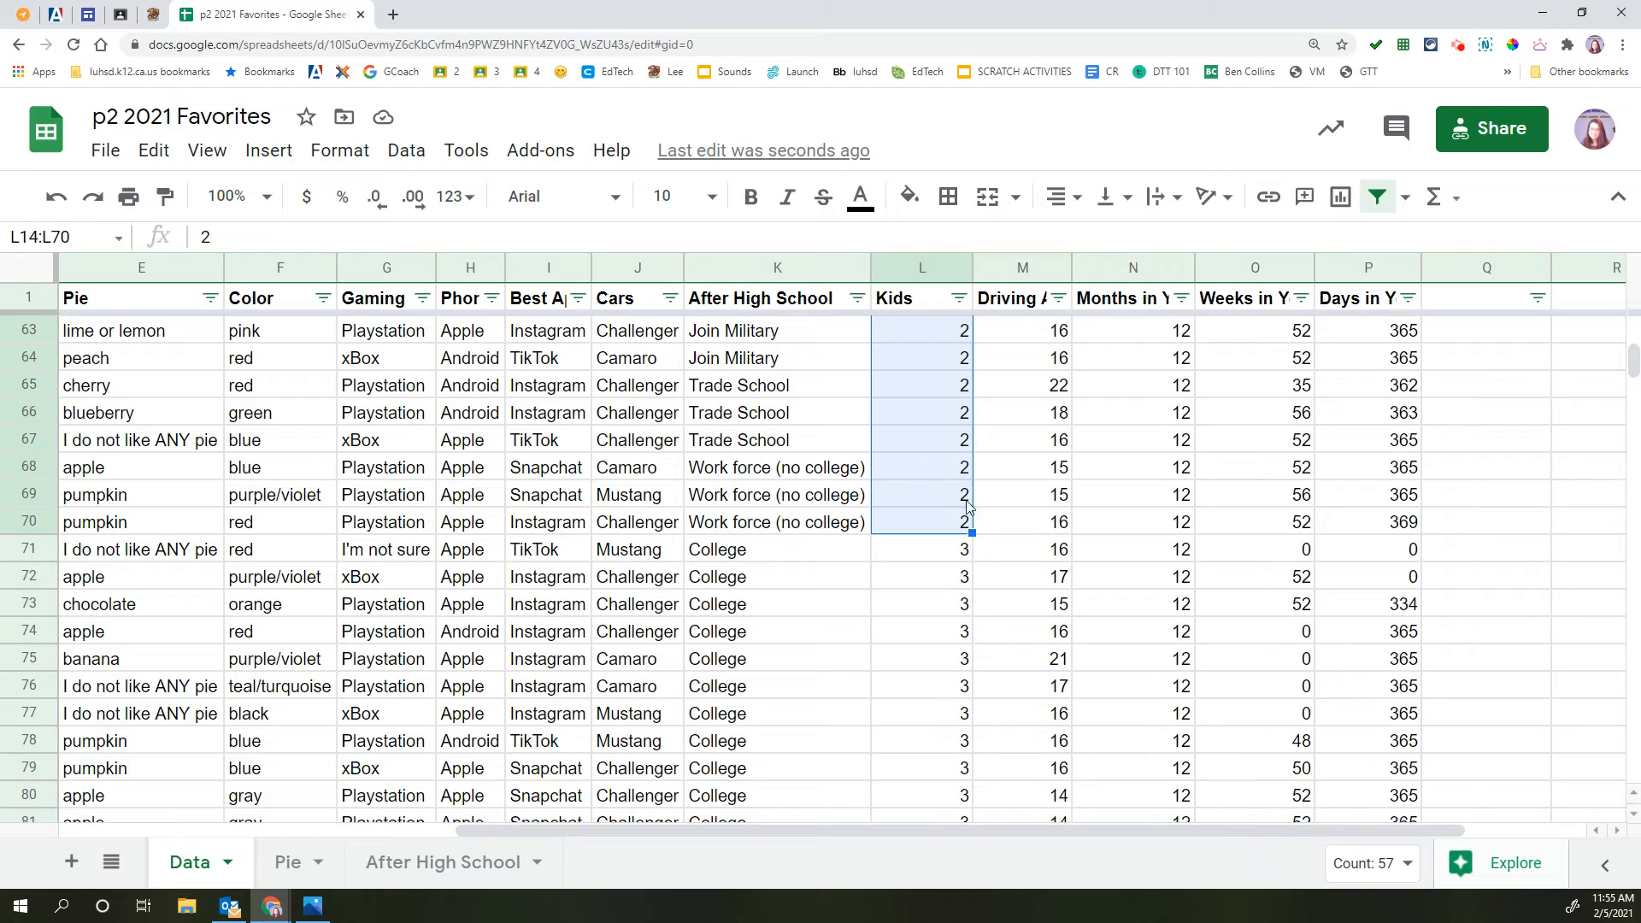
pyautogui.click(441, 861)
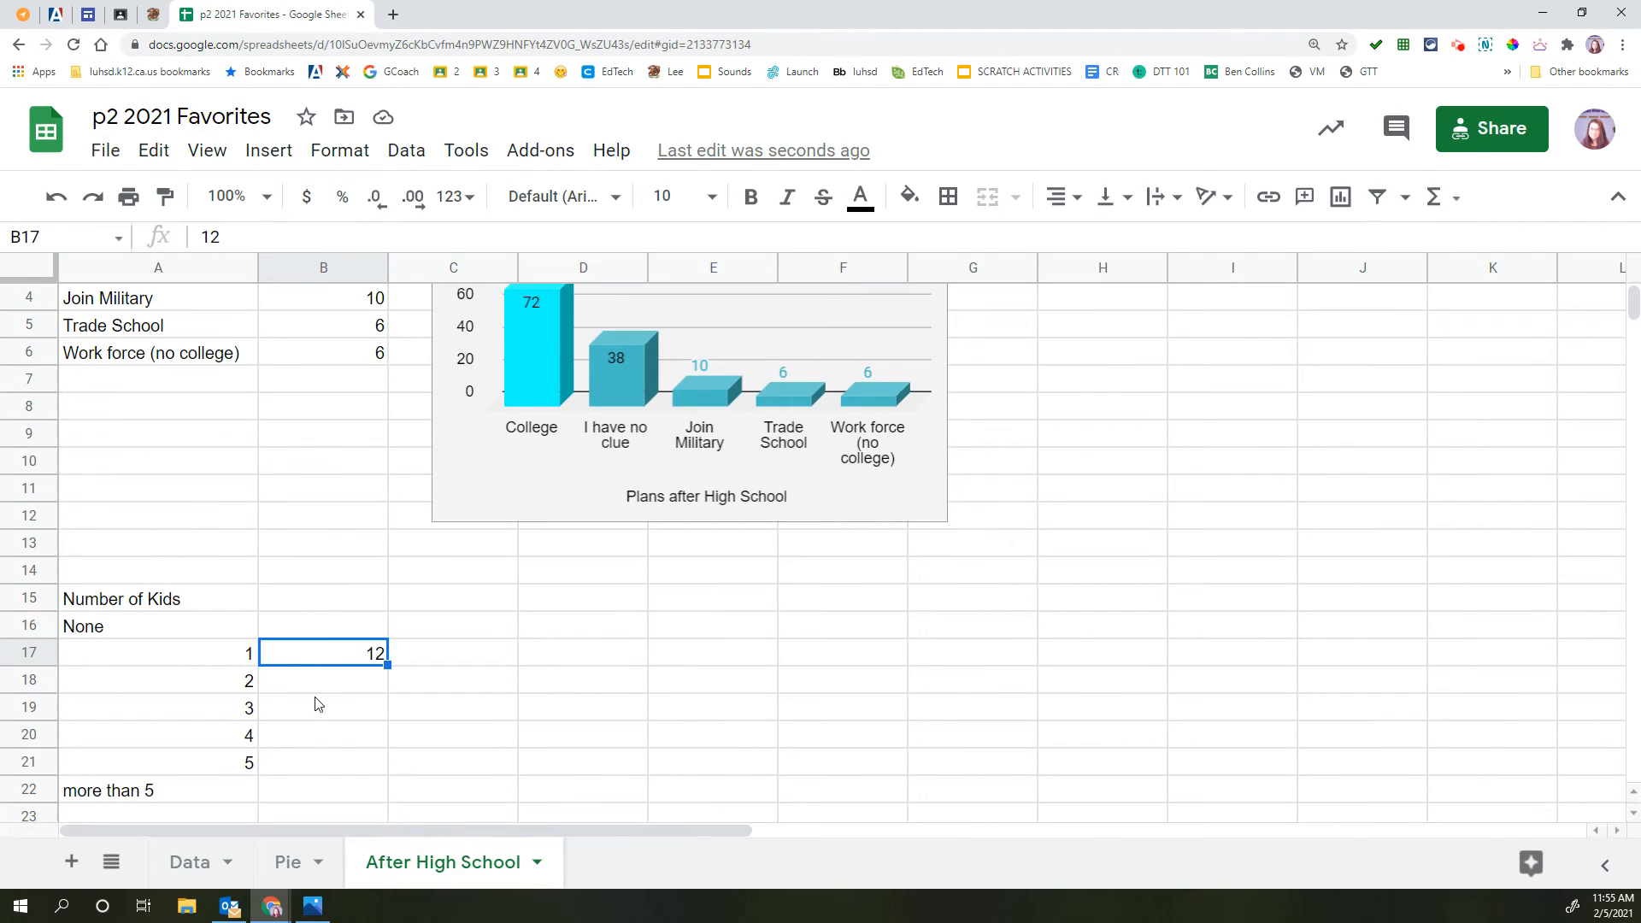
pyautogui.write('57')
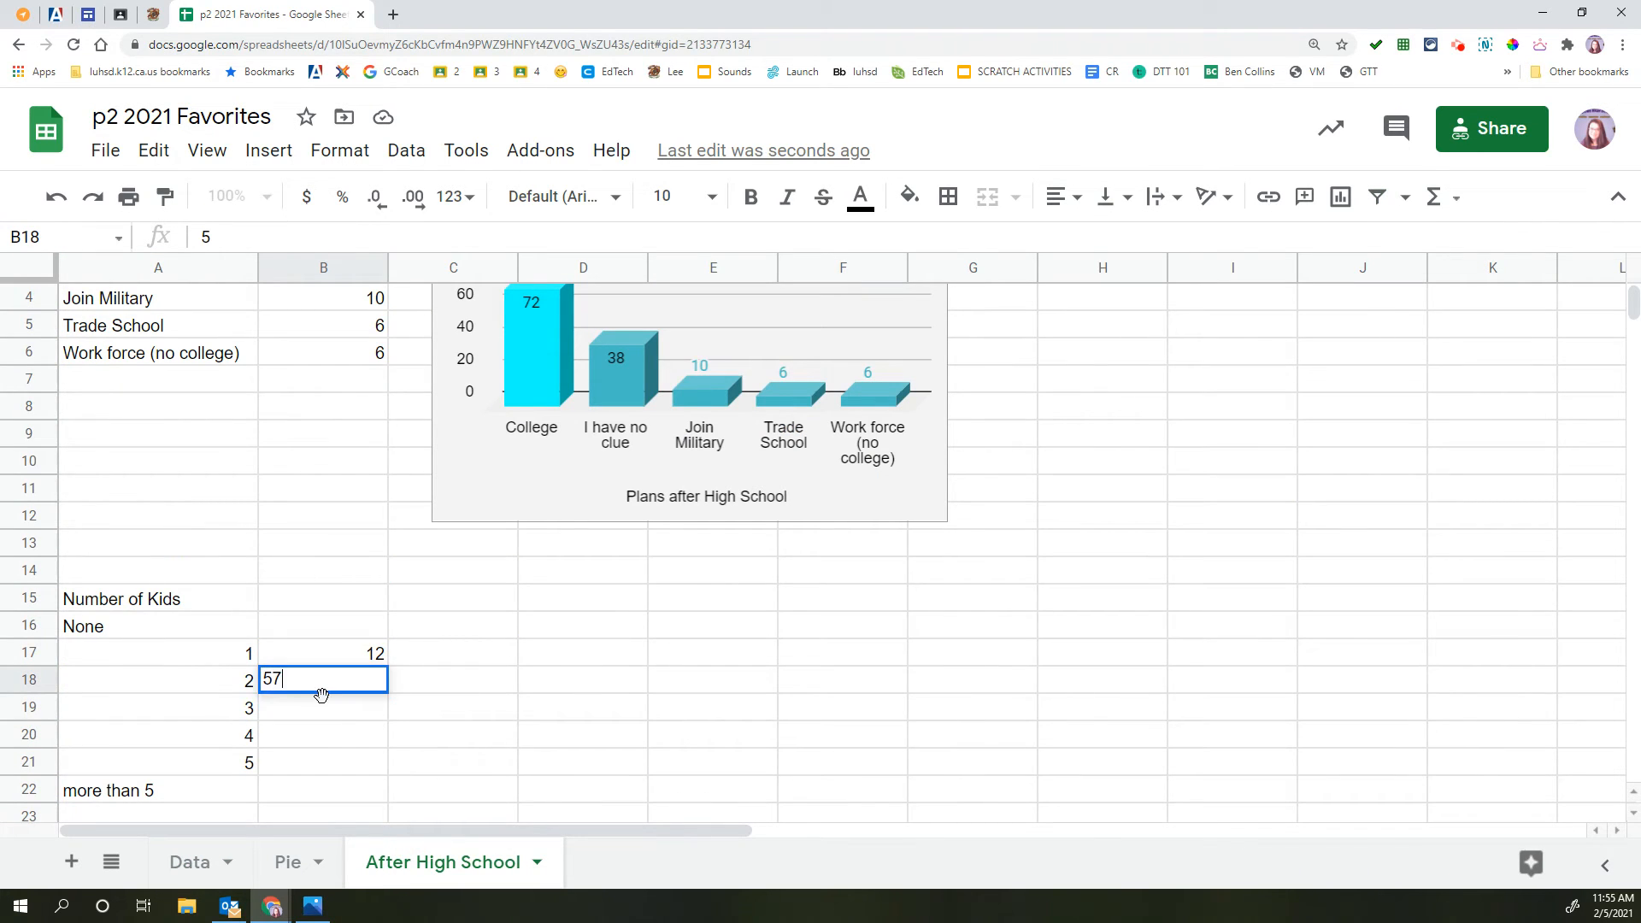
# - Count the remaining Kids groups, entering 26 for 3 and 22 for None
pyautogui.click(188, 861)
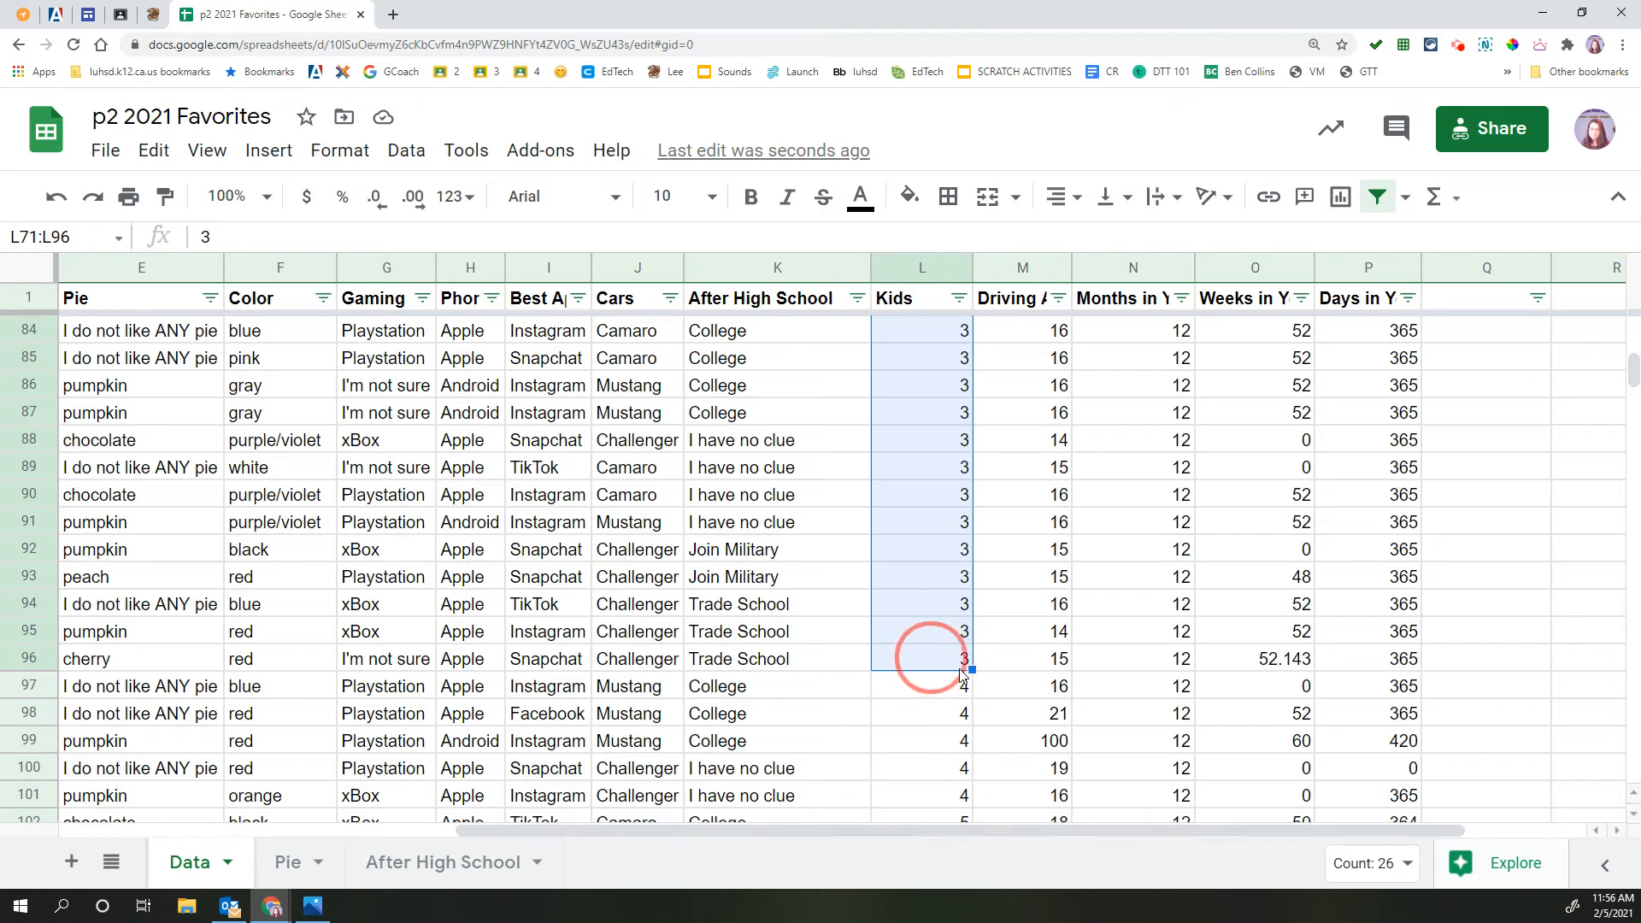
pyautogui.click(442, 862)
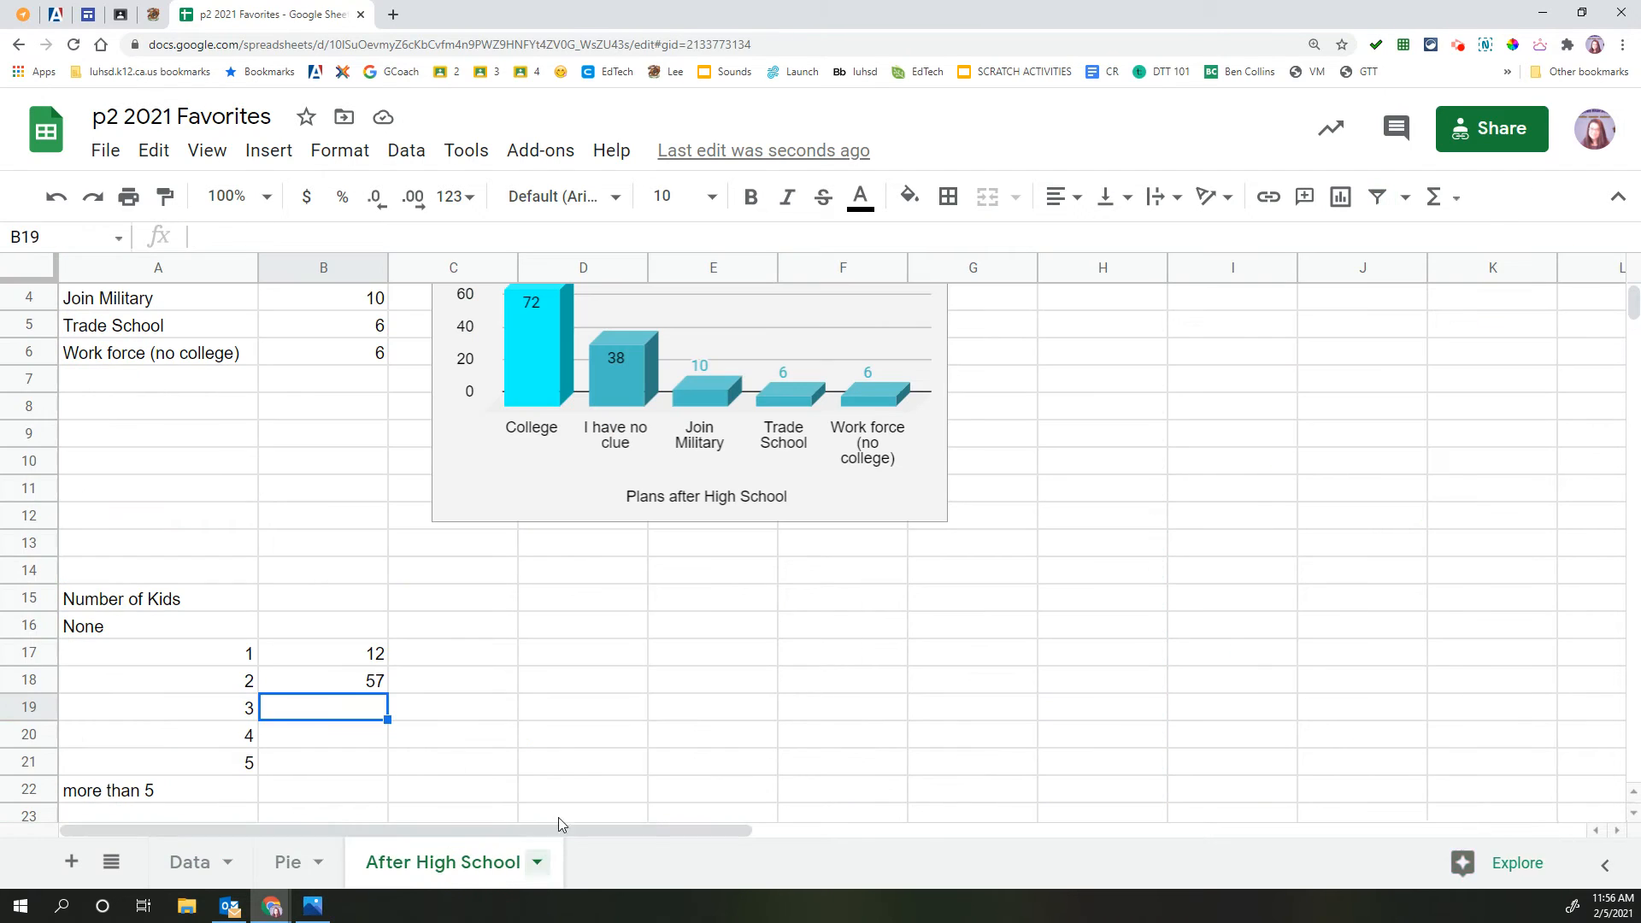
pyautogui.write('26')
pyautogui.click(323, 735)
pyautogui.write('5')
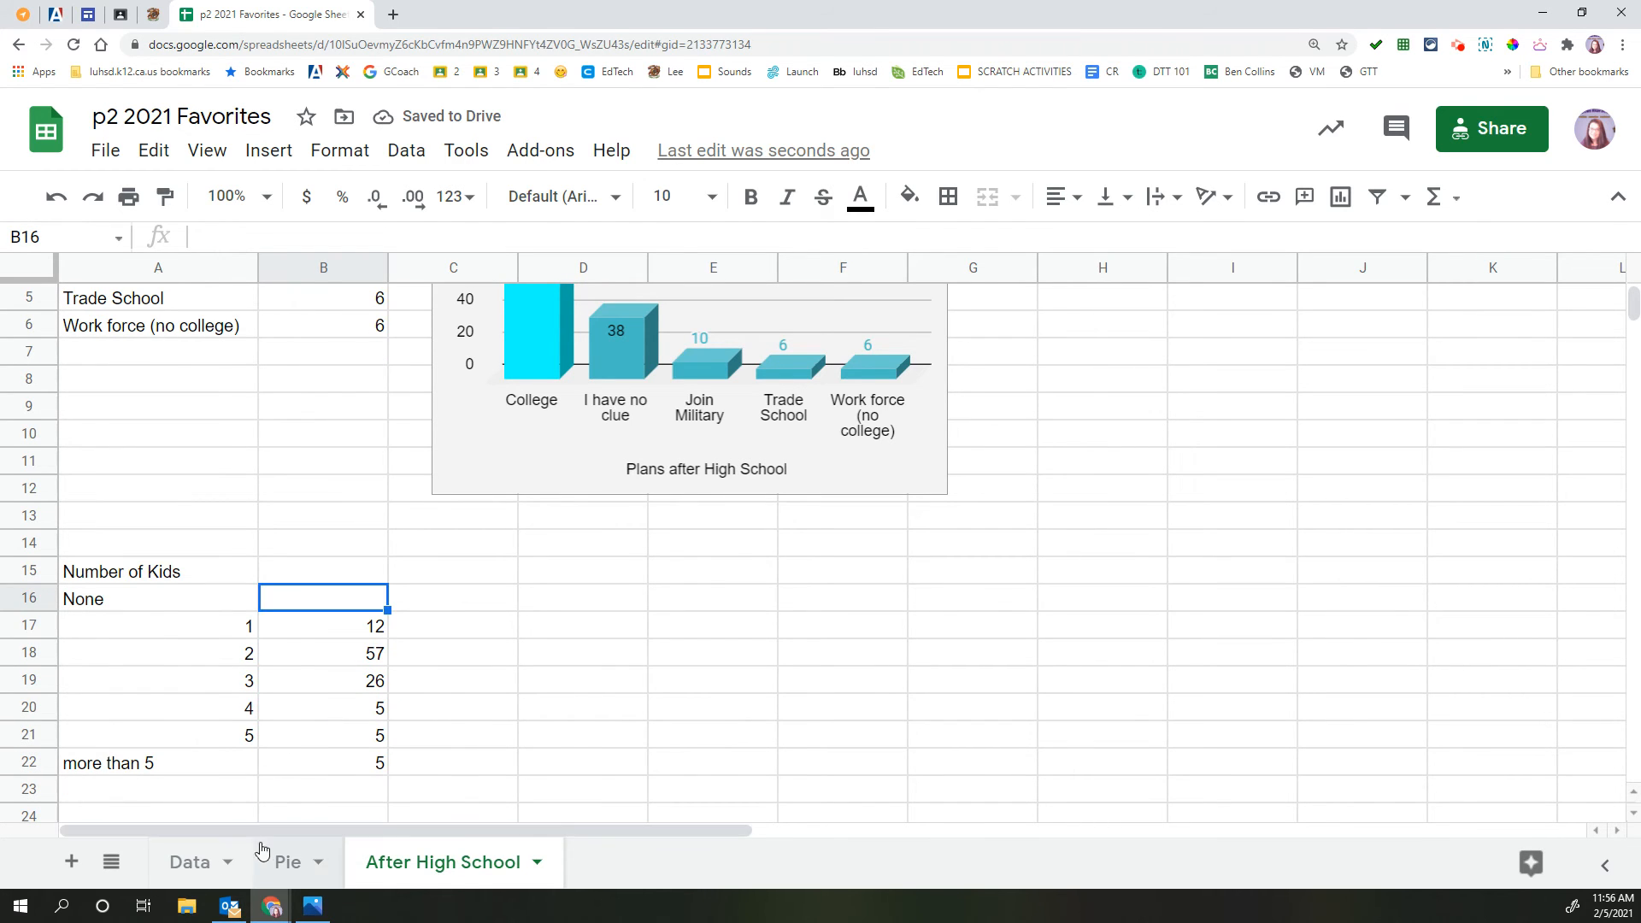
pyautogui.click(188, 862)
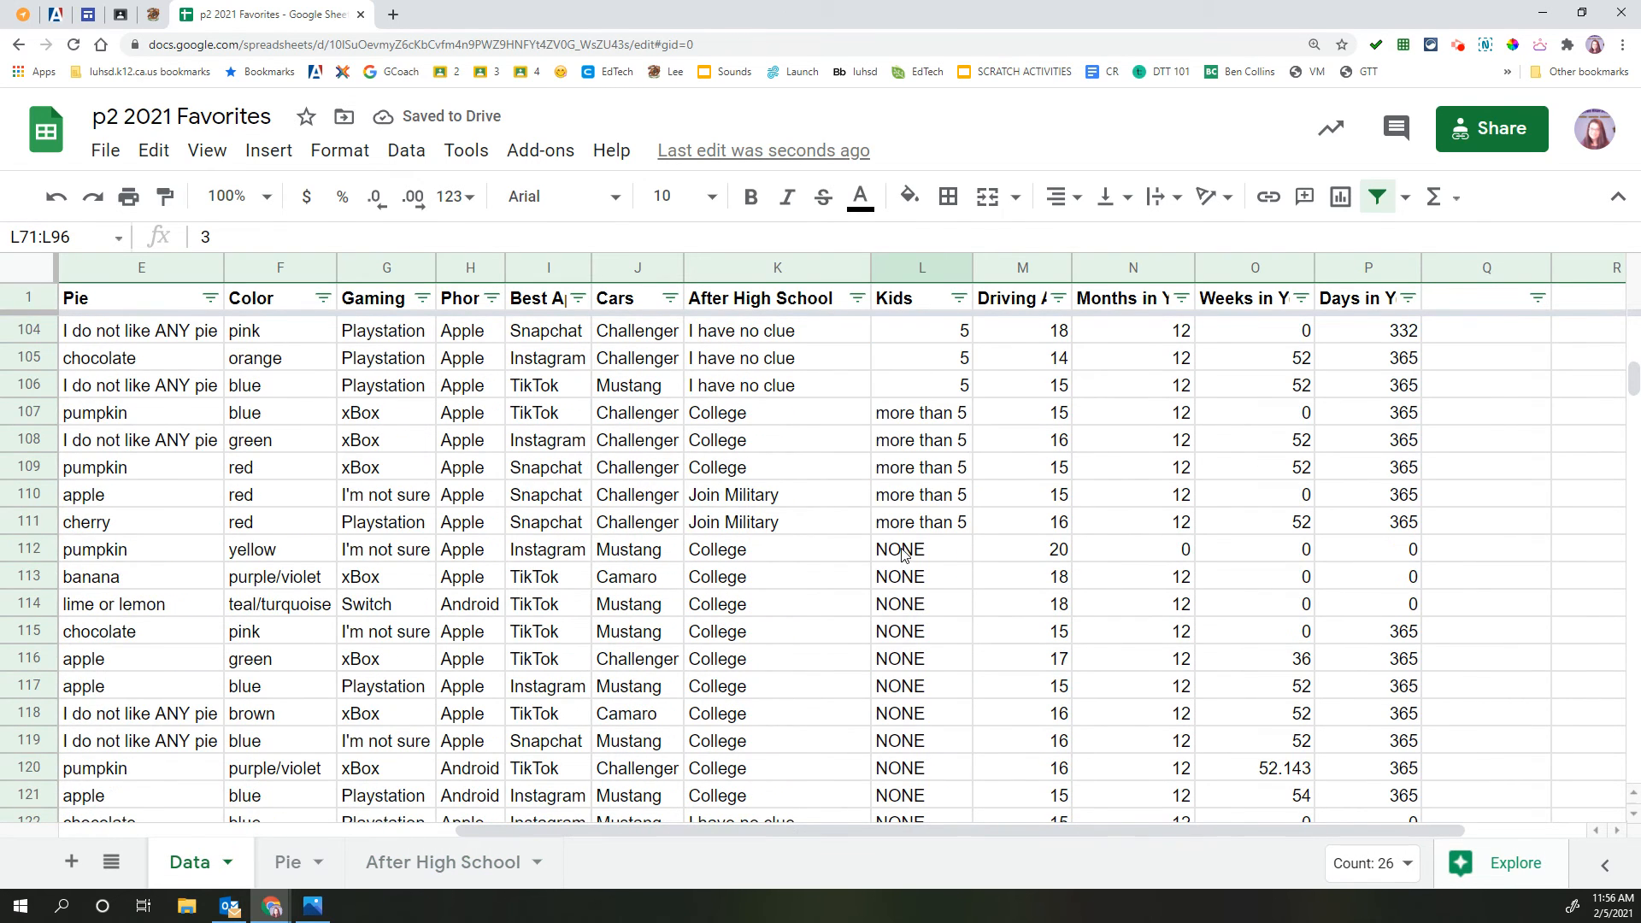
pyautogui.scroll(-3)
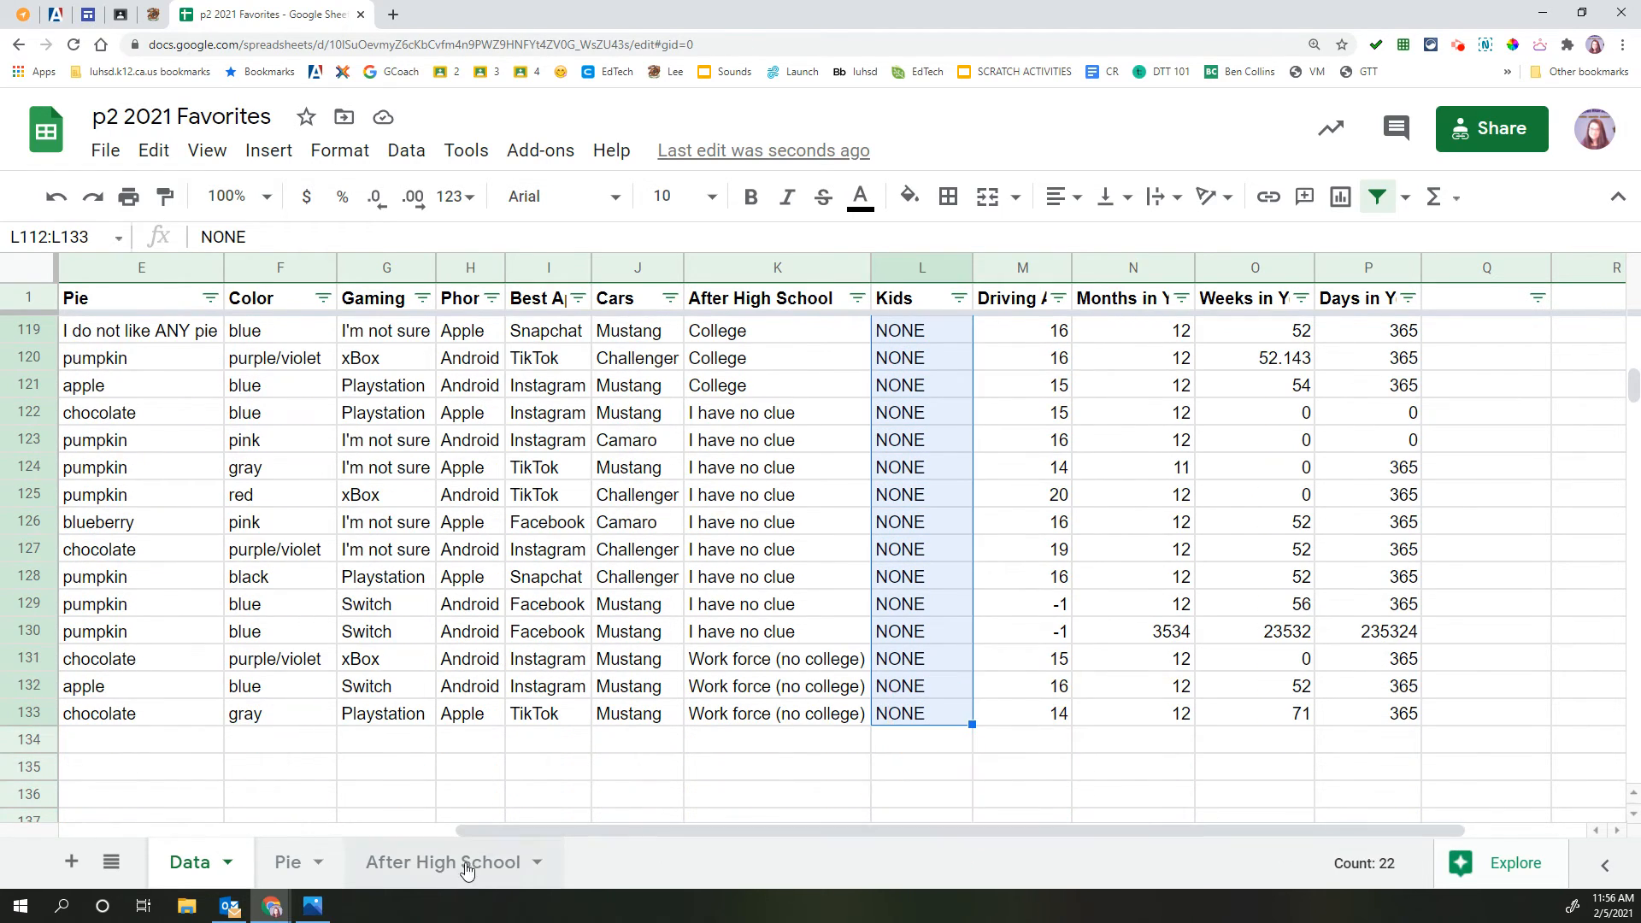
pyautogui.click(442, 861)
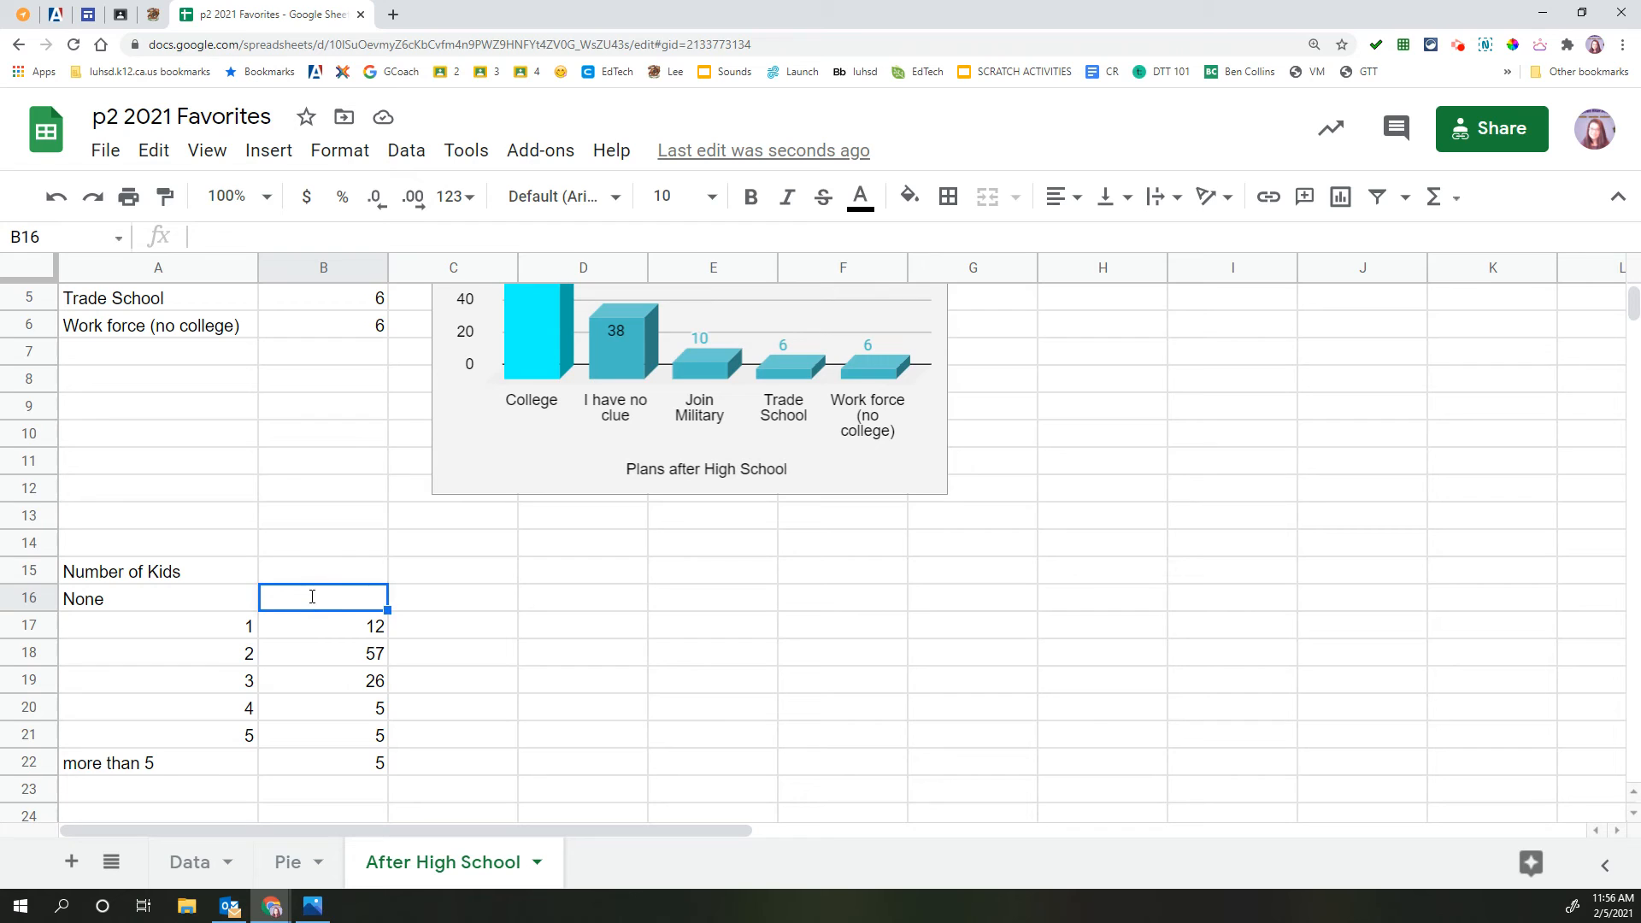
pyautogui.write('22')
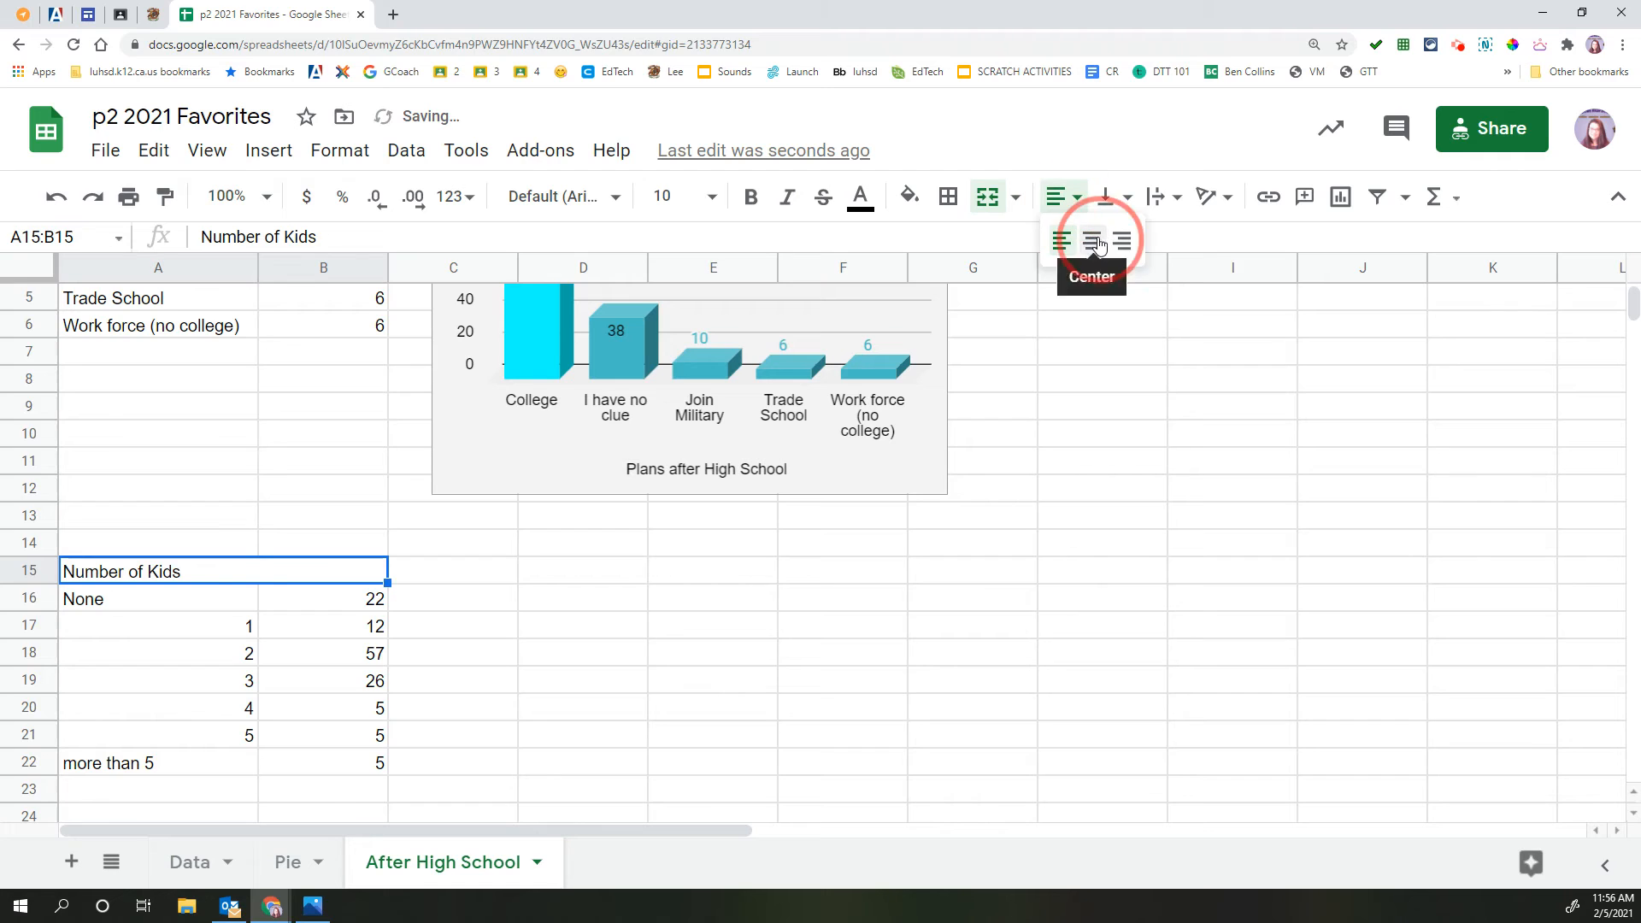
# - Center the Number of Kids heading across the top of its table
pyautogui.click(1091, 240)
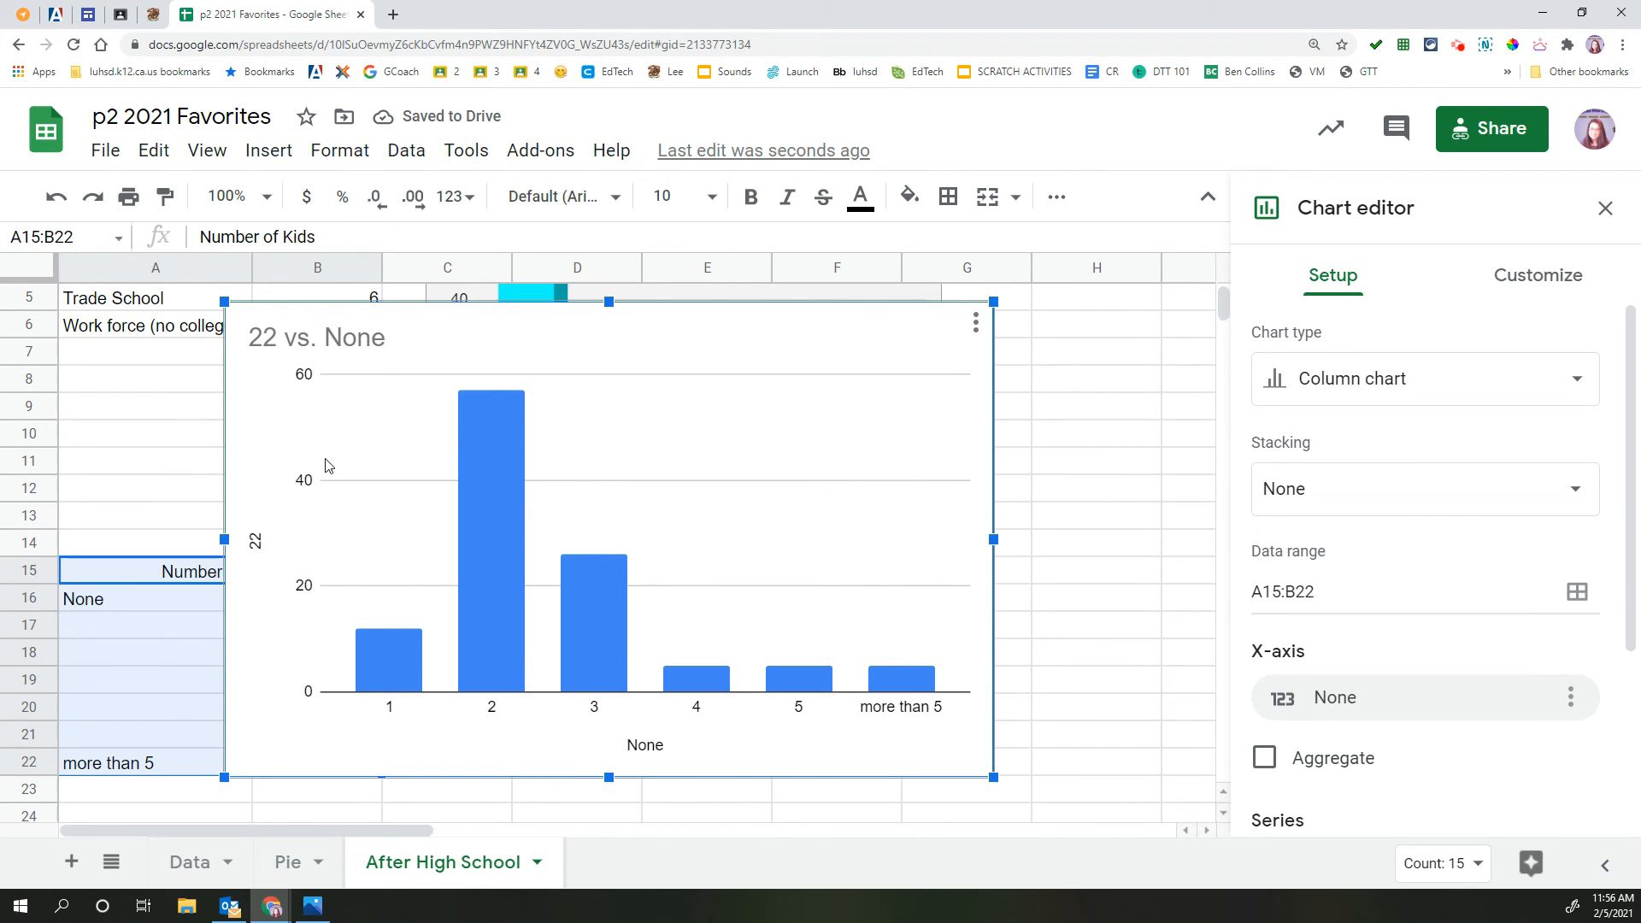
# - Move the new kids column chart beside the table, then select the None label
pyautogui.click(346, 337)
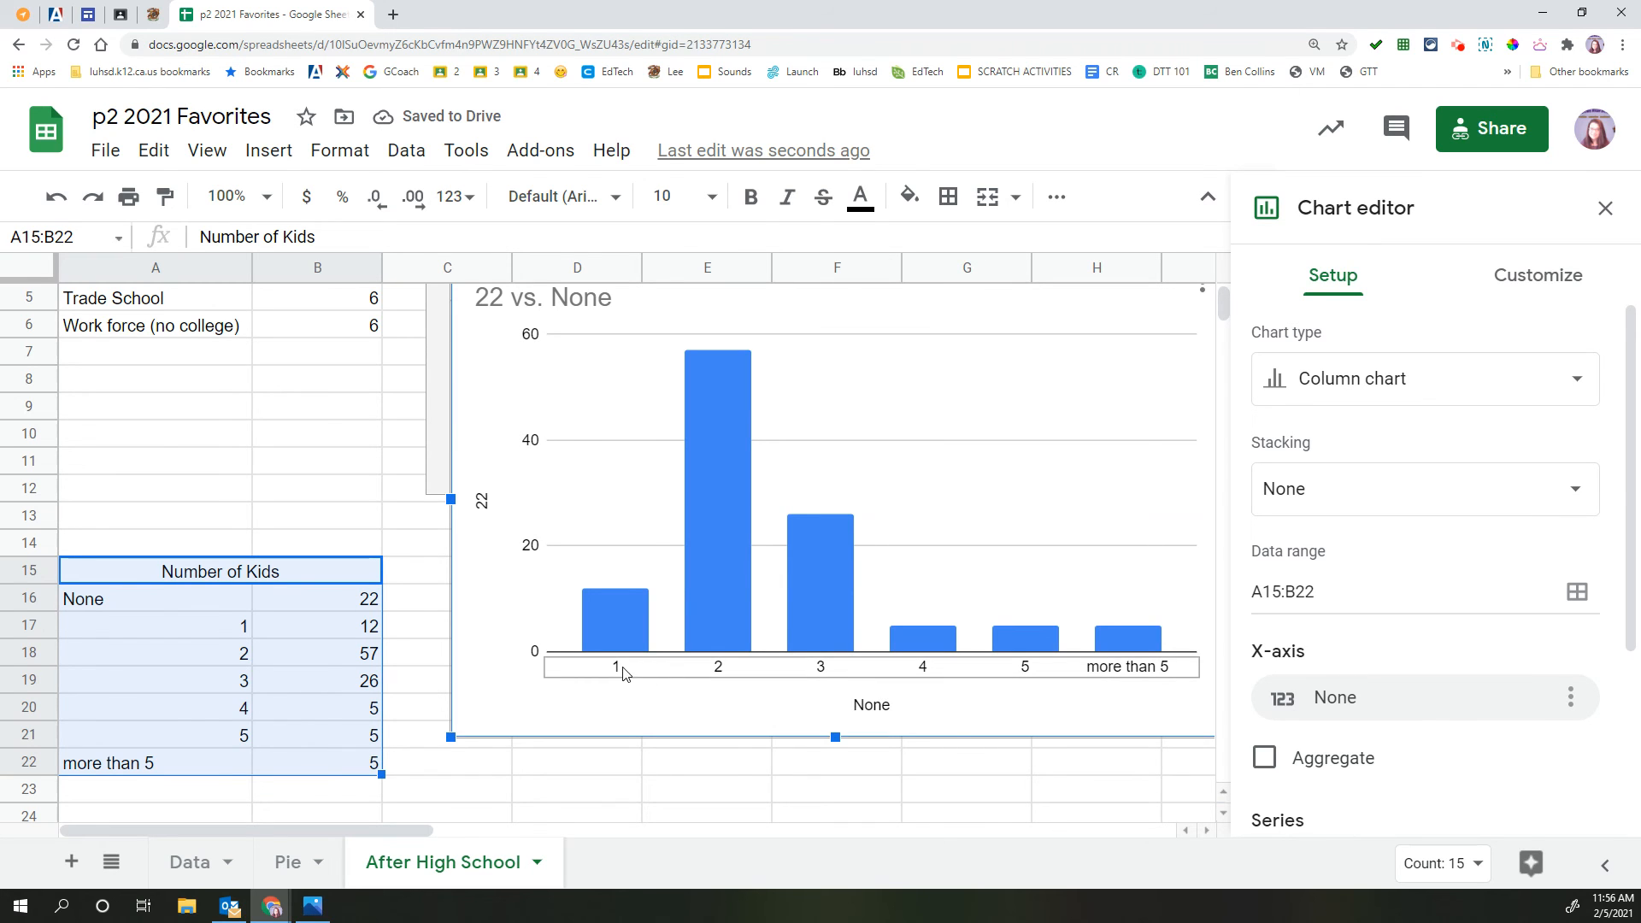
pyautogui.click(1200, 391)
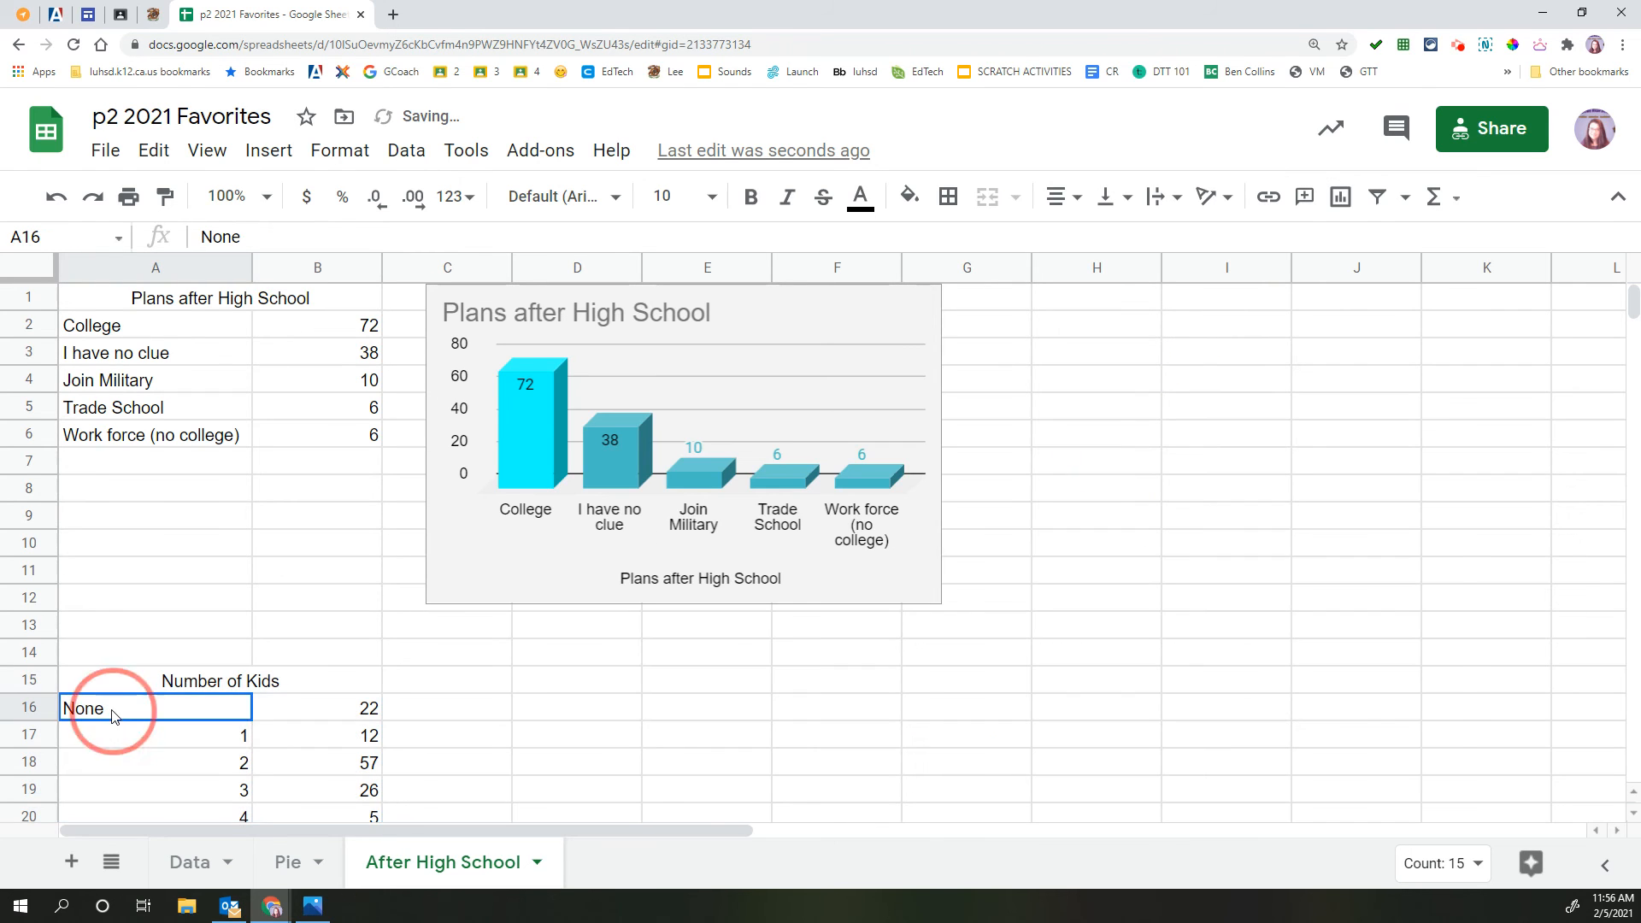
# - Replace the None label in A16 with 0
pyautogui.write('0')
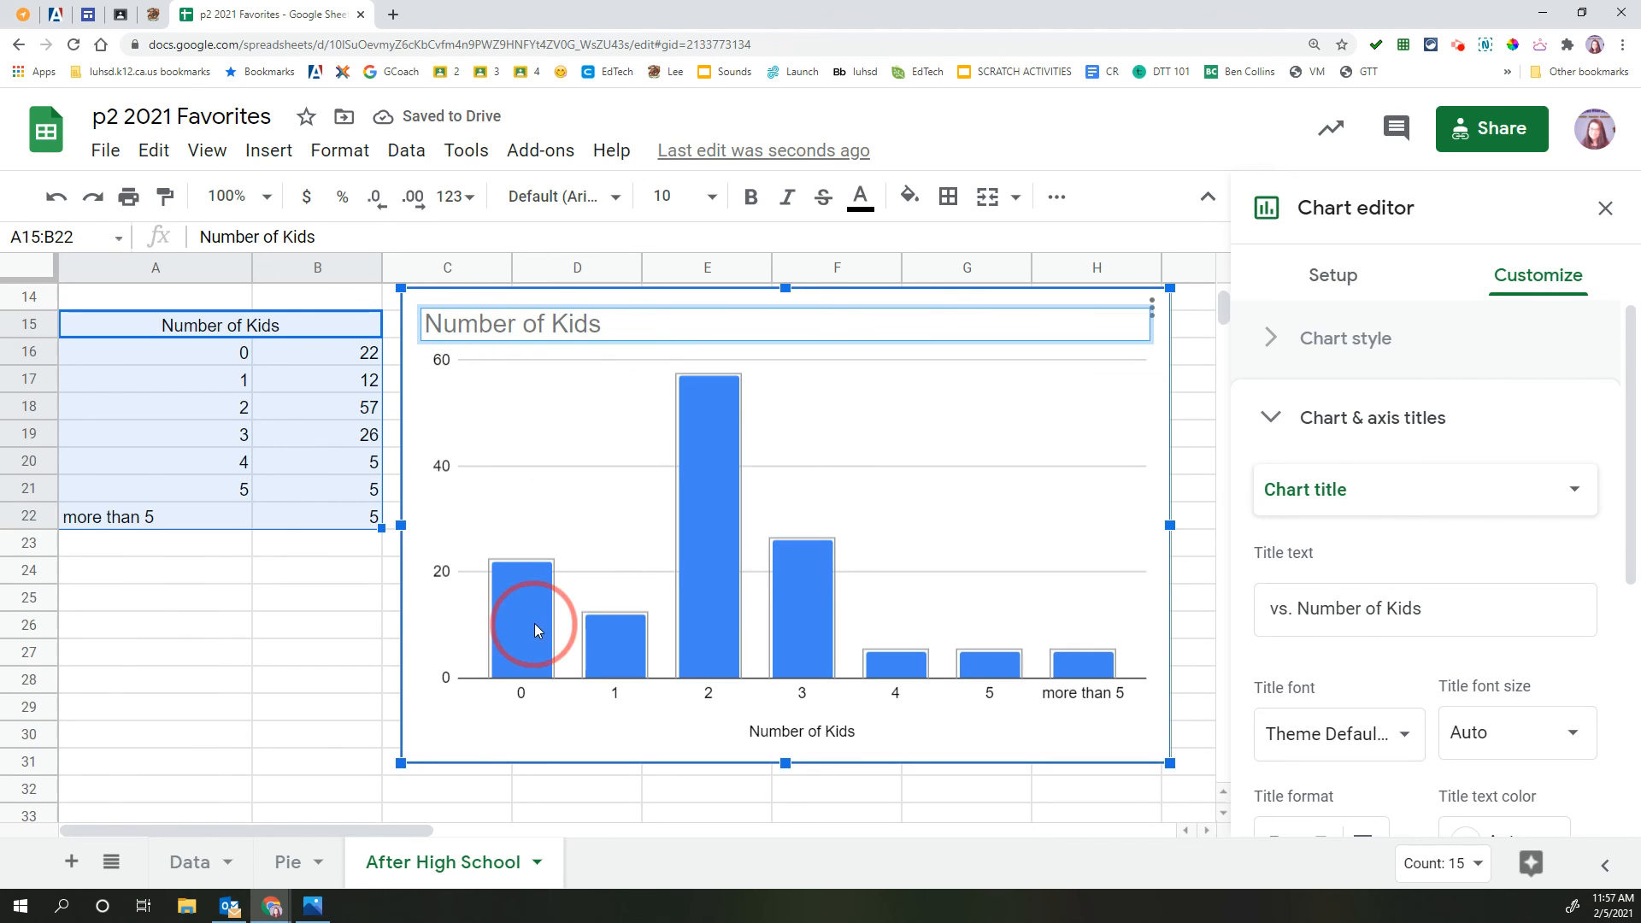
# - Give the kids chart teal bars, a light gray background and value labels on every bar
pyautogui.click(1295, 596)
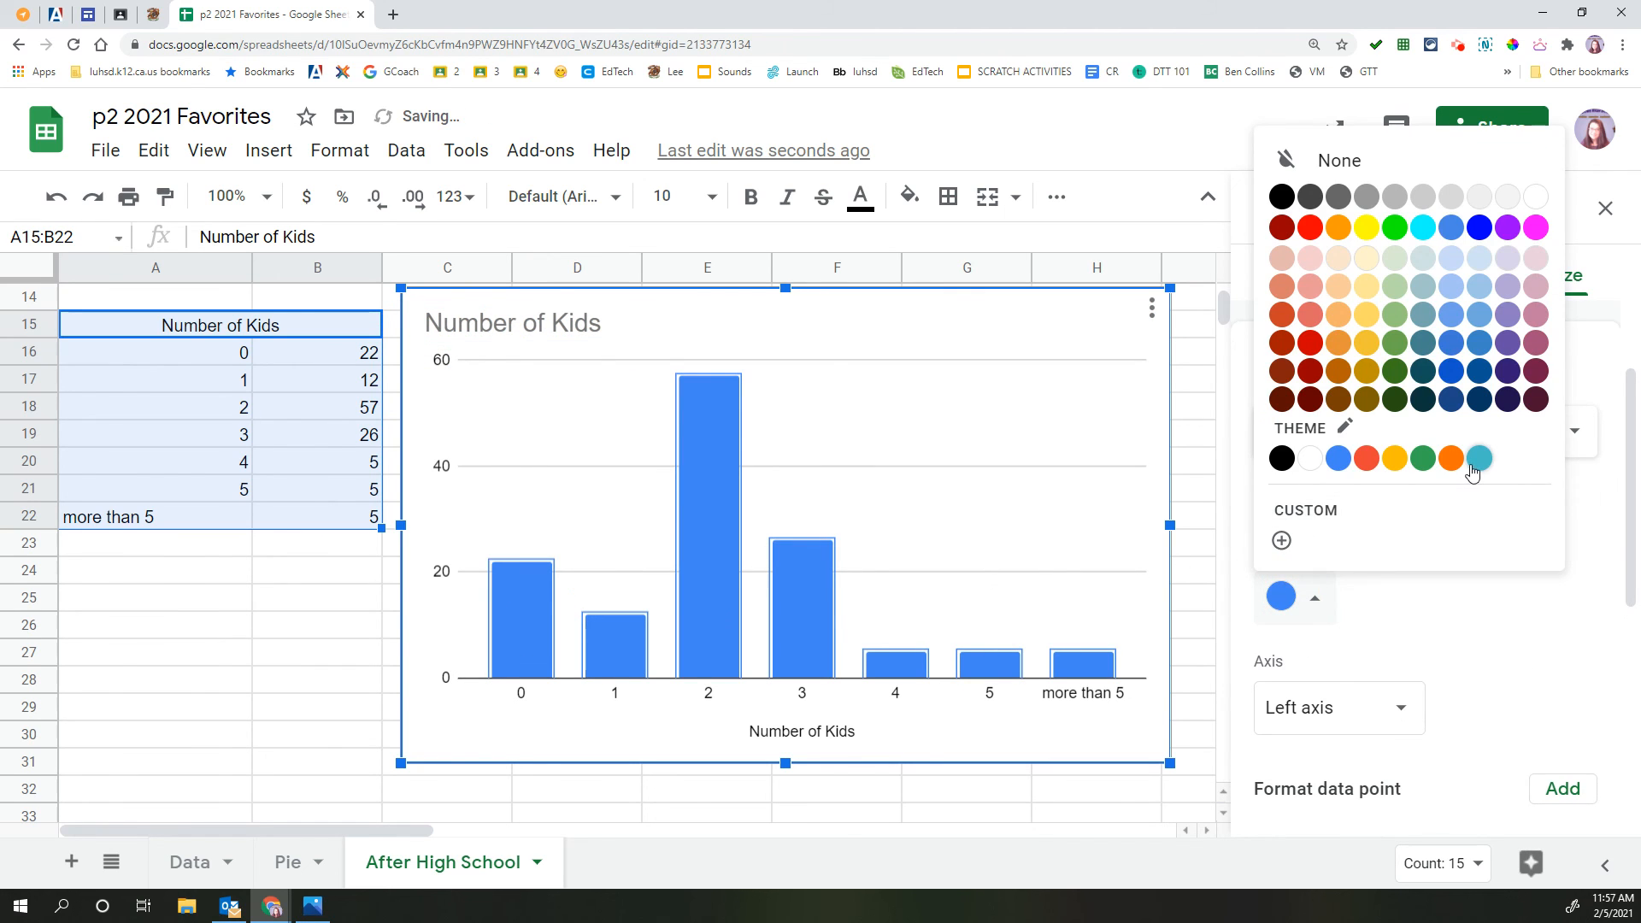
pyautogui.click(1477, 458)
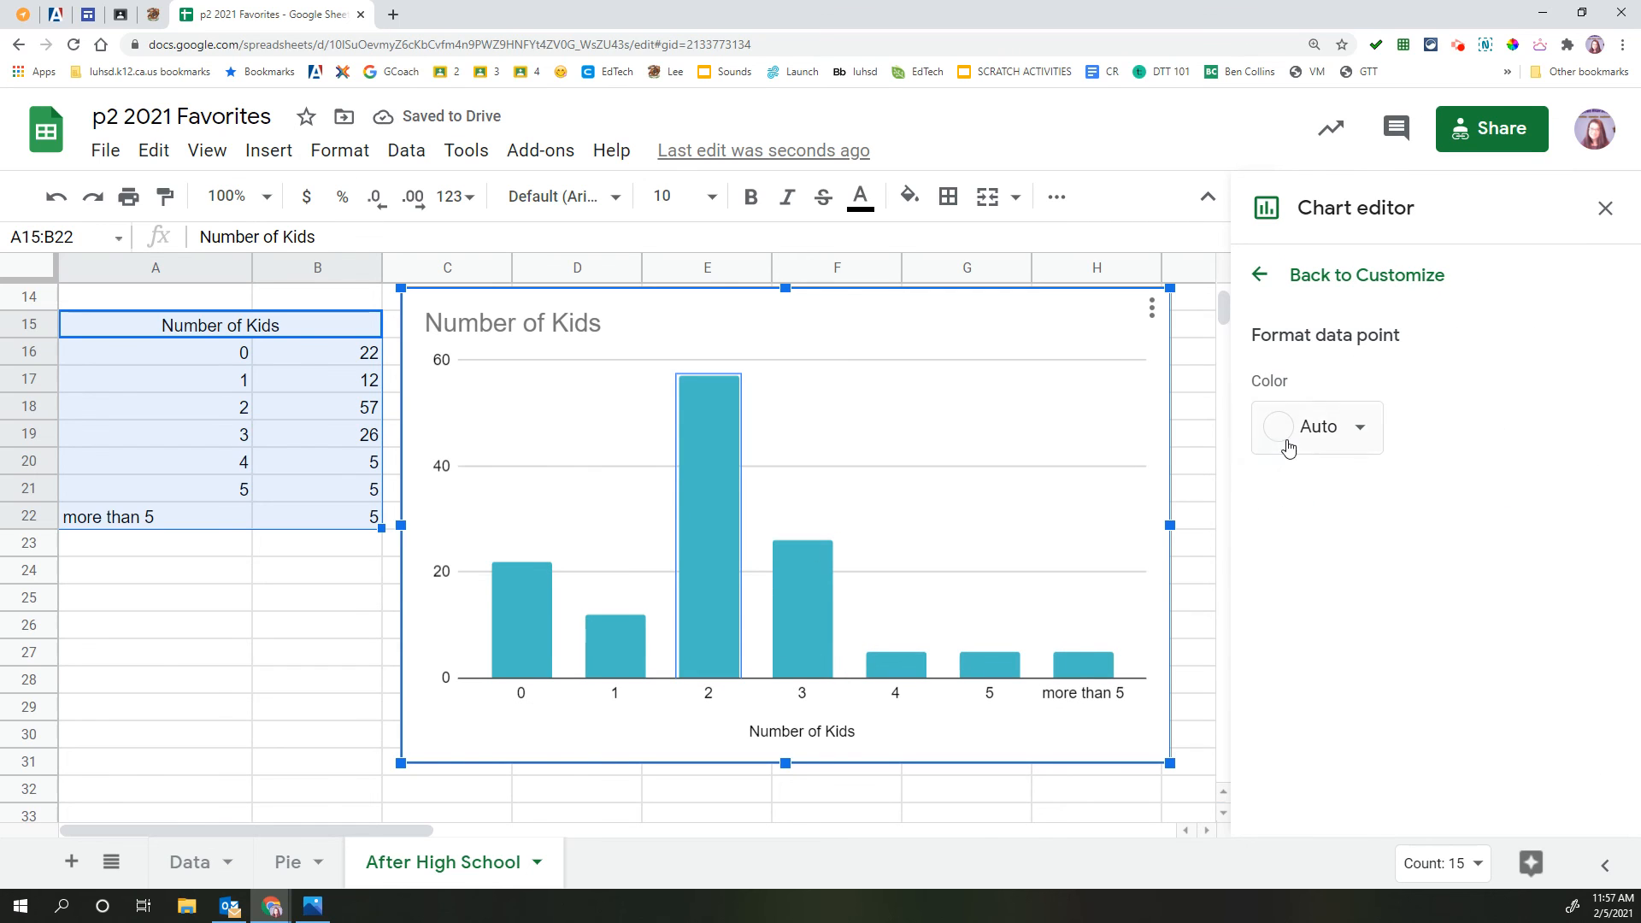
pyautogui.click(1278, 427)
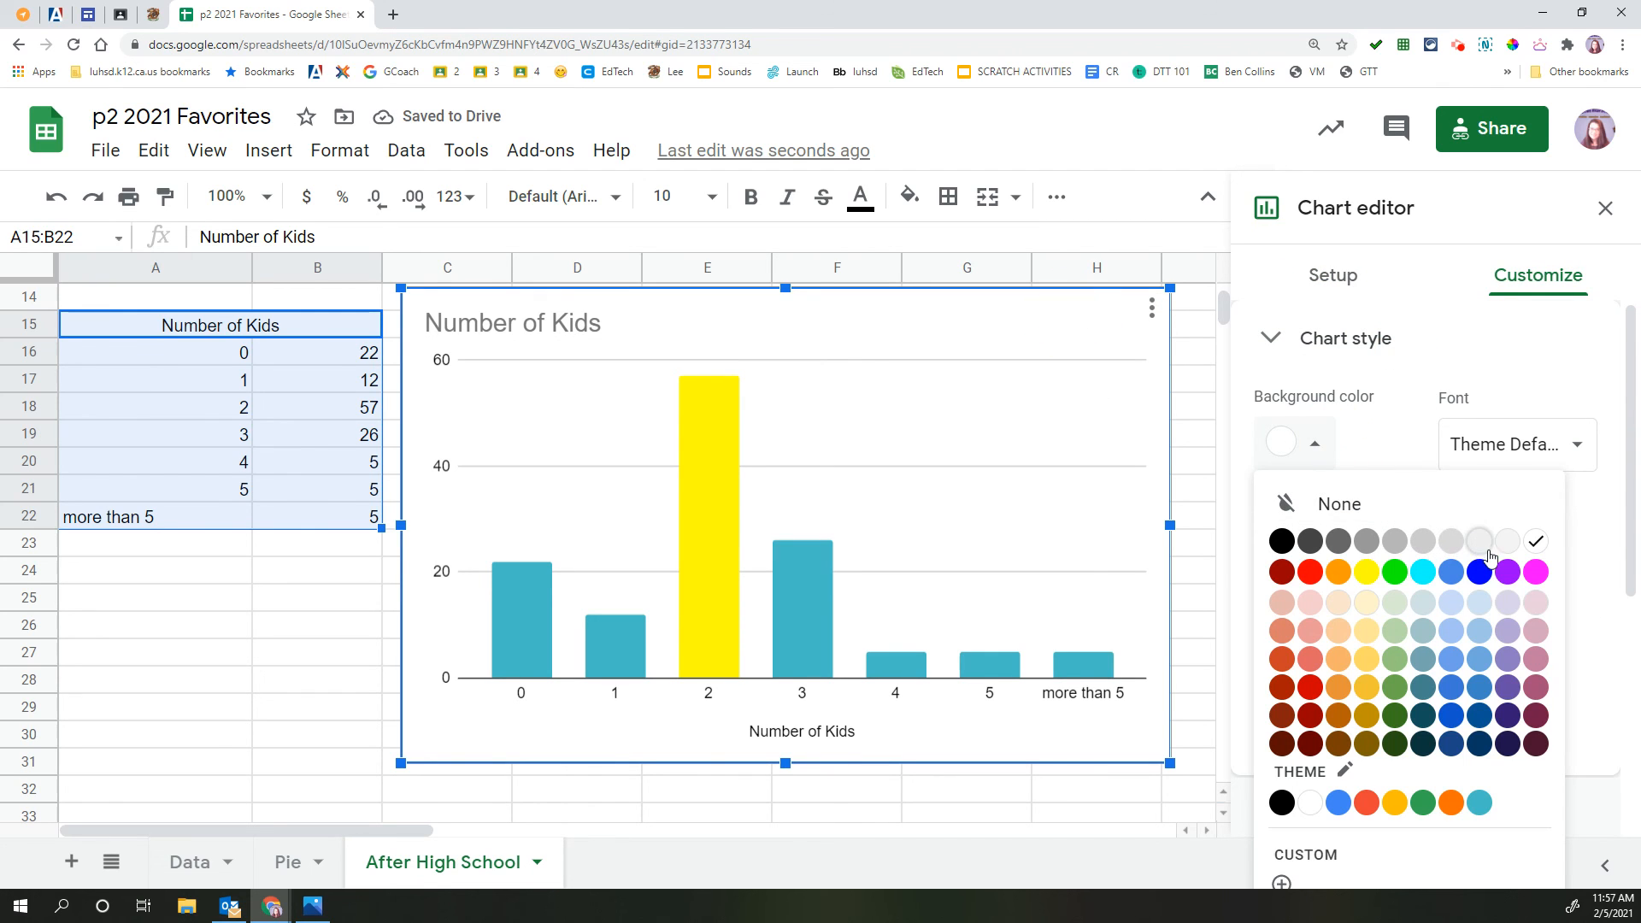
pyautogui.click(1479, 541)
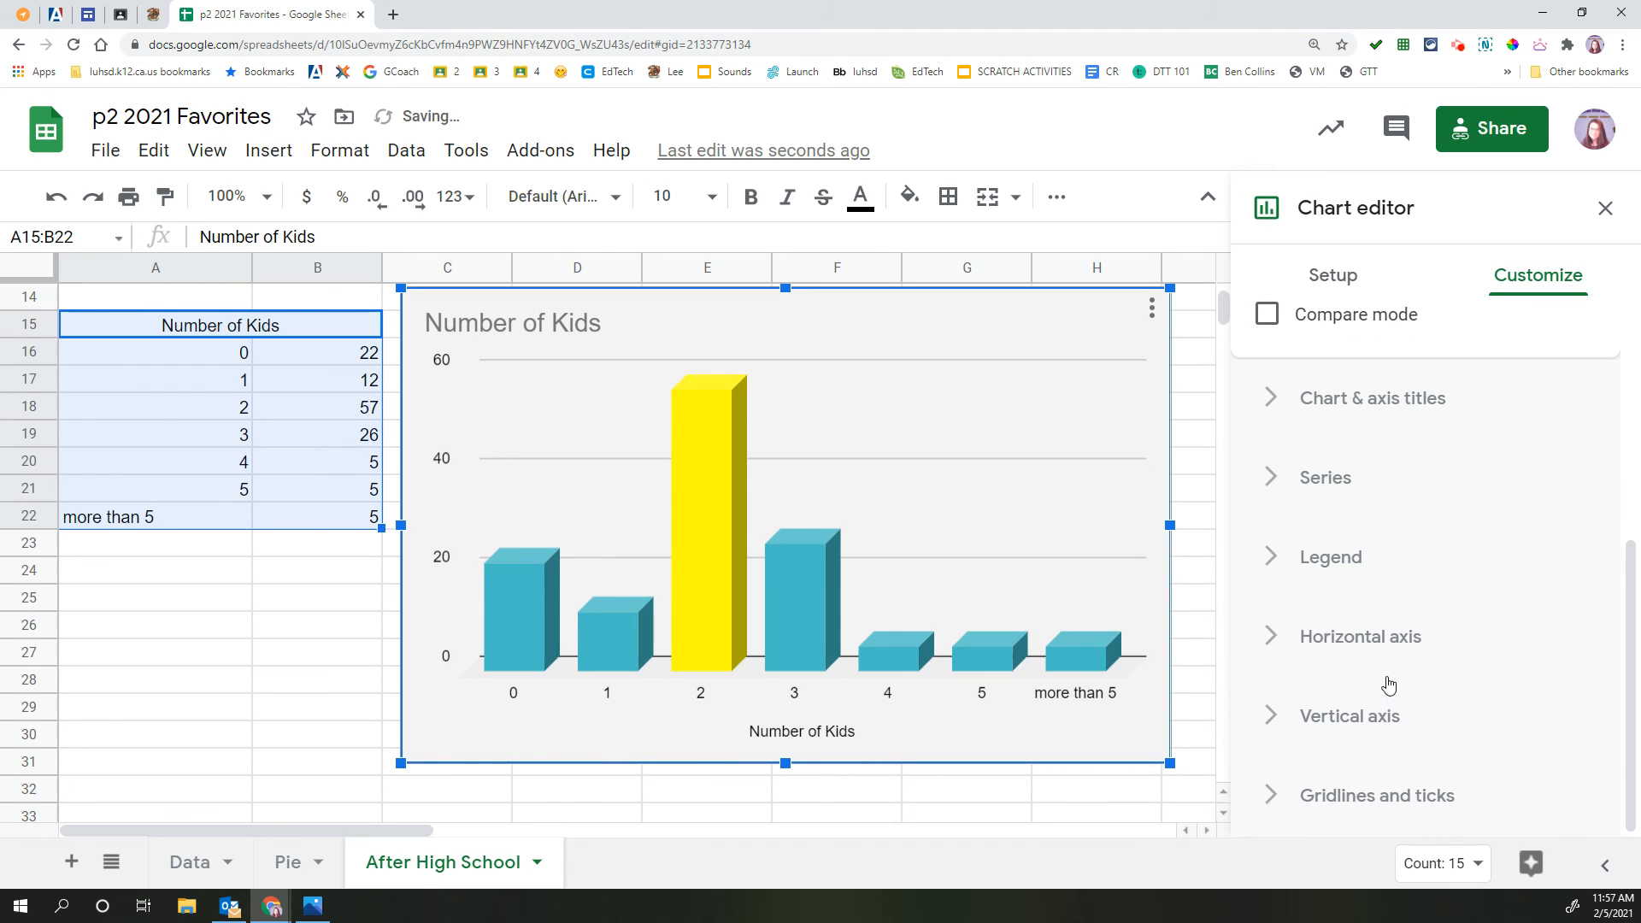
pyautogui.click(1323, 476)
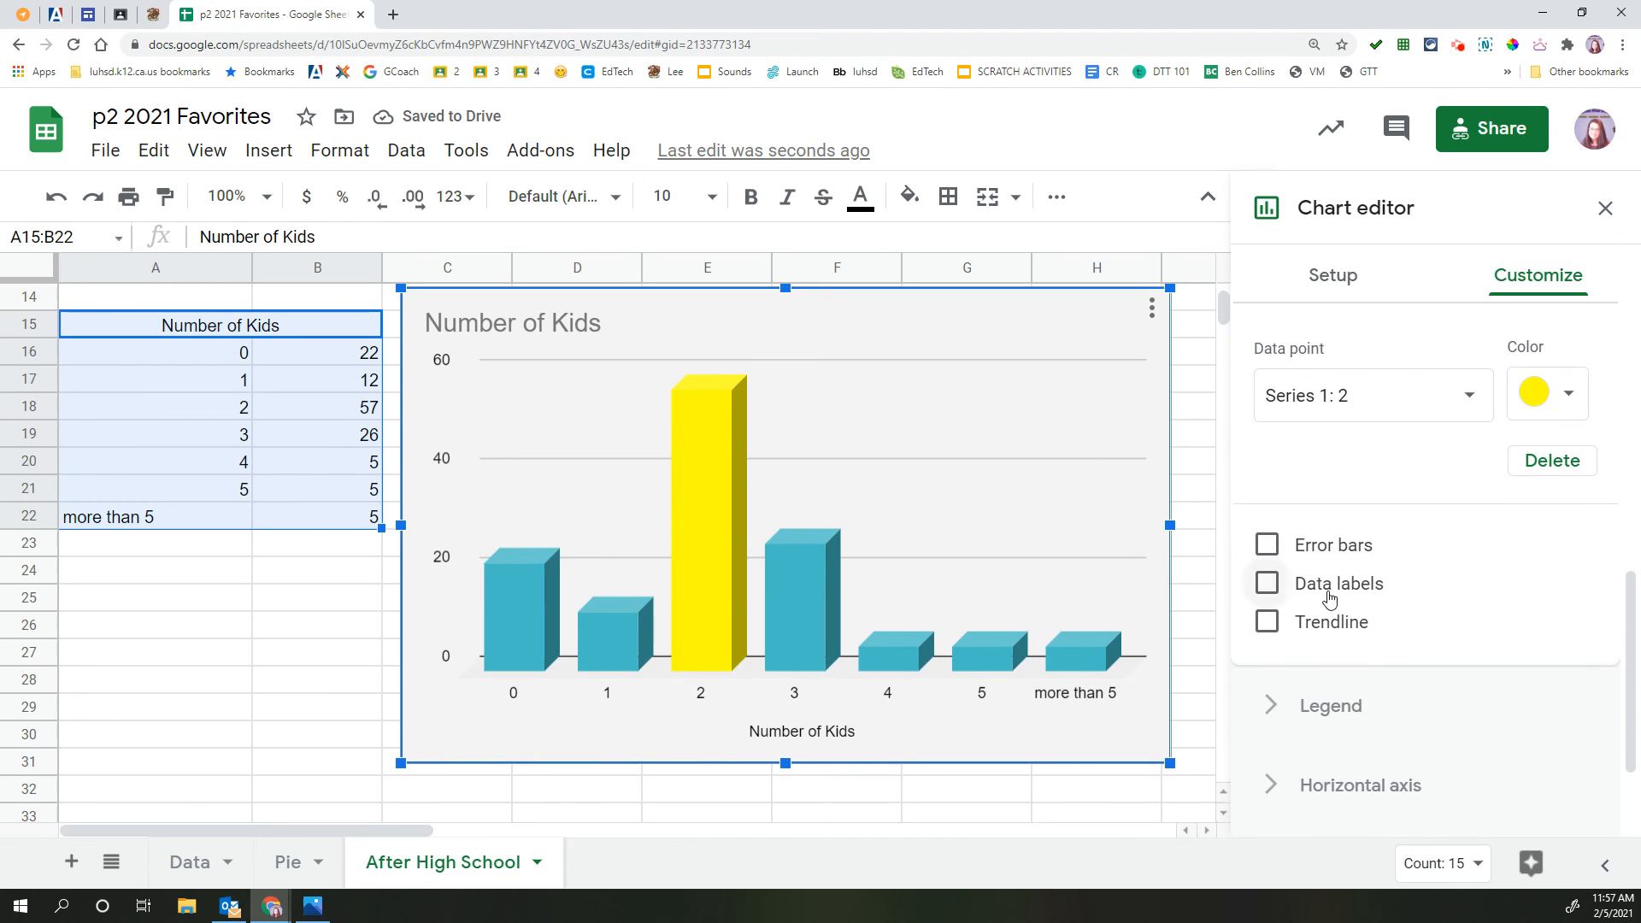
pyautogui.click(1267, 583)
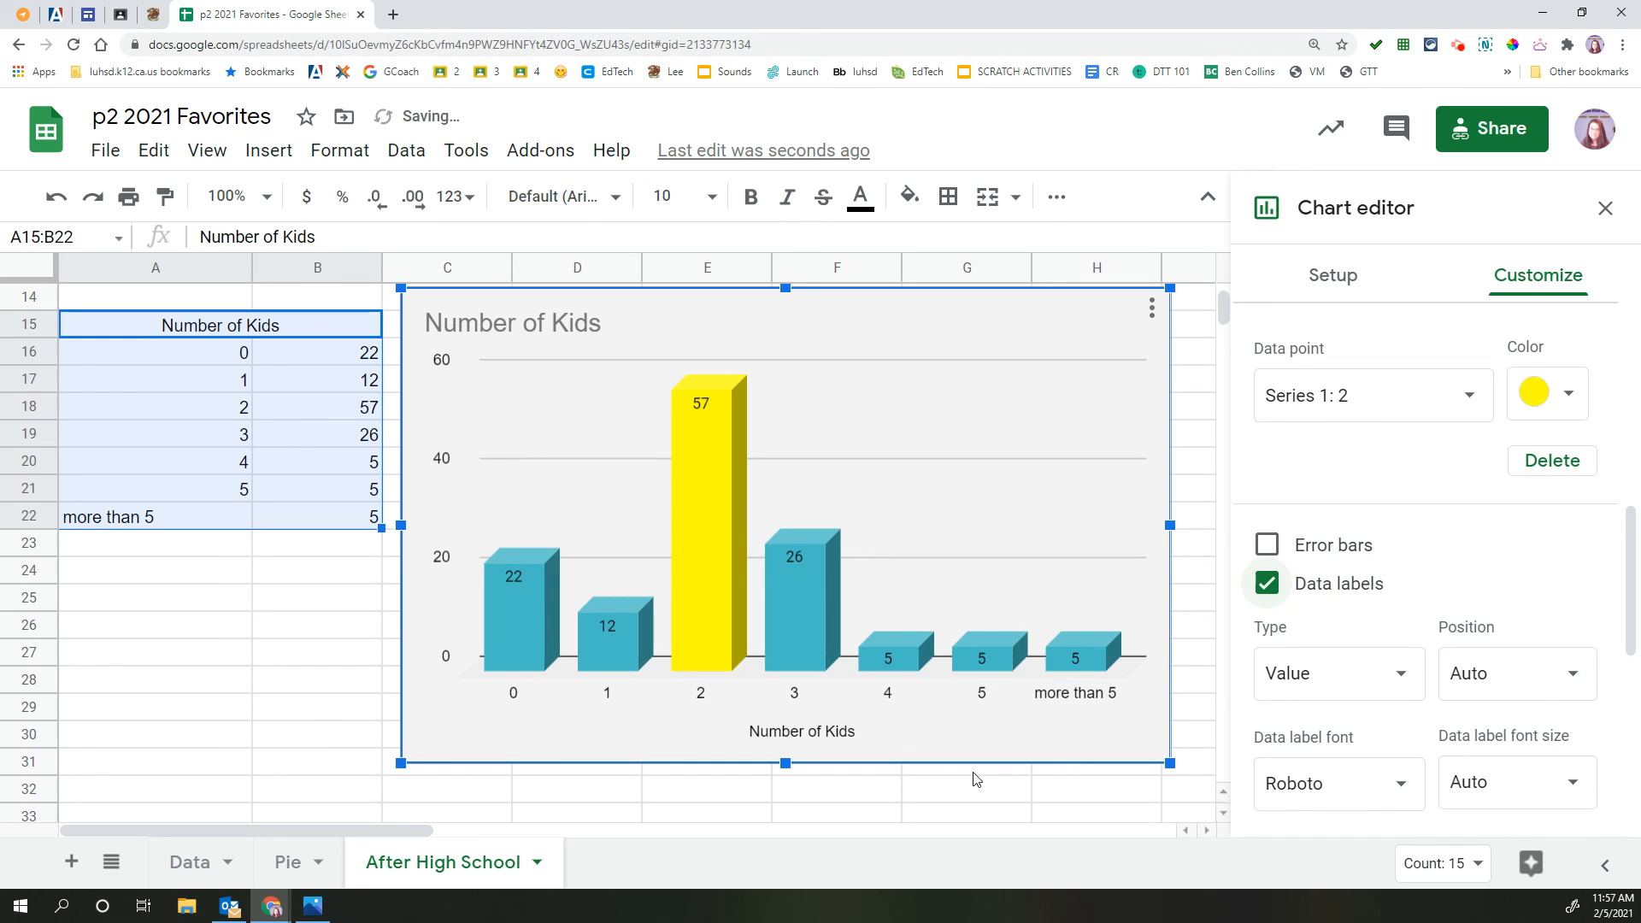